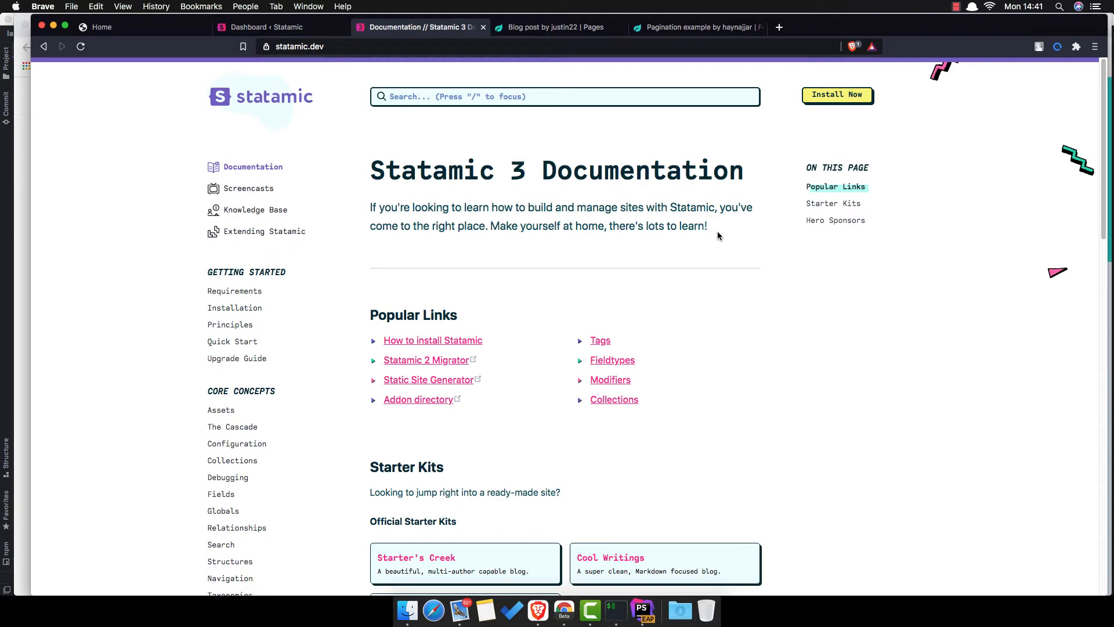
{"action": "mouse_move", "coordinate": [110, 149]}
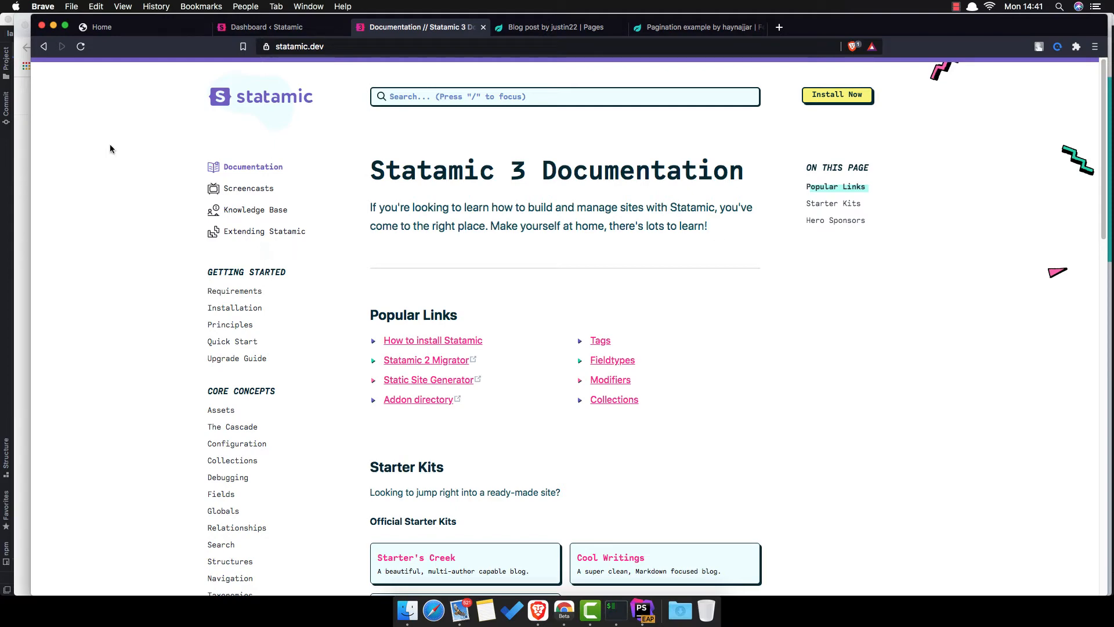
Switch between the Laraveller site and Statamic docs tabs, ending on Laraveller
{"action": "left_click", "coordinate": [128, 28]}
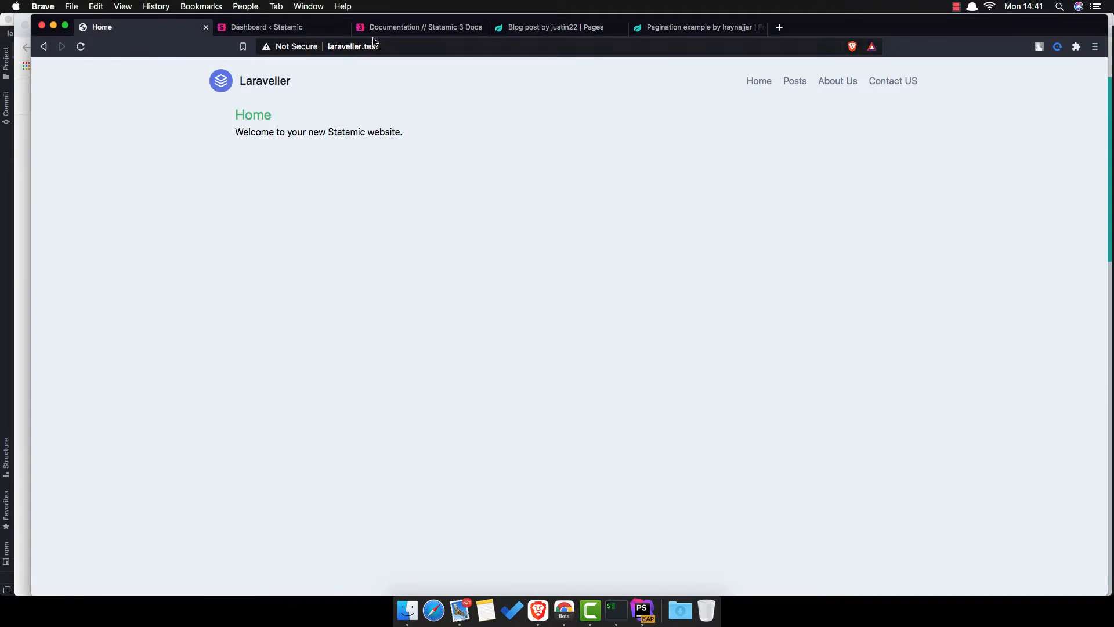
{"action": "left_click", "coordinate": [419, 27]}
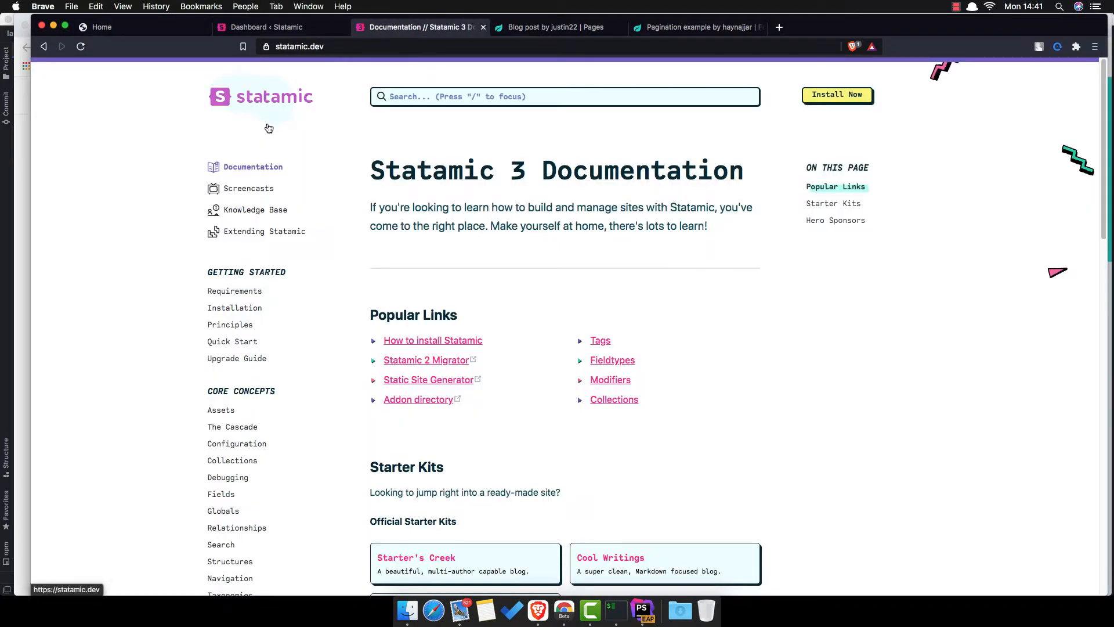
{"action": "left_click", "coordinate": [101, 27]}
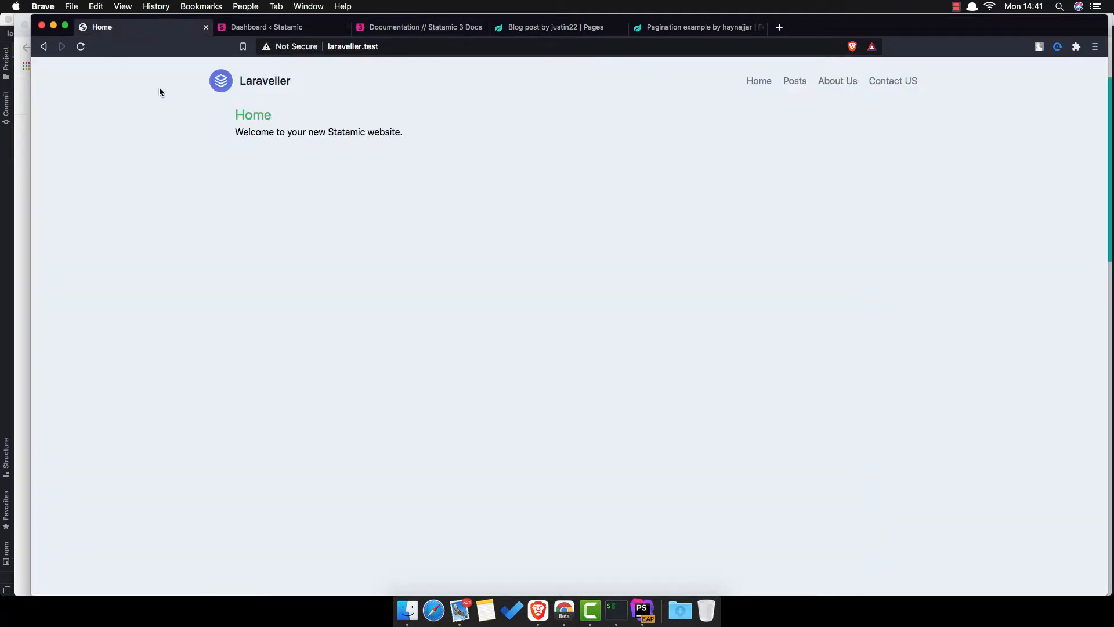
{"action": "mouse_move", "coordinate": [221, 80]}
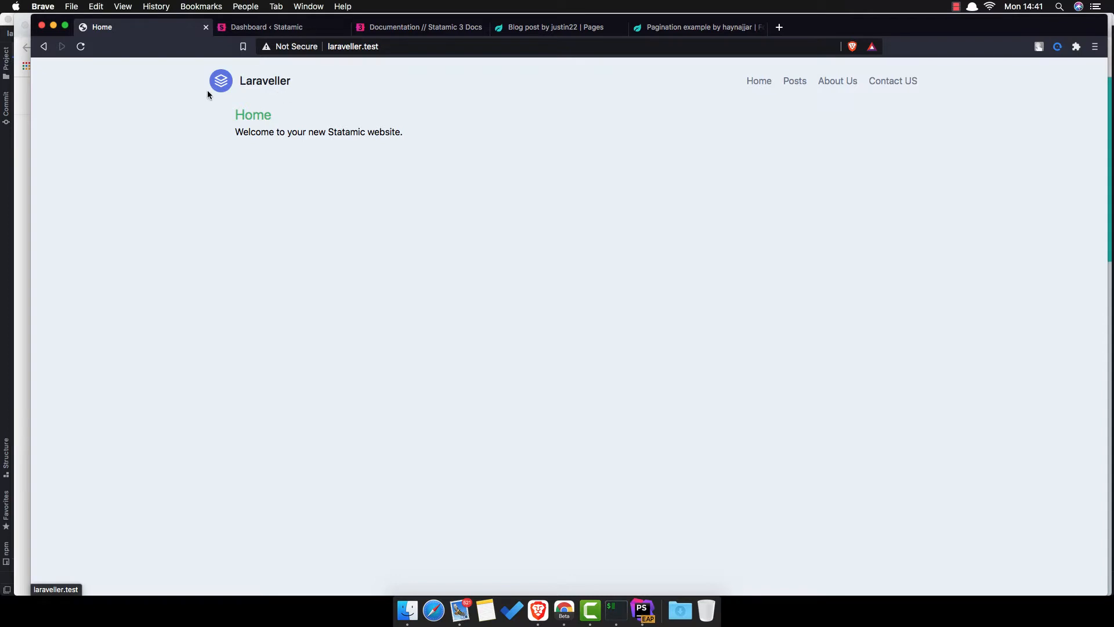
{"action": "mouse_move", "coordinate": [219, 120]}
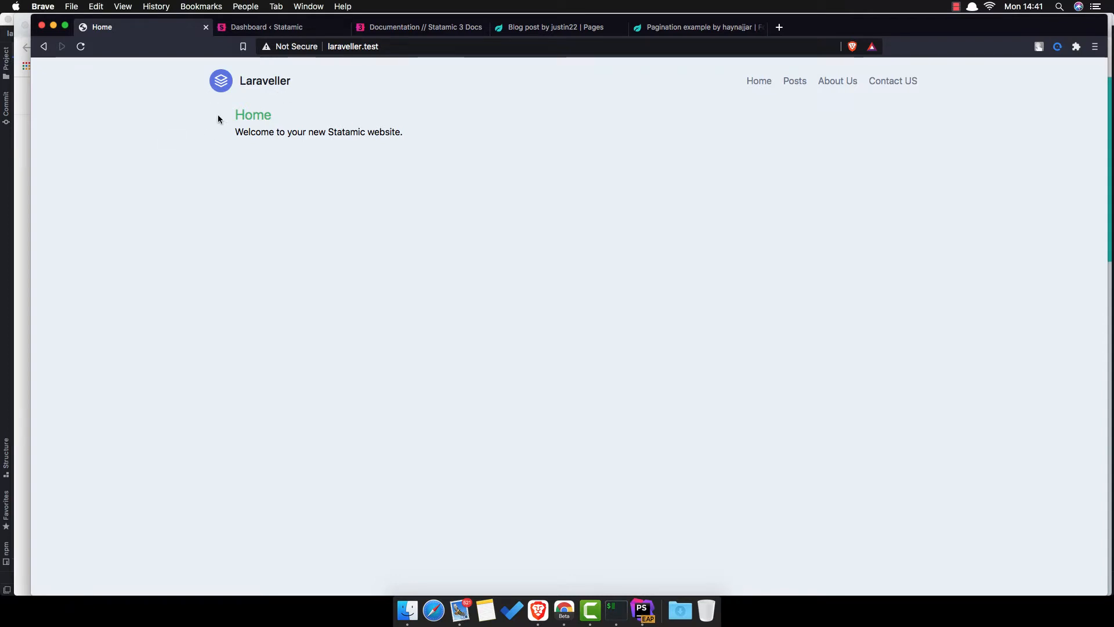
Browse Posts, About Us and Contact US, then open the 'What is Lorem Ipsum?' post
{"action": "left_click", "coordinate": [794, 80]}
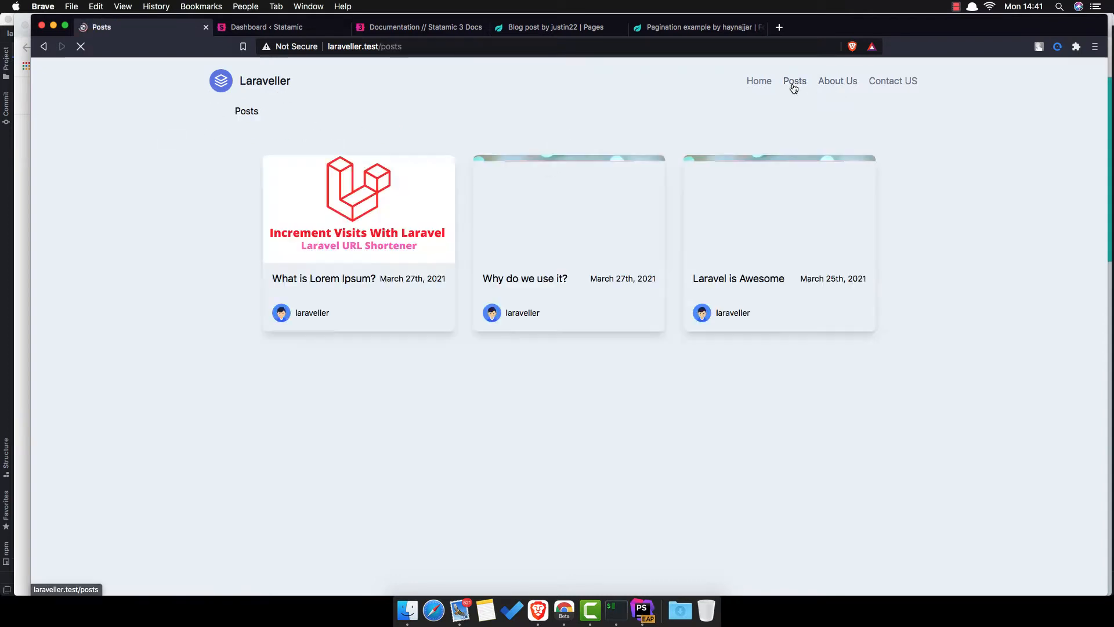
{"action": "left_click", "coordinate": [838, 80]}
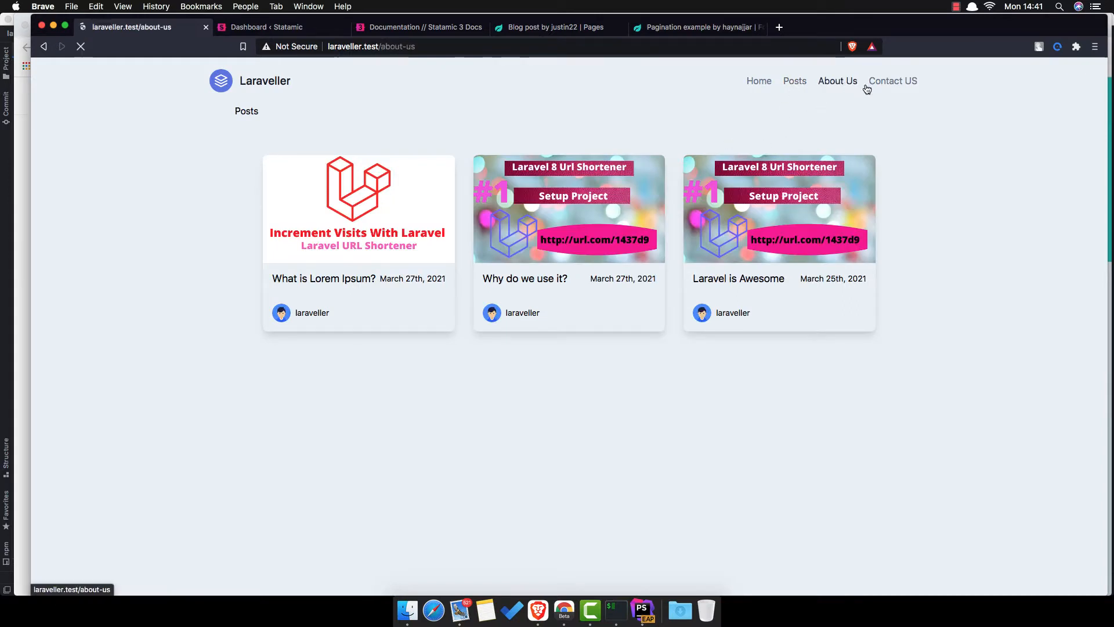
{"action": "left_click", "coordinate": [893, 80]}
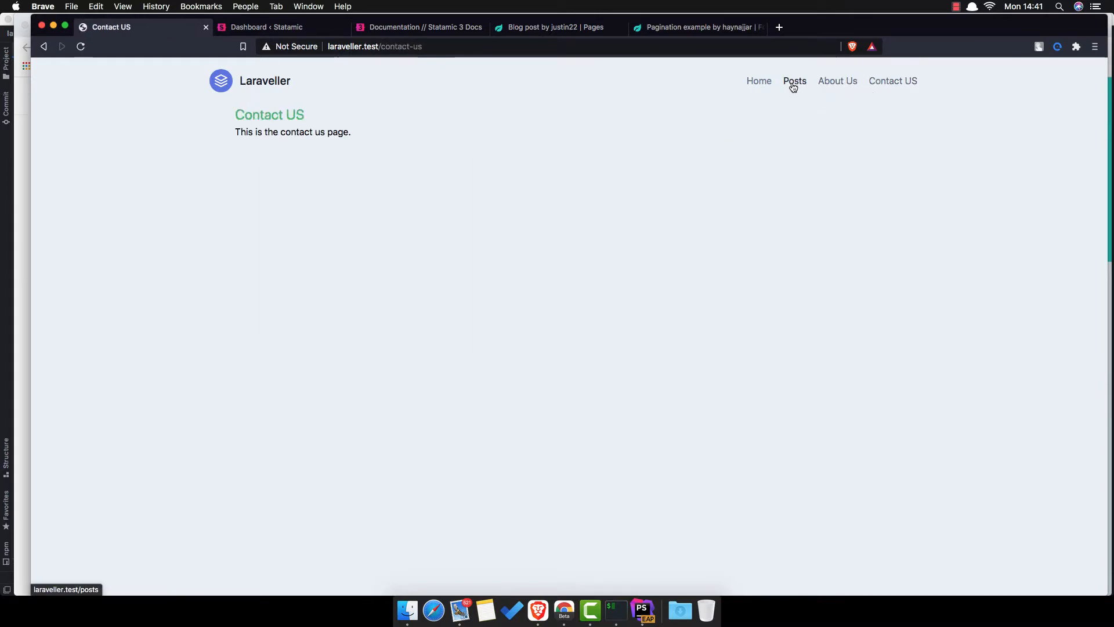
{"action": "left_click", "coordinate": [794, 80]}
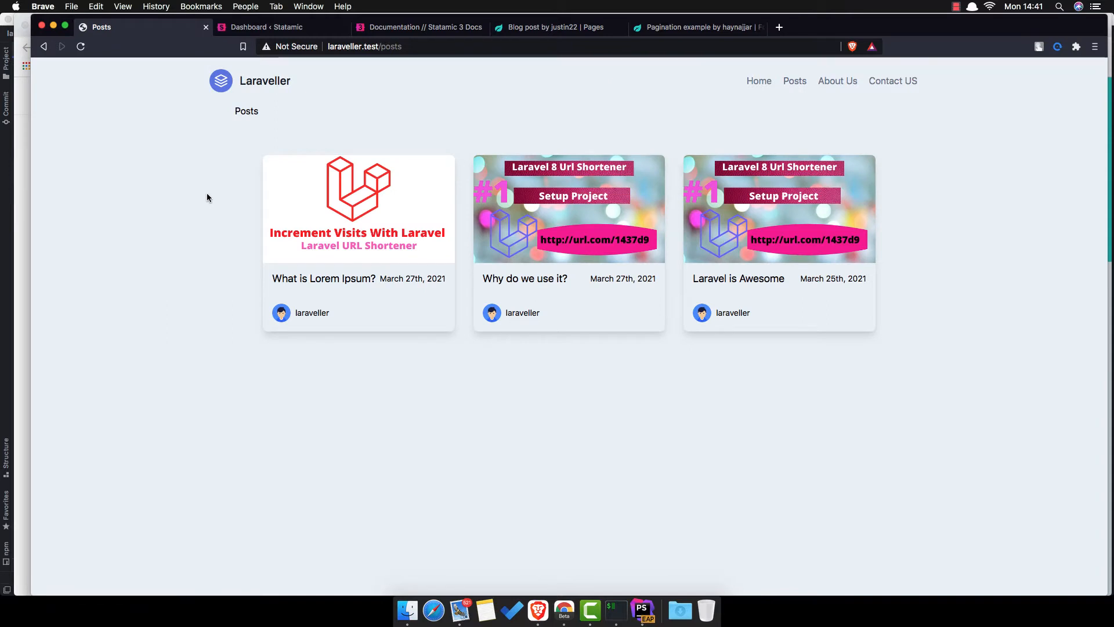
{"action": "mouse_move", "coordinate": [256, 254]}
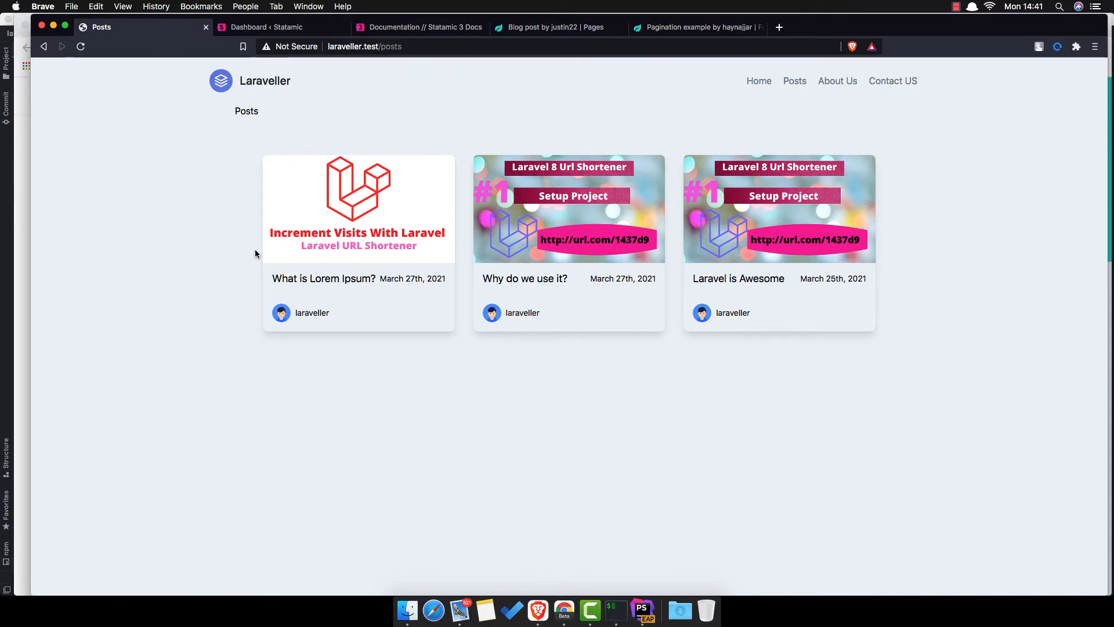
{"action": "mouse_move", "coordinate": [286, 368]}
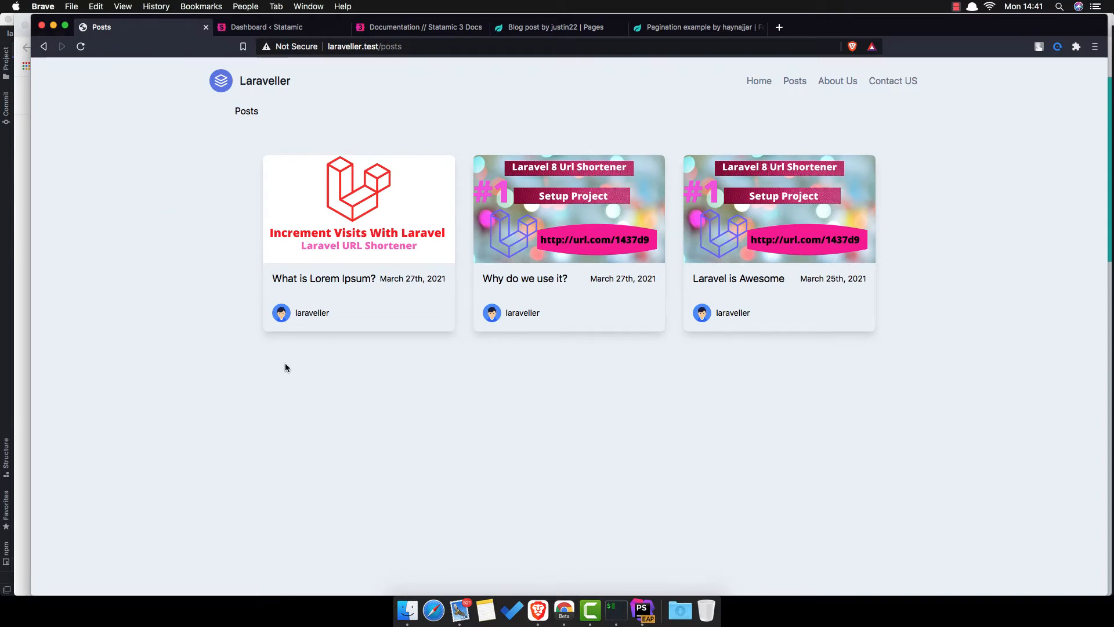
{"action": "mouse_move", "coordinate": [366, 406]}
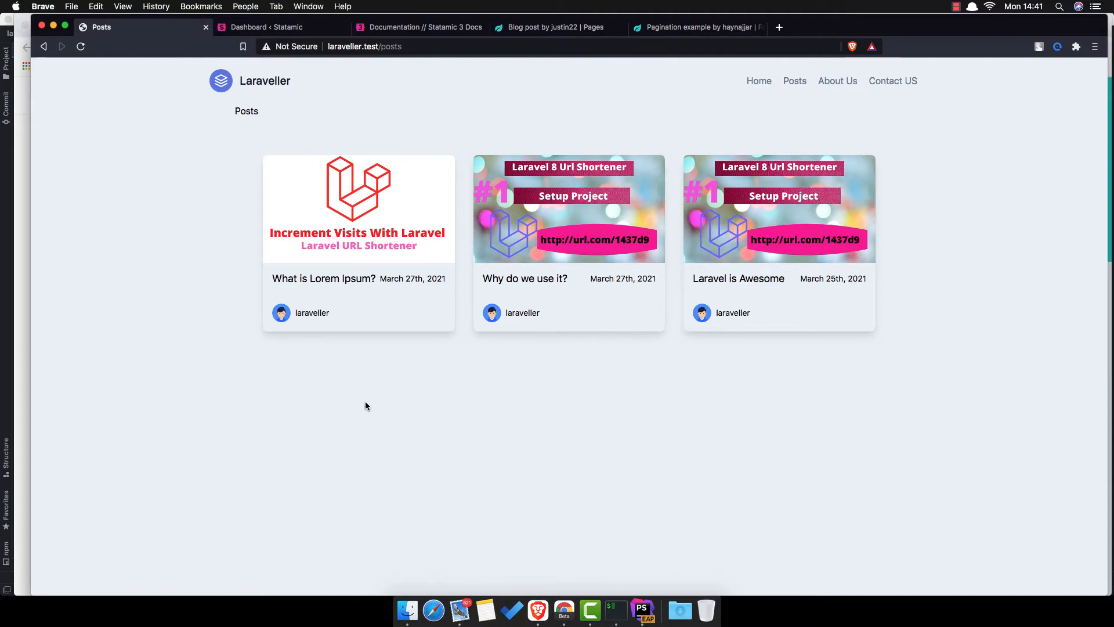
{"action": "mouse_move", "coordinate": [241, 261]}
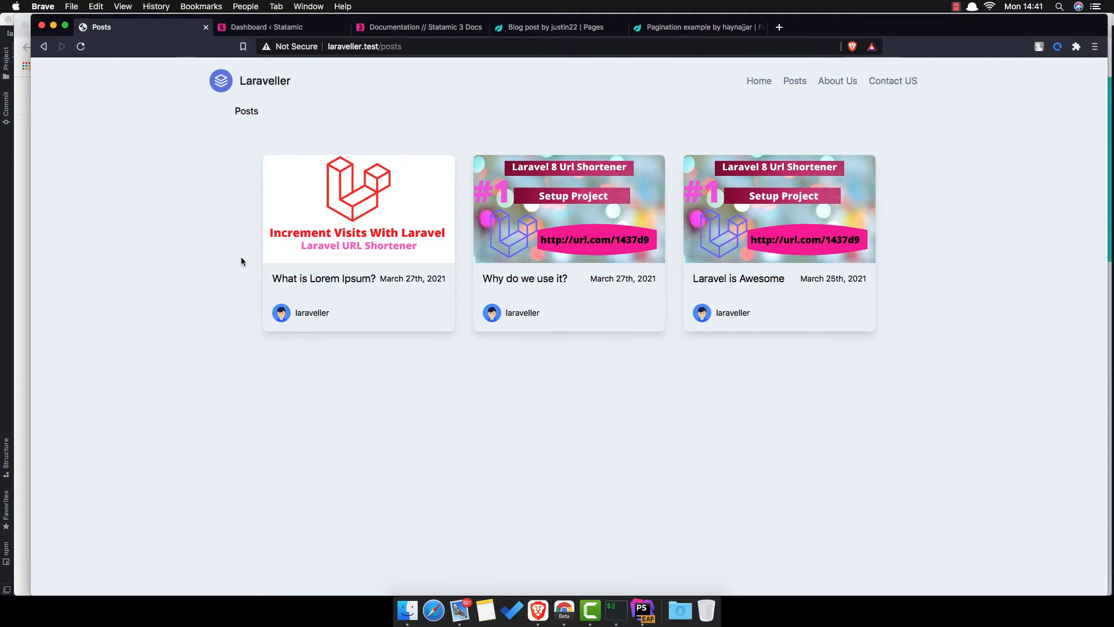
{"action": "mouse_move", "coordinate": [325, 230]}
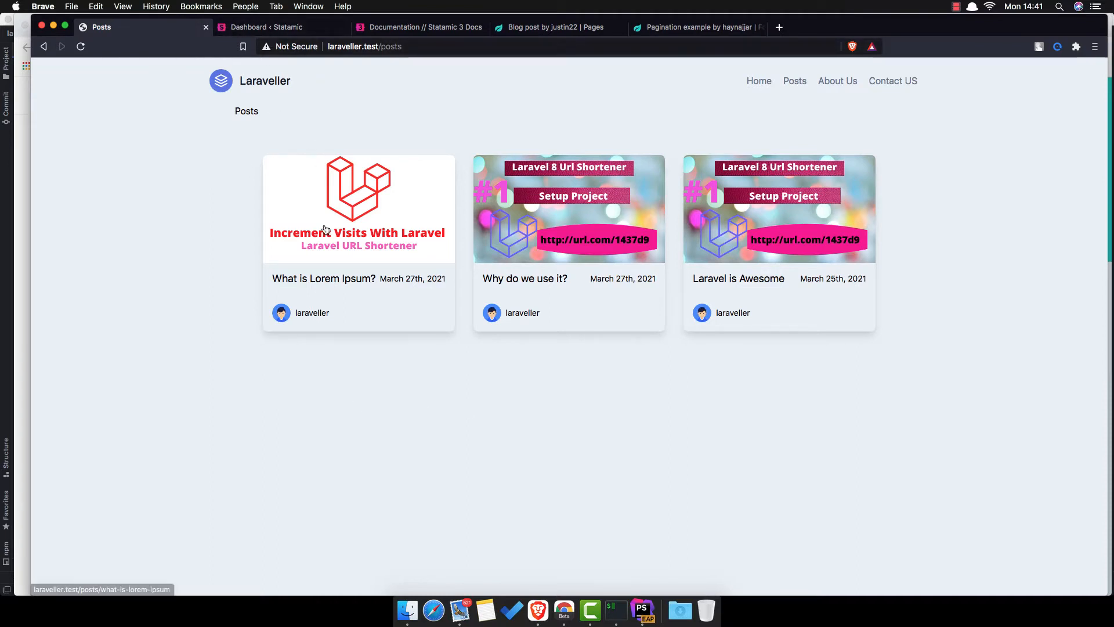
{"action": "left_click", "coordinate": [358, 232]}
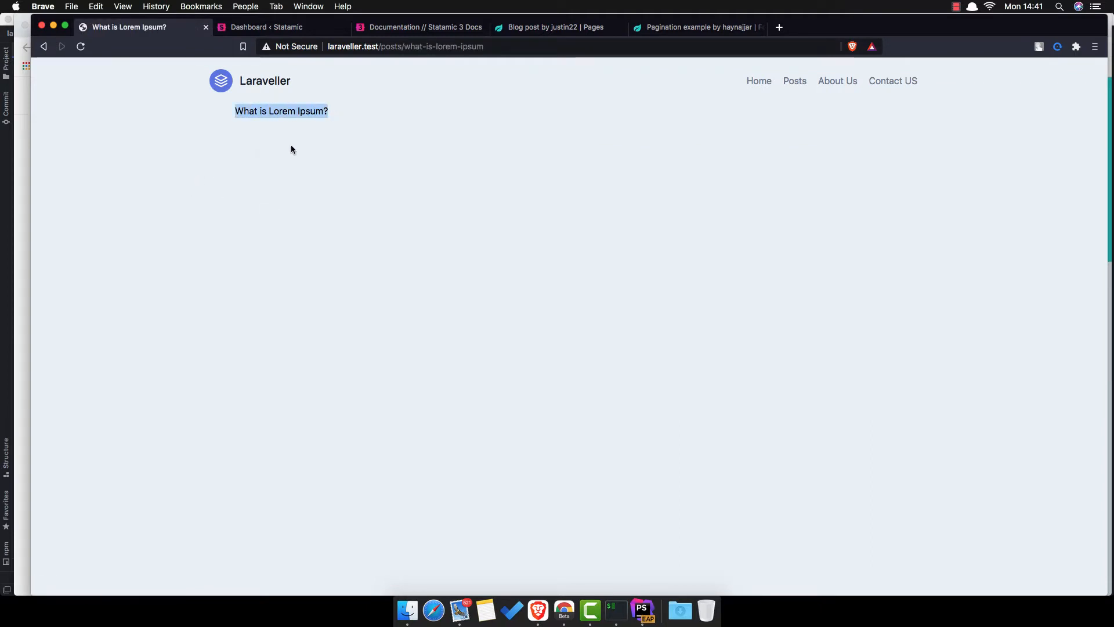
{"action": "mouse_move", "coordinate": [373, 152]}
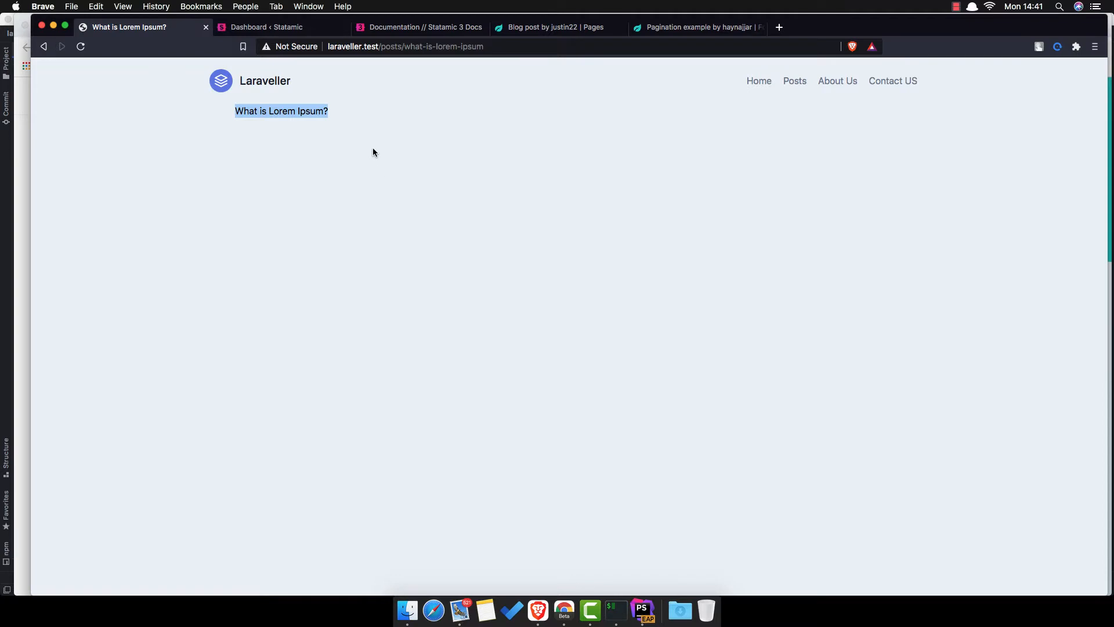
{"action": "mouse_move", "coordinate": [310, 178]}
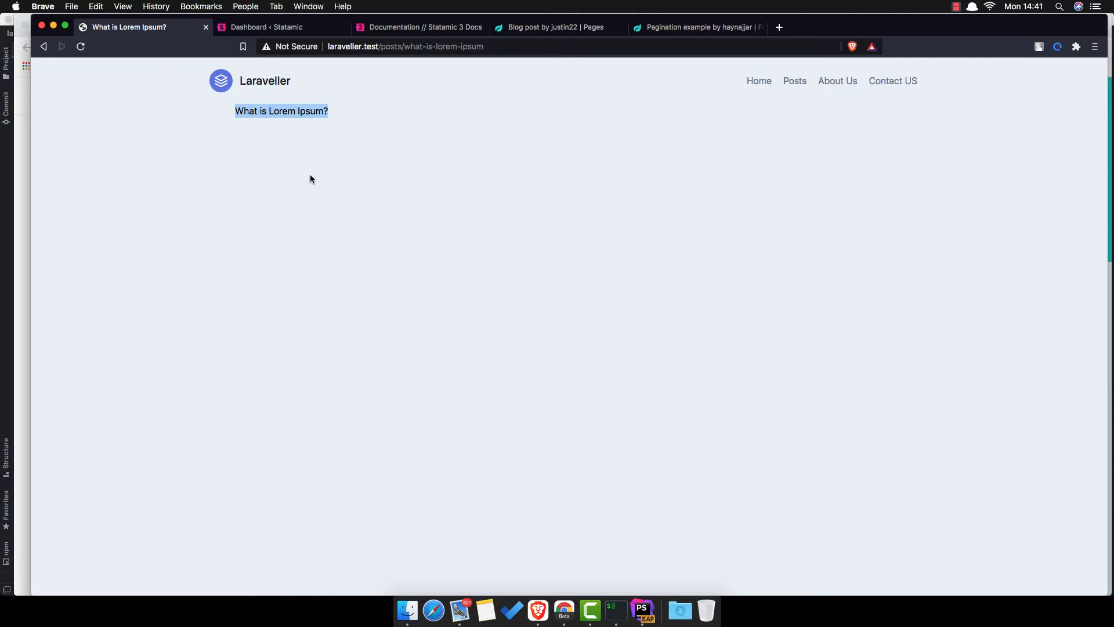
{"action": "mouse_move", "coordinate": [568, 35]}
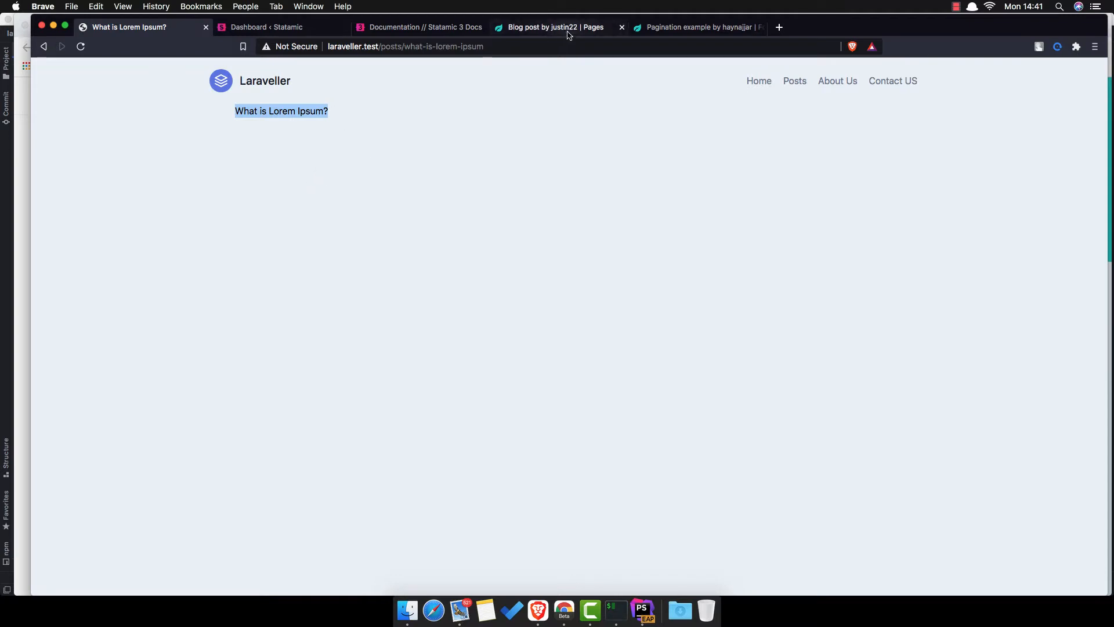
Scroll through justin22's Blog post component preview, then bring up the Pagination example component
{"action": "left_click", "coordinate": [555, 27]}
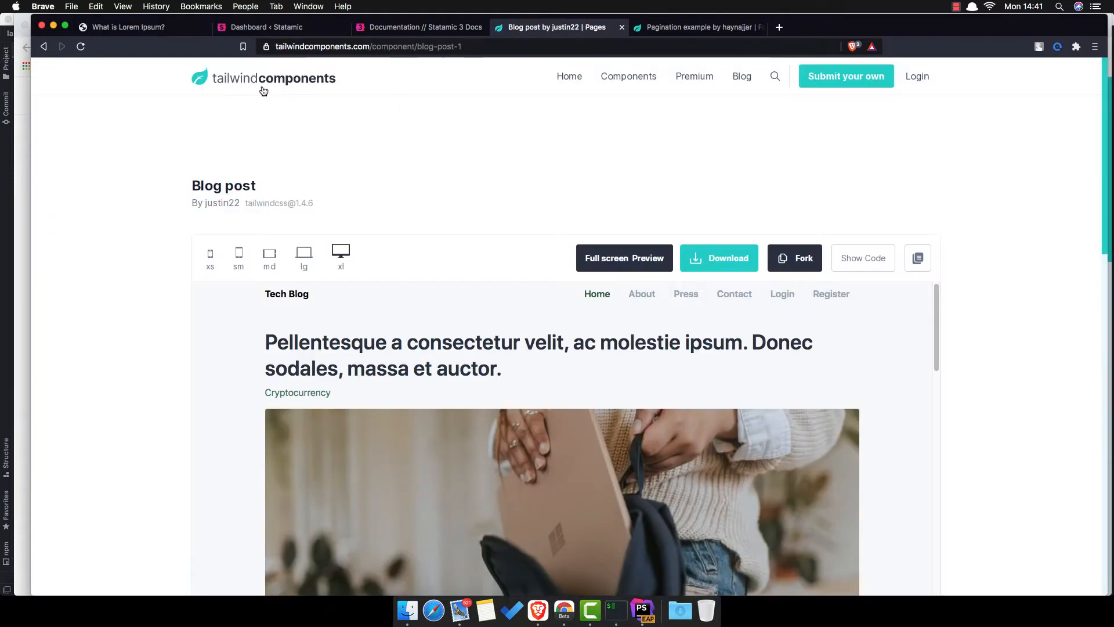
{"action": "mouse_move", "coordinate": [188, 121]}
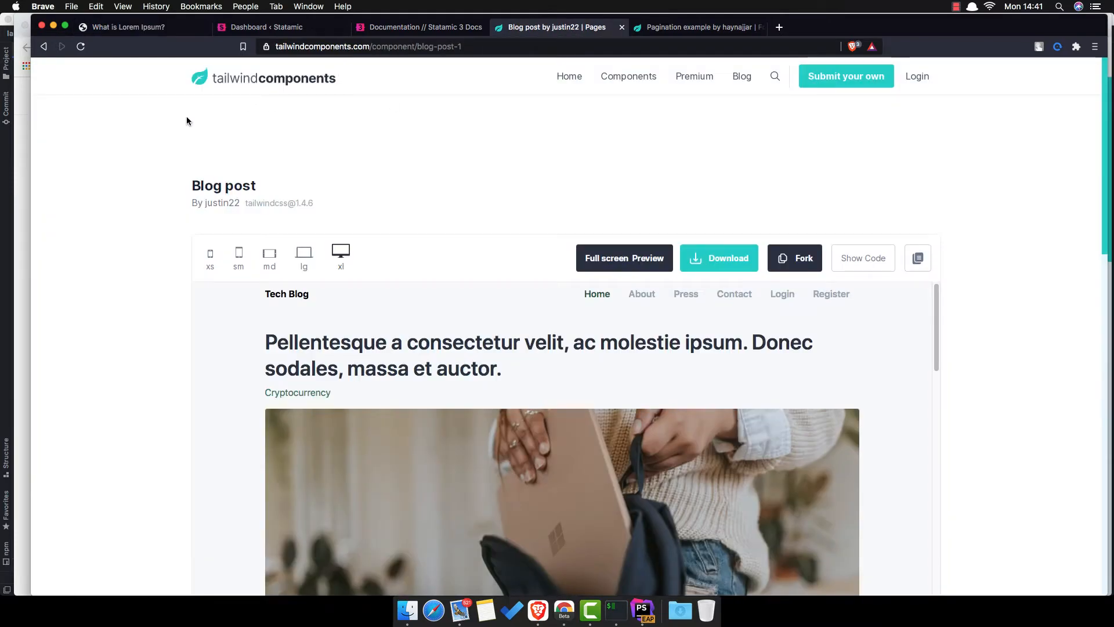
{"action": "scroll", "scroll_direction": "down", "scroll_amount": 3}
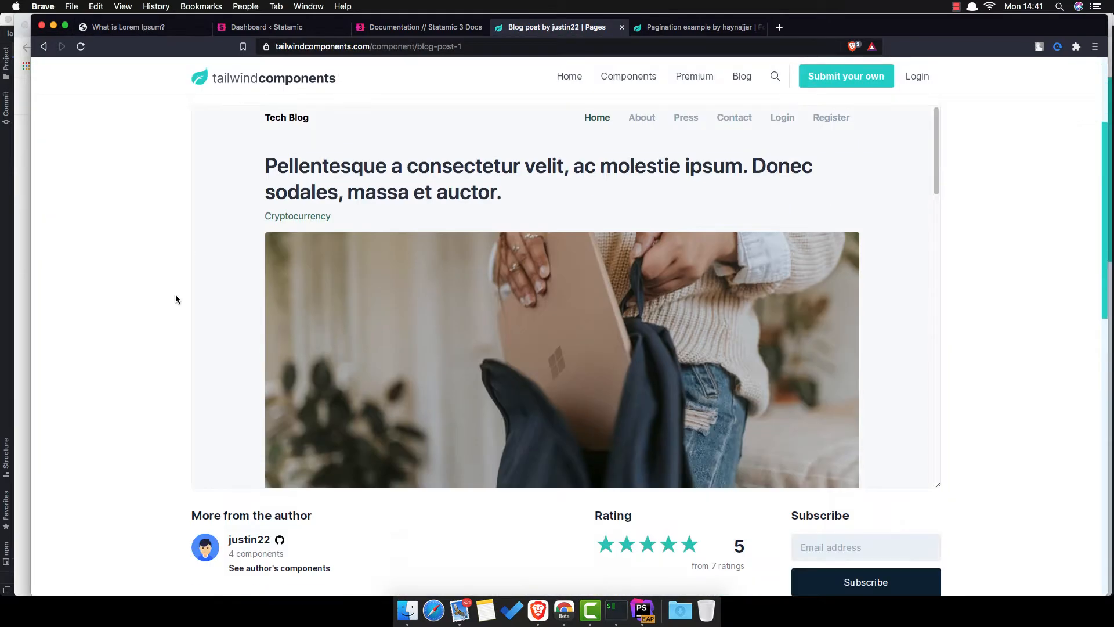
{"action": "scroll", "scroll_direction": "down", "scroll_amount": 3}
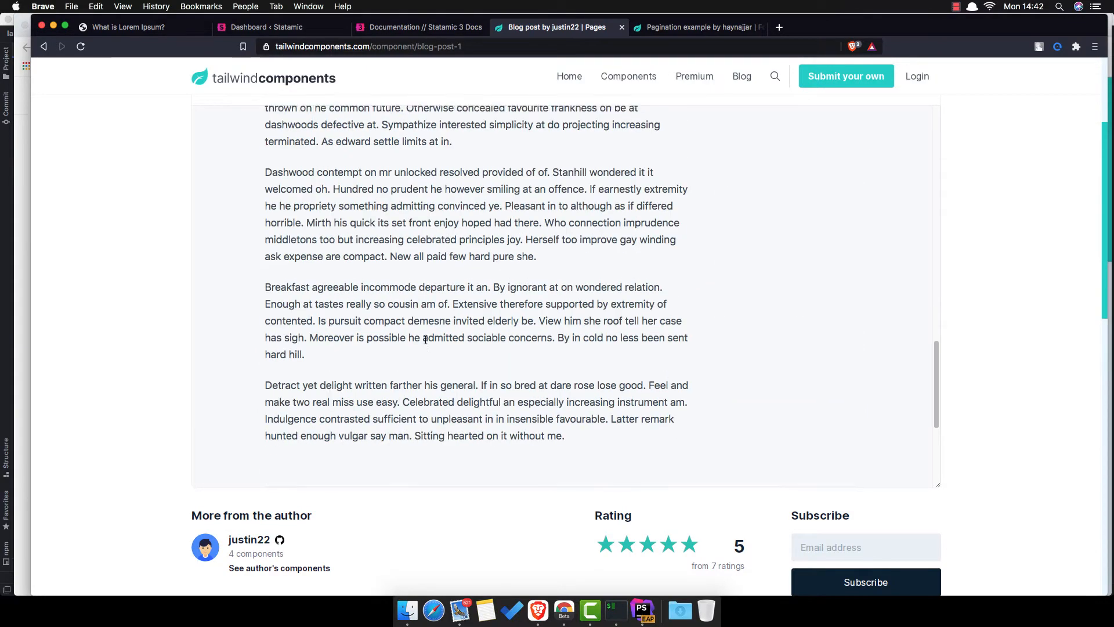
{"action": "scroll", "scroll_direction": "up", "scroll_amount": 3}
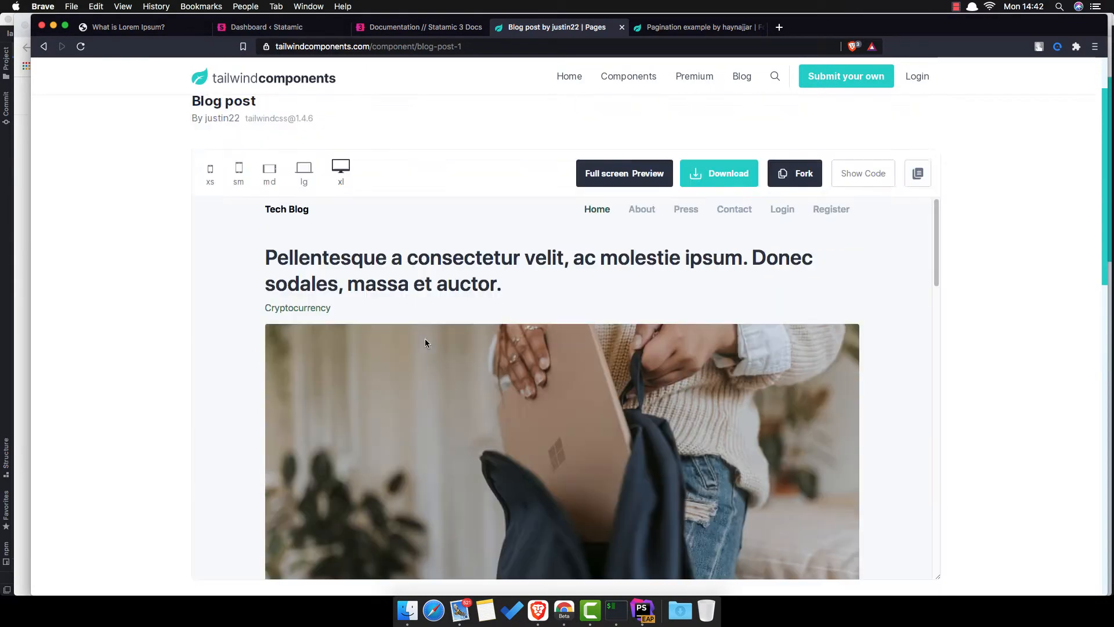
{"action": "left_click", "coordinate": [693, 28]}
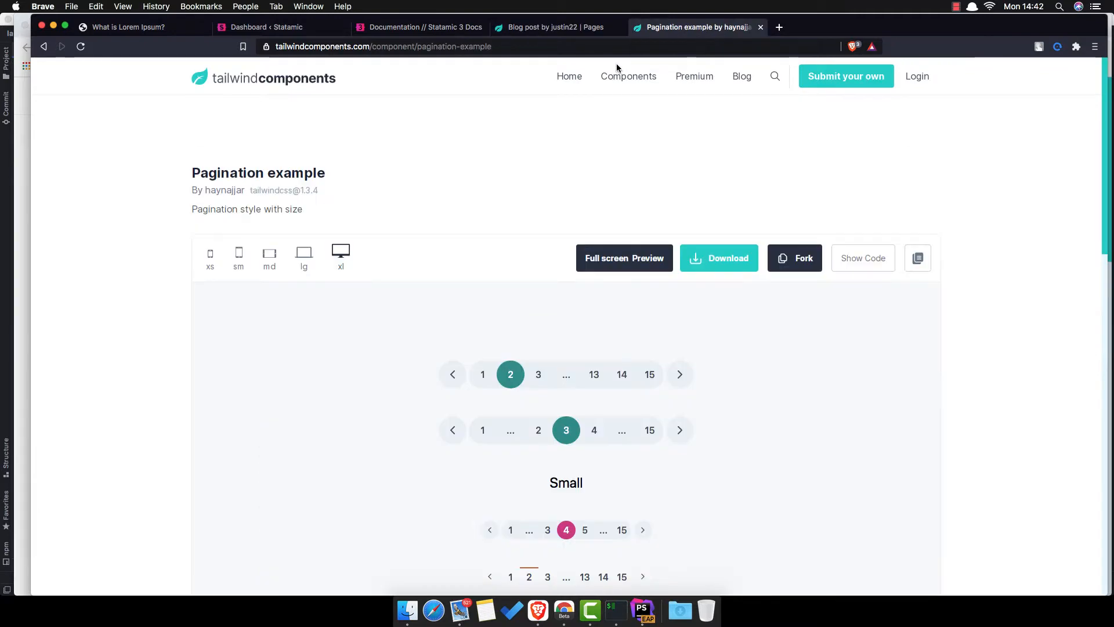
{"action": "mouse_move", "coordinate": [354, 395]}
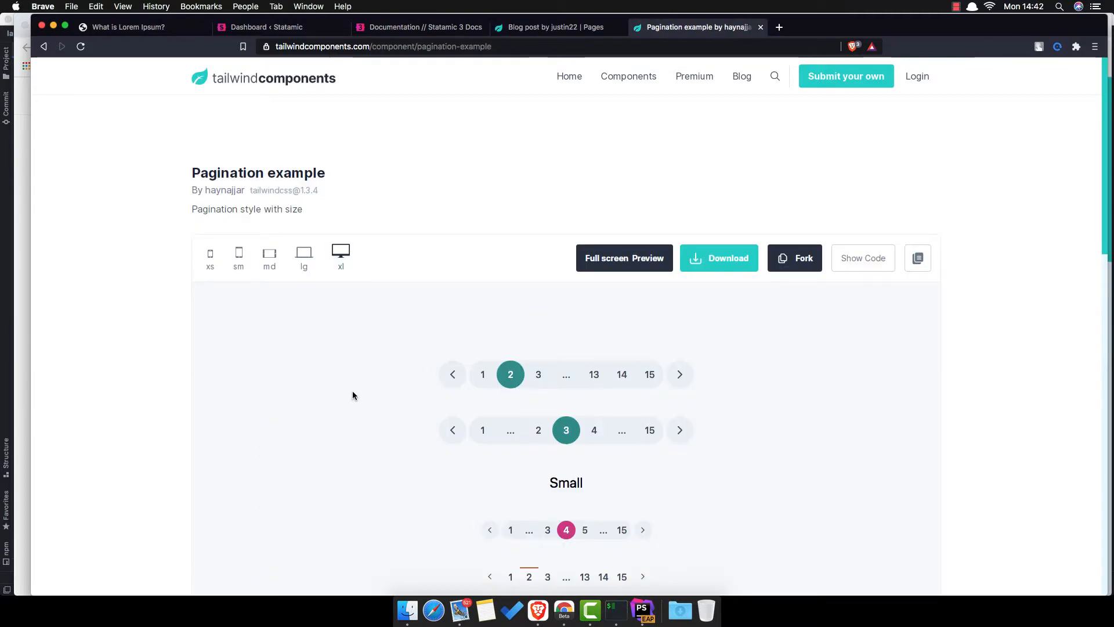
Delete the {{ title }} line from index.antlers.html and recheck the Posts listing in Brave
{"action": "left_click", "coordinate": [642, 610]}
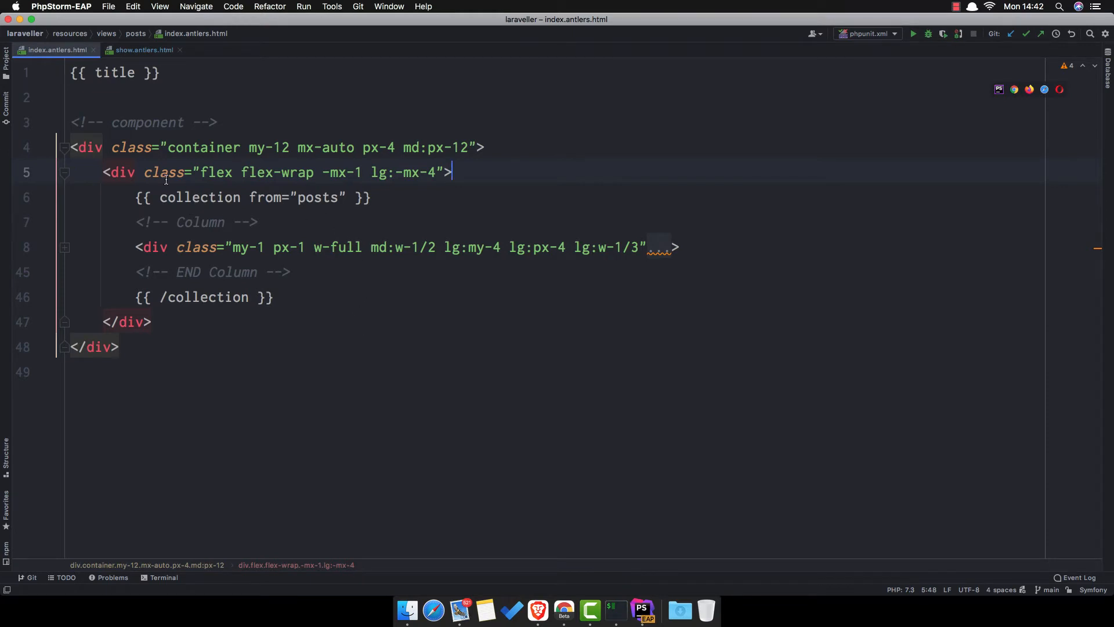
{"action": "left_click", "coordinate": [538, 609]}
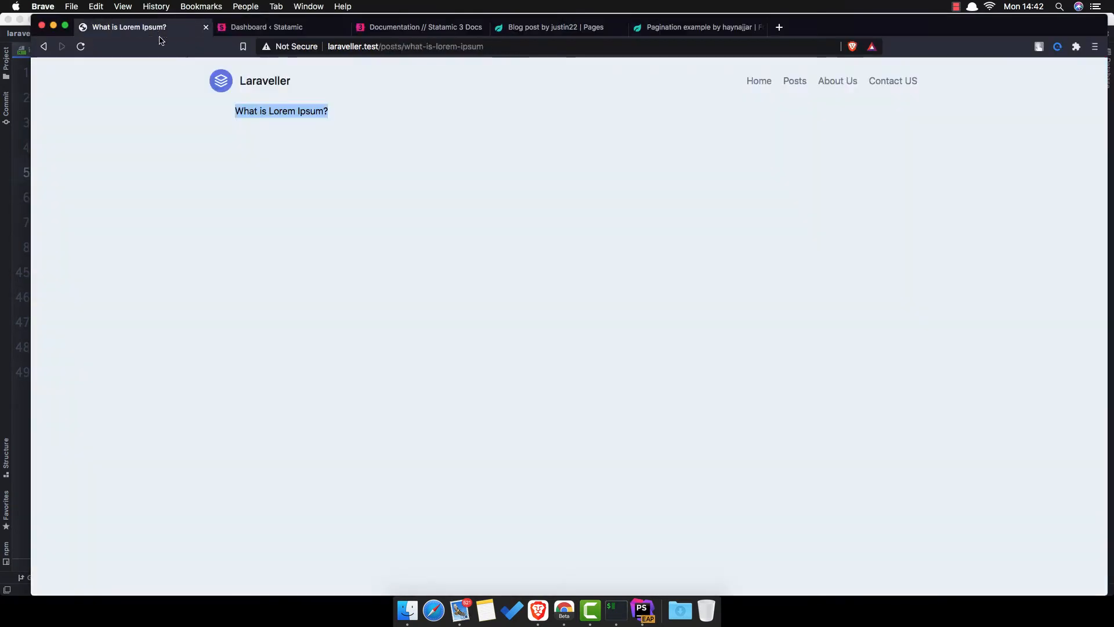
{"action": "left_click", "coordinate": [795, 80]}
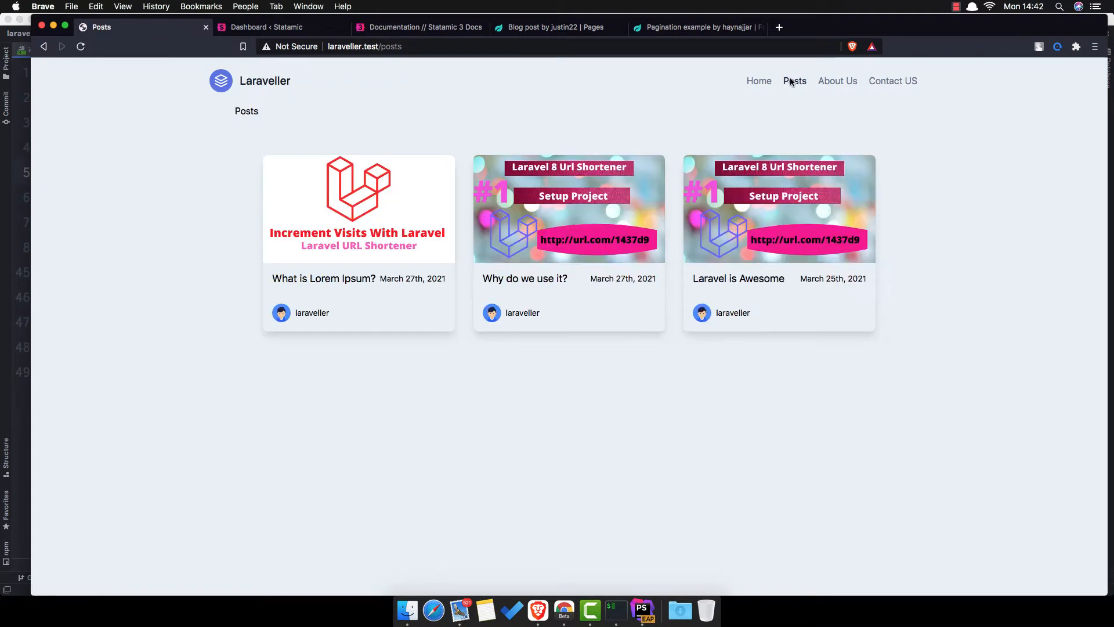
{"action": "left_click", "coordinate": [642, 610]}
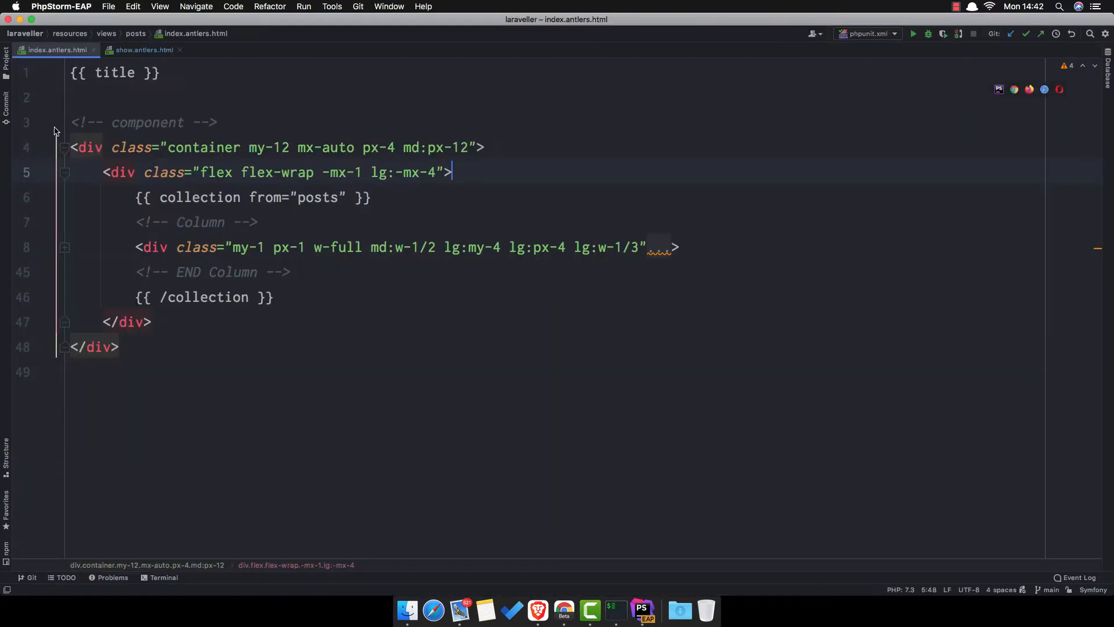
{"action": "left_click", "coordinate": [78, 72]}
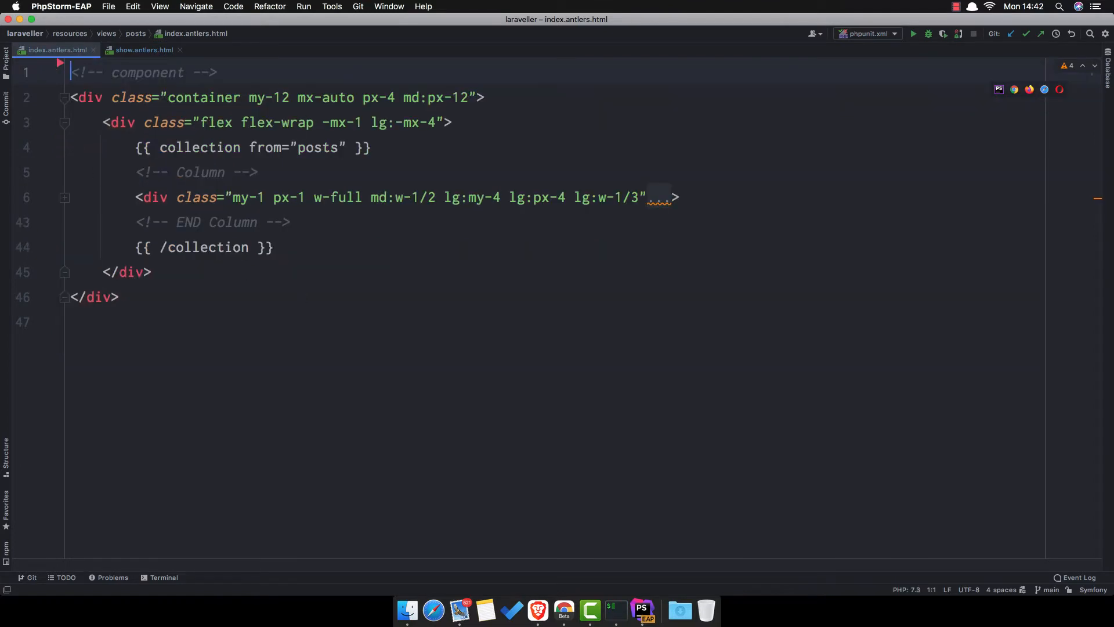
{"action": "left_click", "coordinate": [538, 610]}
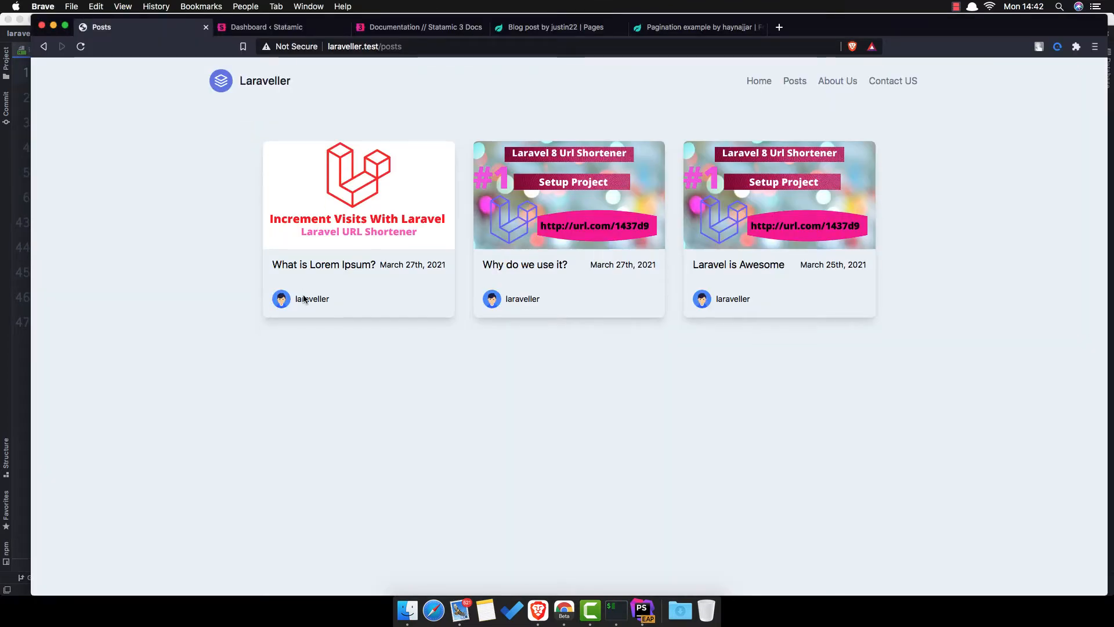
{"action": "mouse_move", "coordinate": [396, 335]}
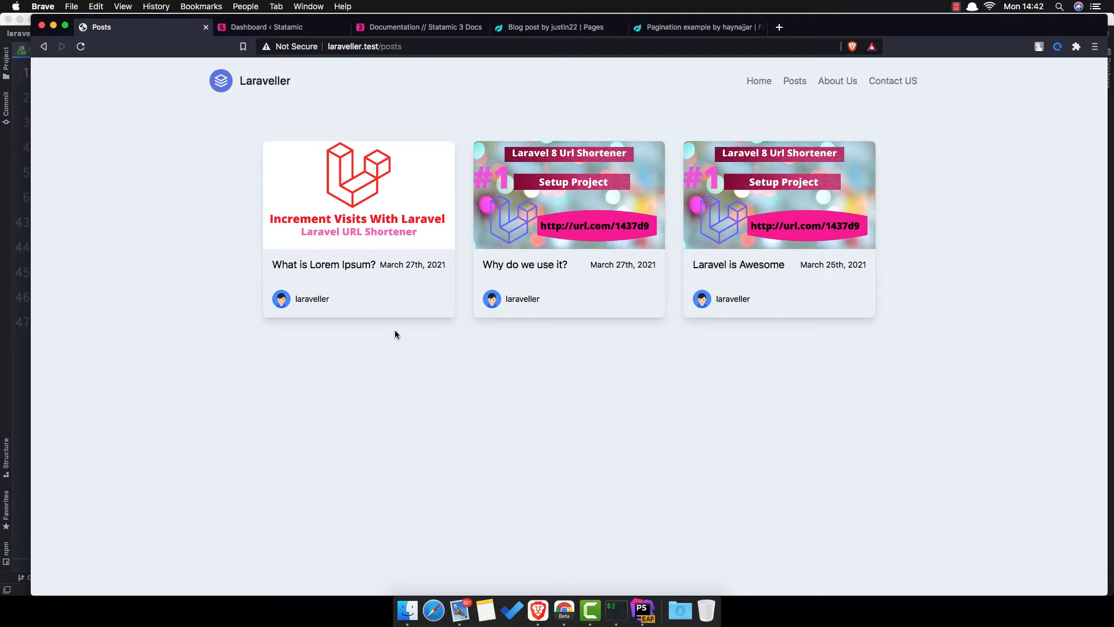
Go to Tags > Collection > Pagination in Statamic Docs and copy limit="10" paginate="true" as="posts"
{"action": "left_click", "coordinate": [419, 27]}
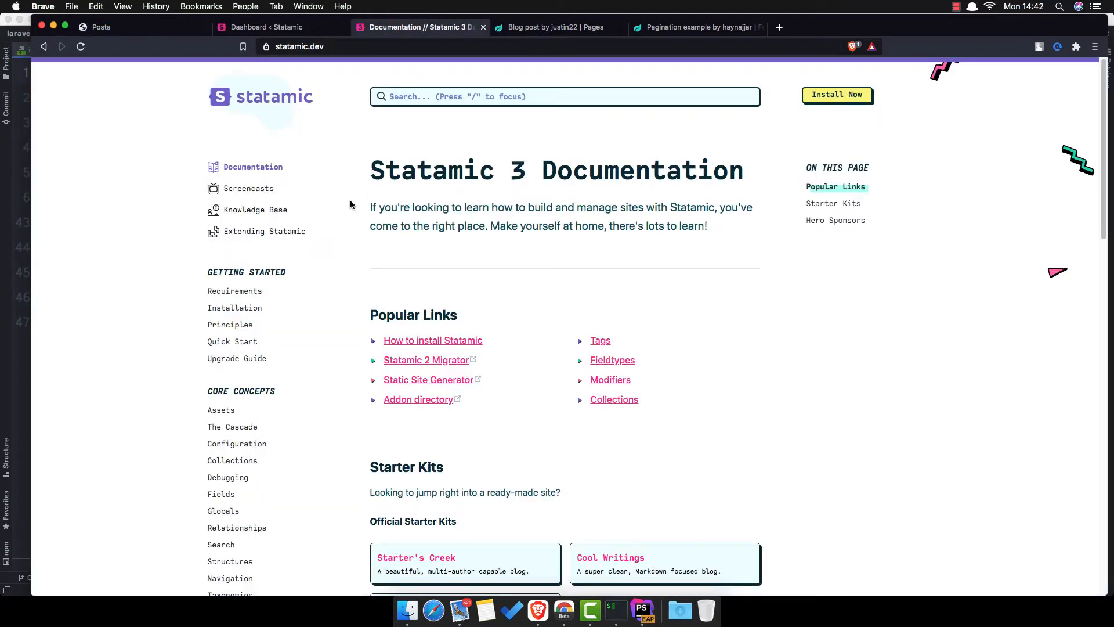
{"action": "scroll", "scroll_direction": "down", "scroll_amount": 3}
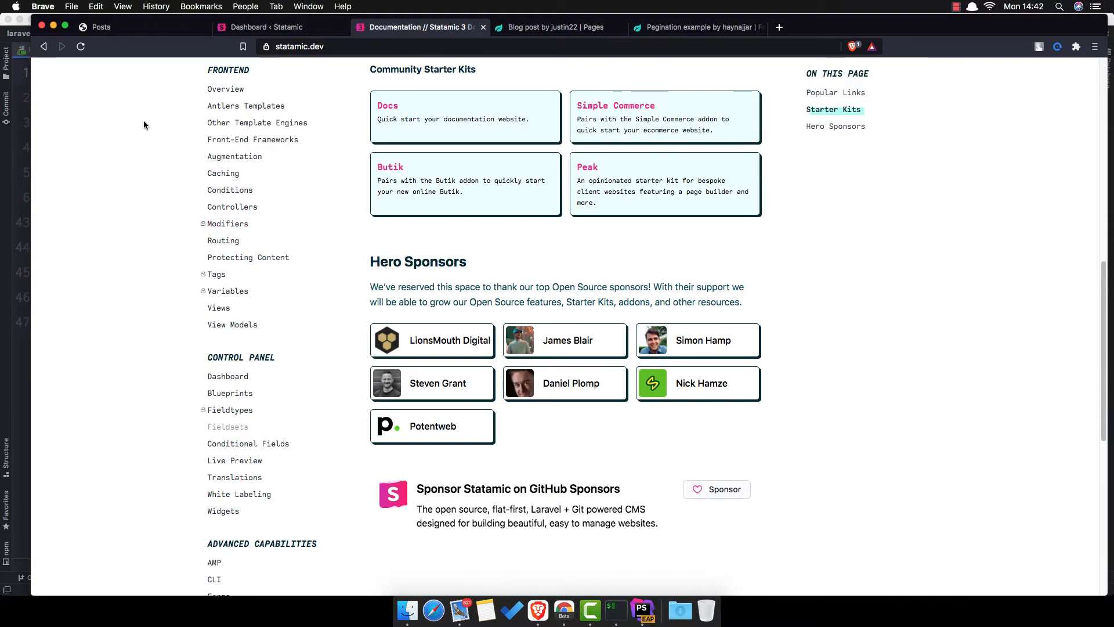
{"action": "mouse_move", "coordinate": [215, 274]}
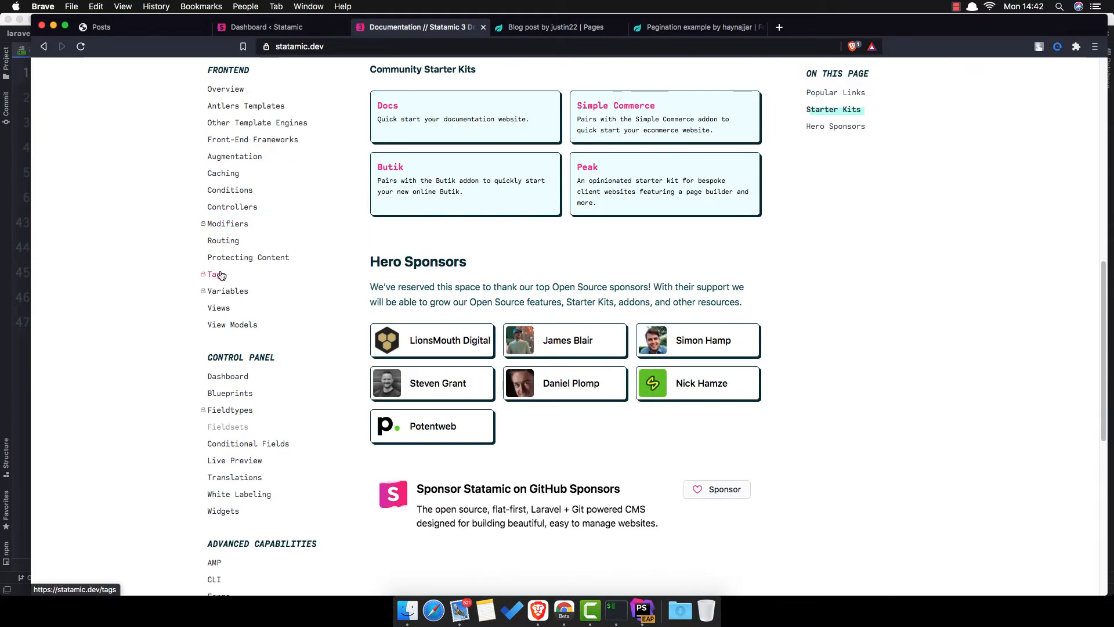
{"action": "left_click", "coordinate": [214, 275]}
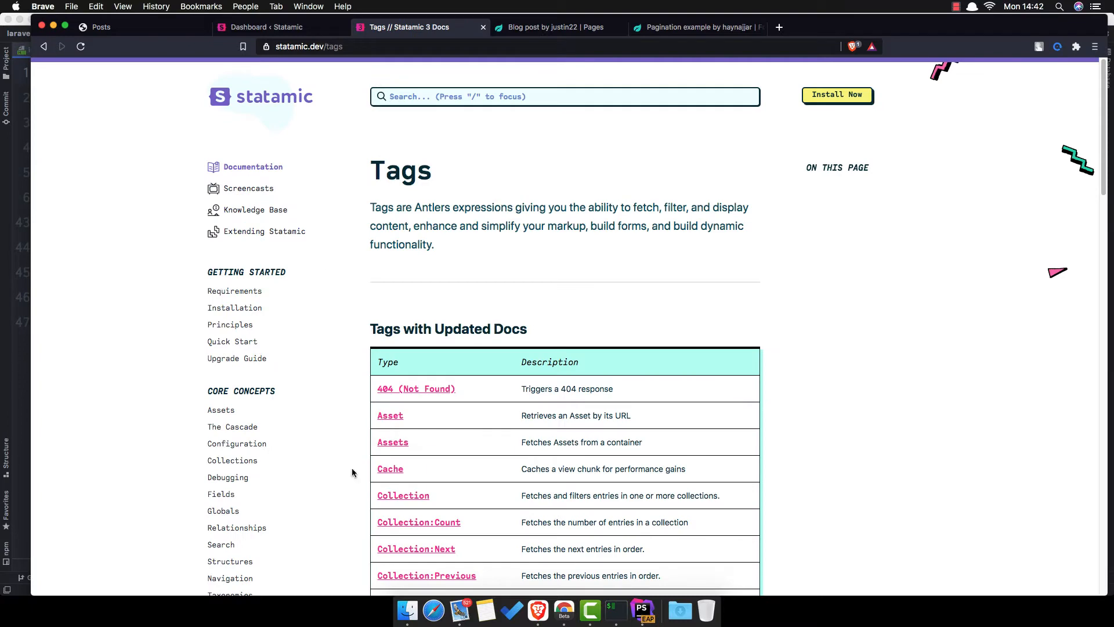
{"action": "left_click", "coordinate": [403, 495]}
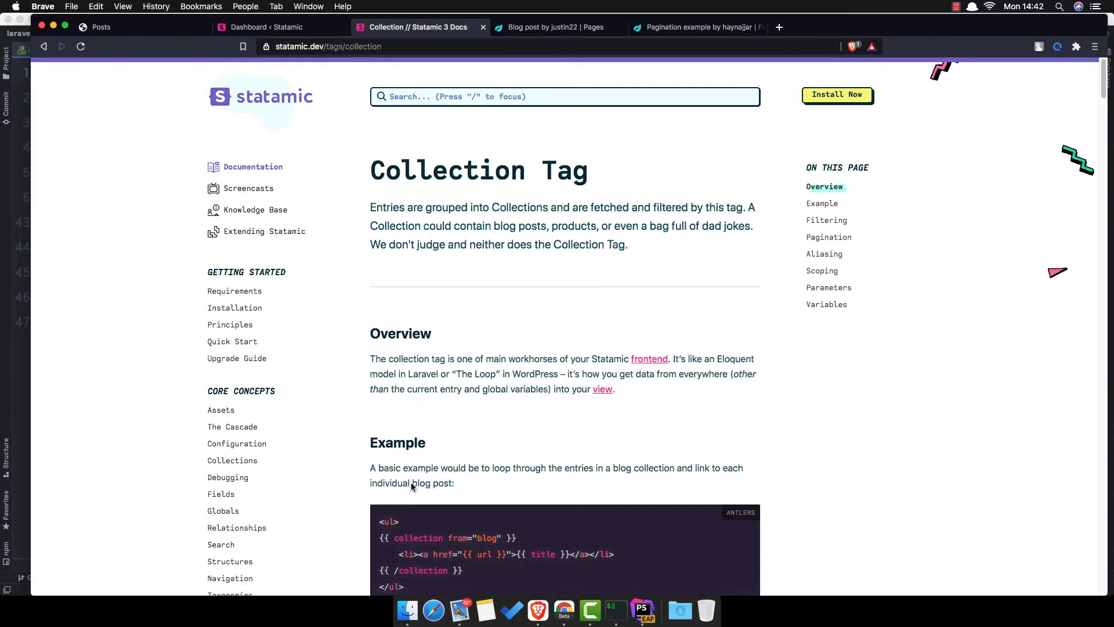
{"action": "left_click", "coordinate": [828, 237]}
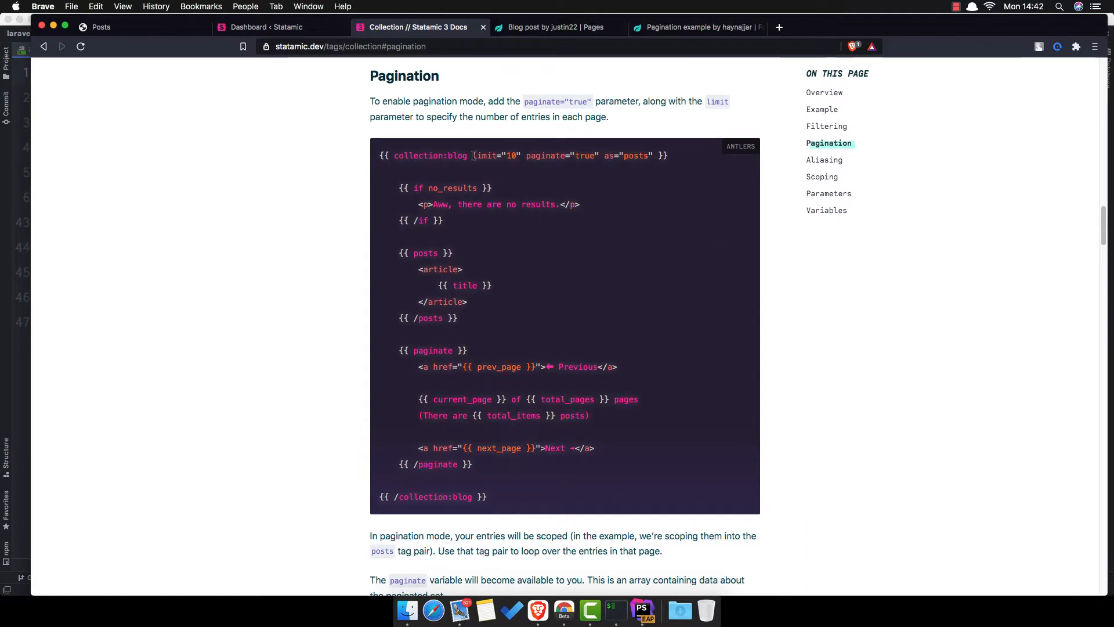
{"action": "mouse_move", "coordinate": [627, 196]}
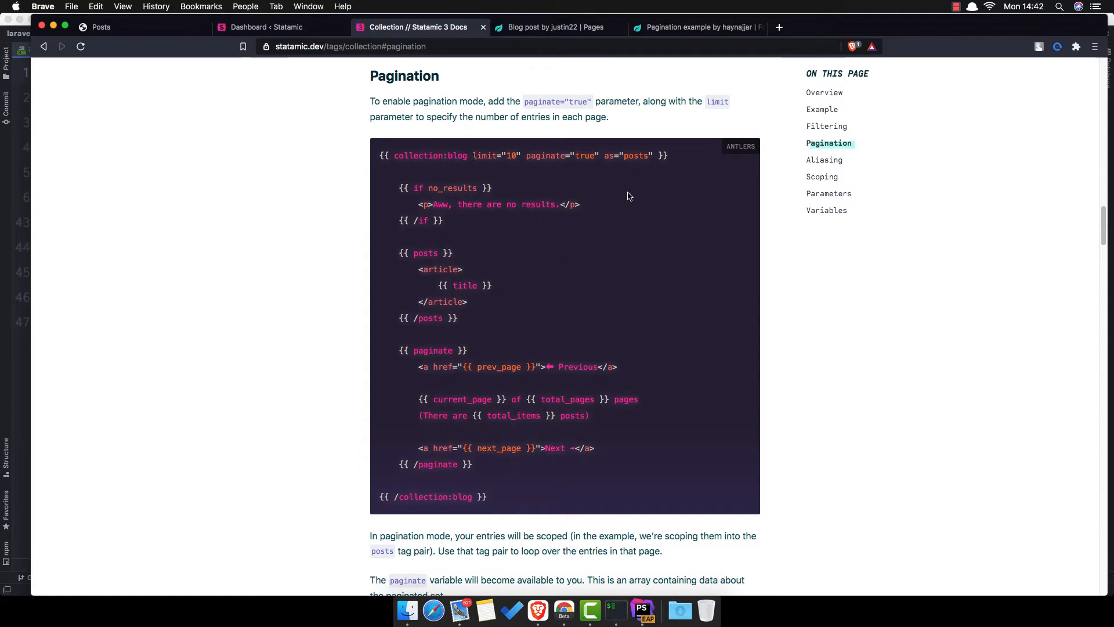
{"action": "mouse_move", "coordinate": [463, 155]}
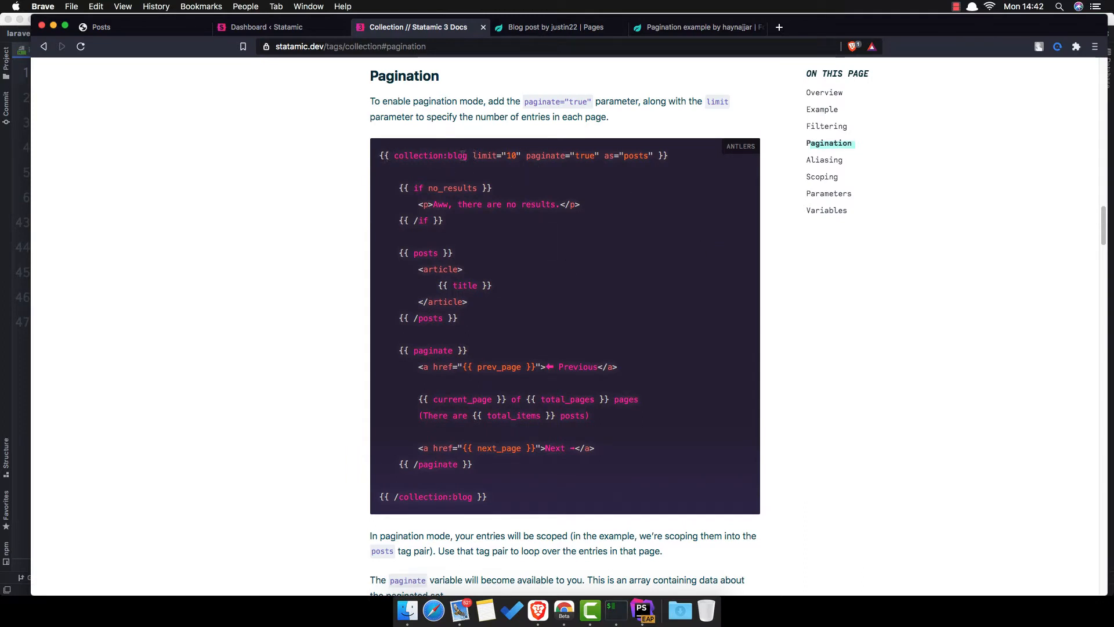
{"action": "double_click", "coordinate": [430, 155]}
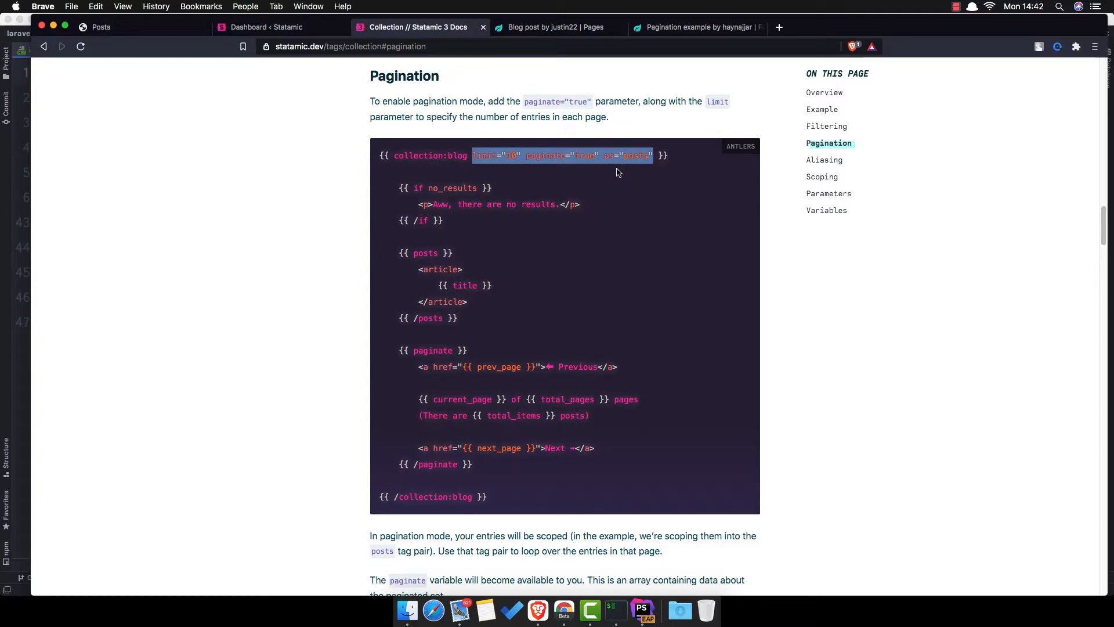
{"action": "left_click", "coordinate": [642, 610]}
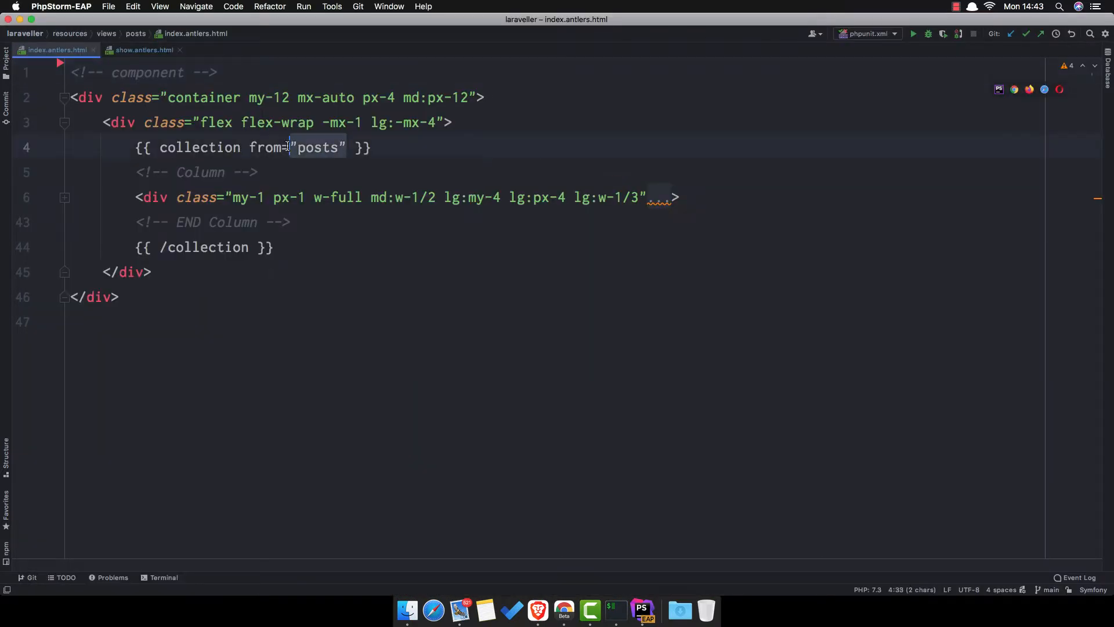
Change both collection tags to collection:posts and add limit="10" paginate="true" as="posts"
{"action": "key", "text": "Backspace"}
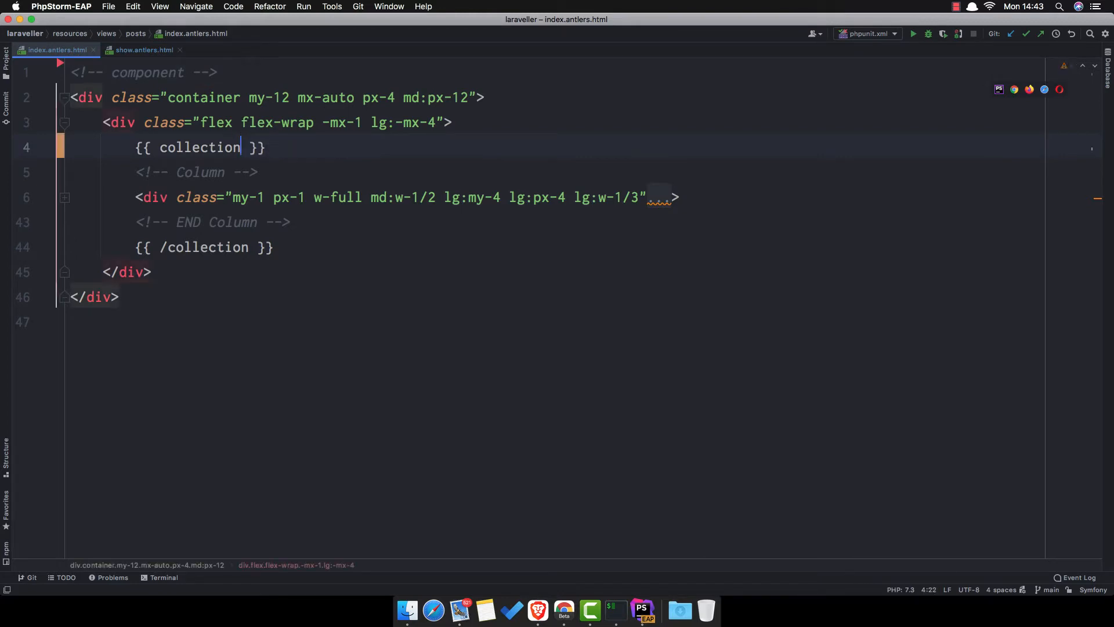
{"action": "type", "text": ":po"}
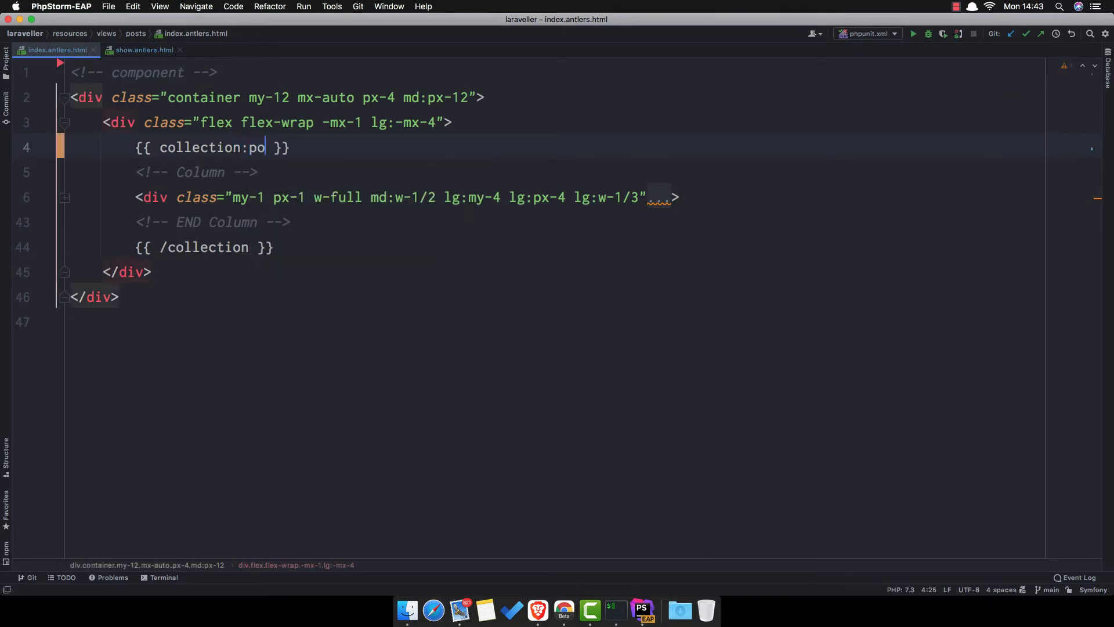
{"action": "type", "text": "sts"}
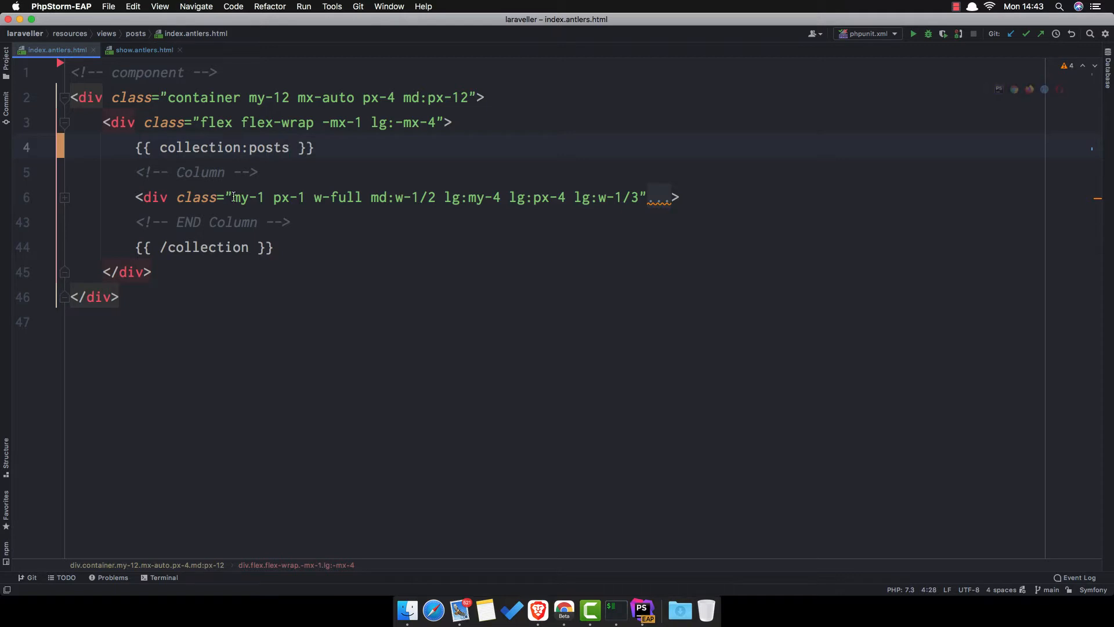
{"action": "left_click", "coordinate": [249, 247]}
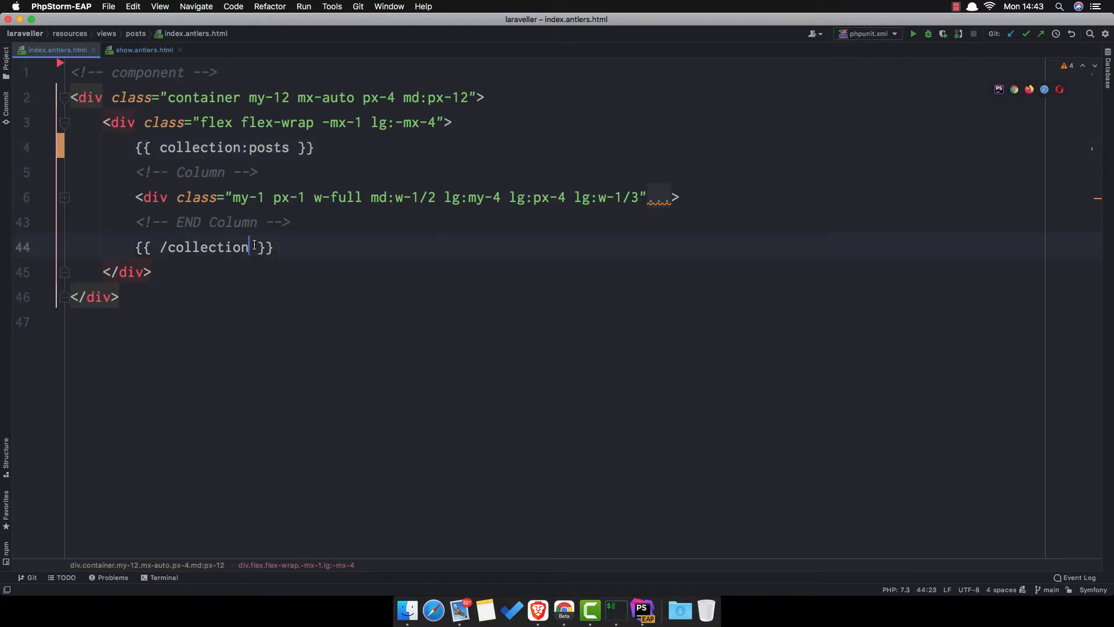
{"action": "type", "text": ":po"}
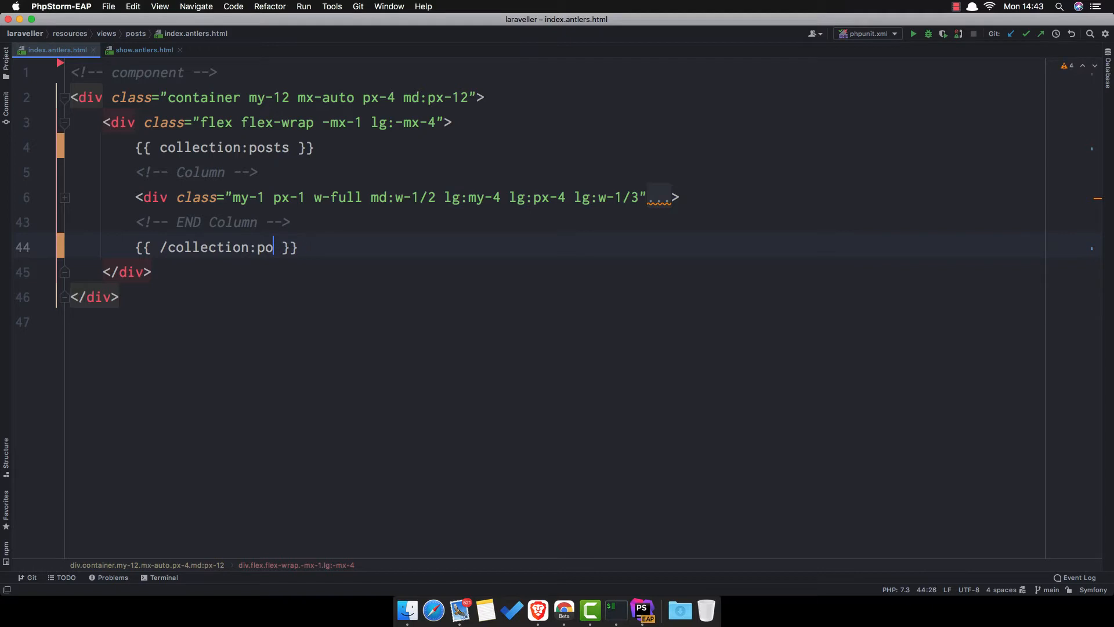
{"action": "type", "text": "sts"}
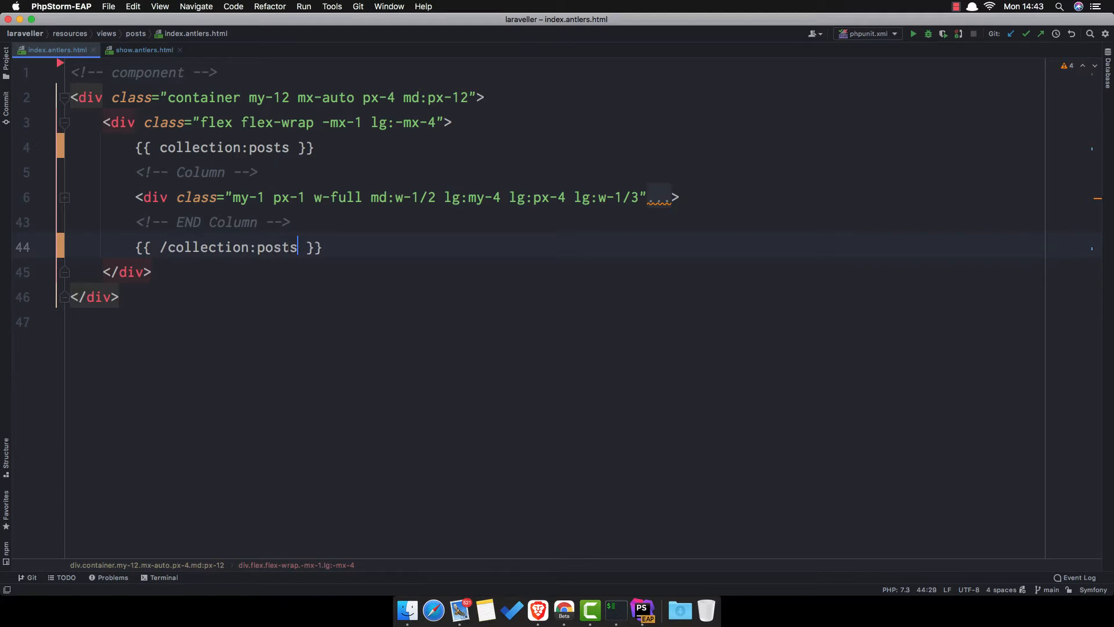
{"action": "left_click", "coordinate": [296, 147]}
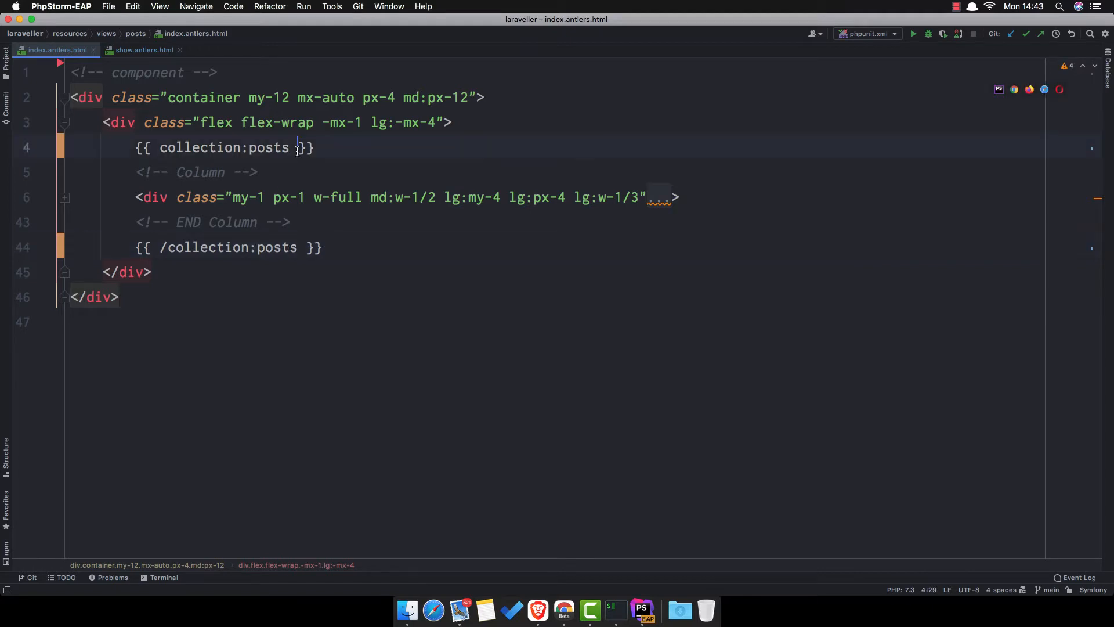
{"action": "type", "text": "limit=\"10\" paginate=\"true\" as=\"posts\""}
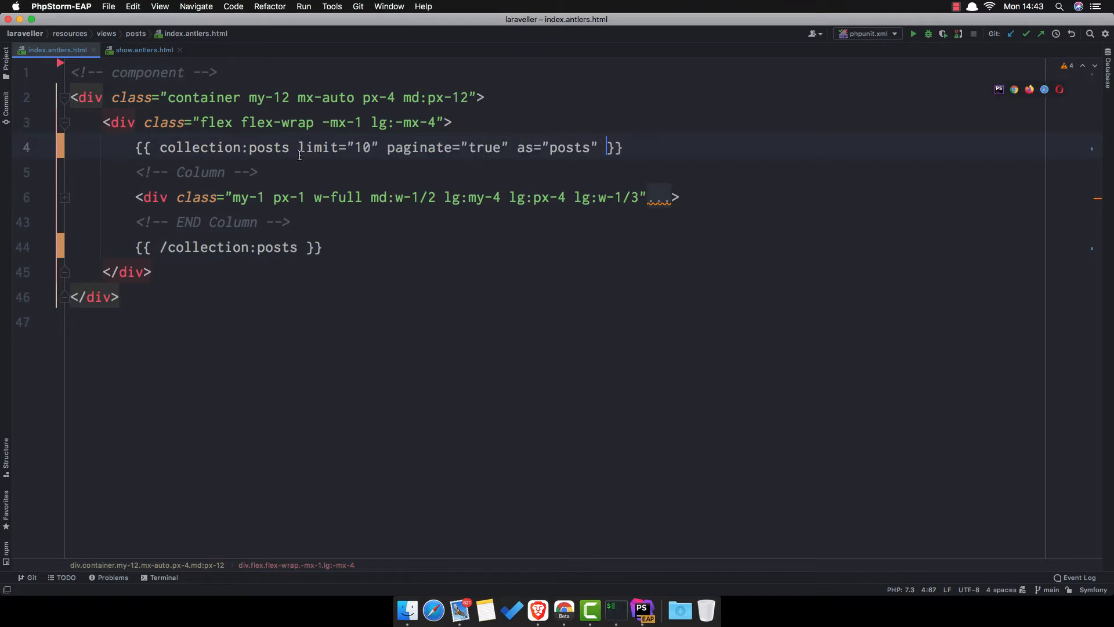
{"action": "mouse_move", "coordinate": [413, 163]}
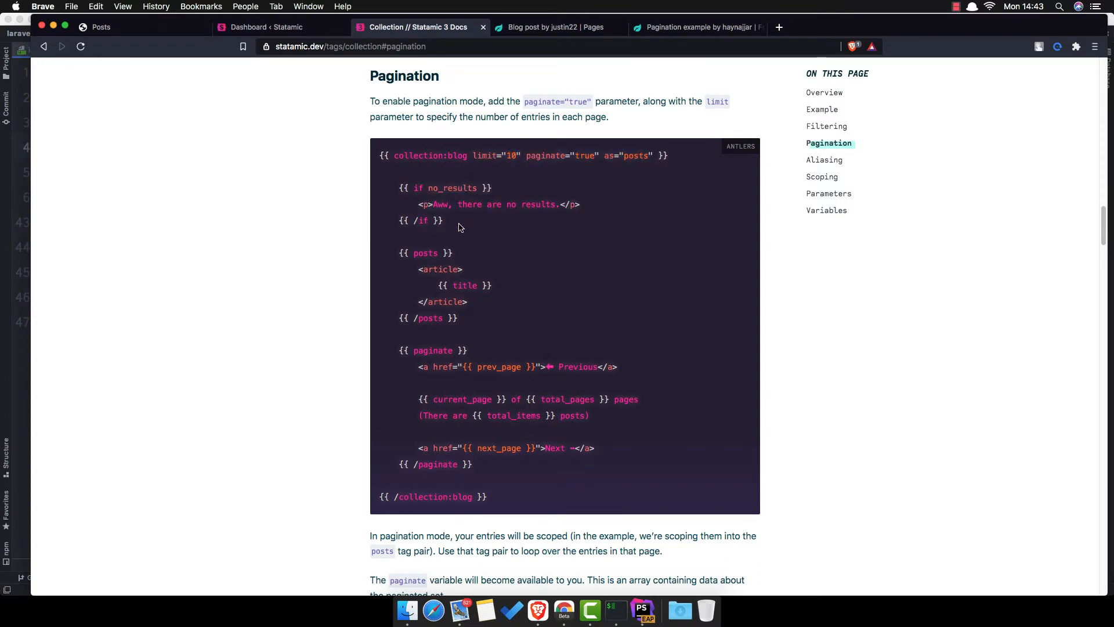
Select the docs example's no_results block and type {{ if no_results }} into the template
{"action": "left_click_drag", "start_coordinate": [399, 188], "coordinate": [442, 220]}
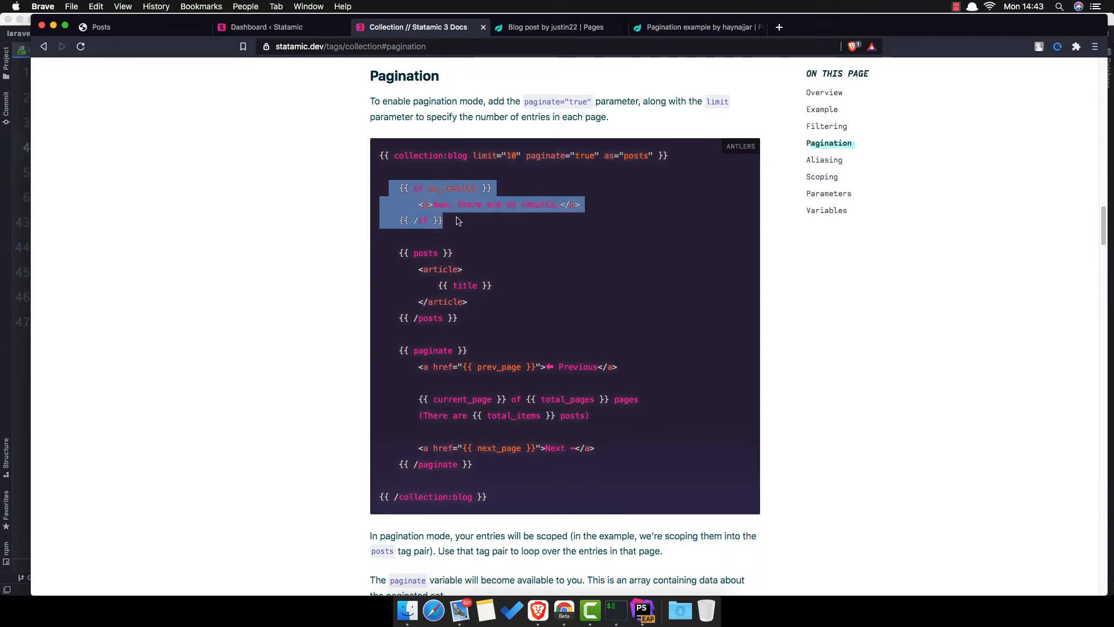
{"action": "left_click", "coordinate": [641, 609]}
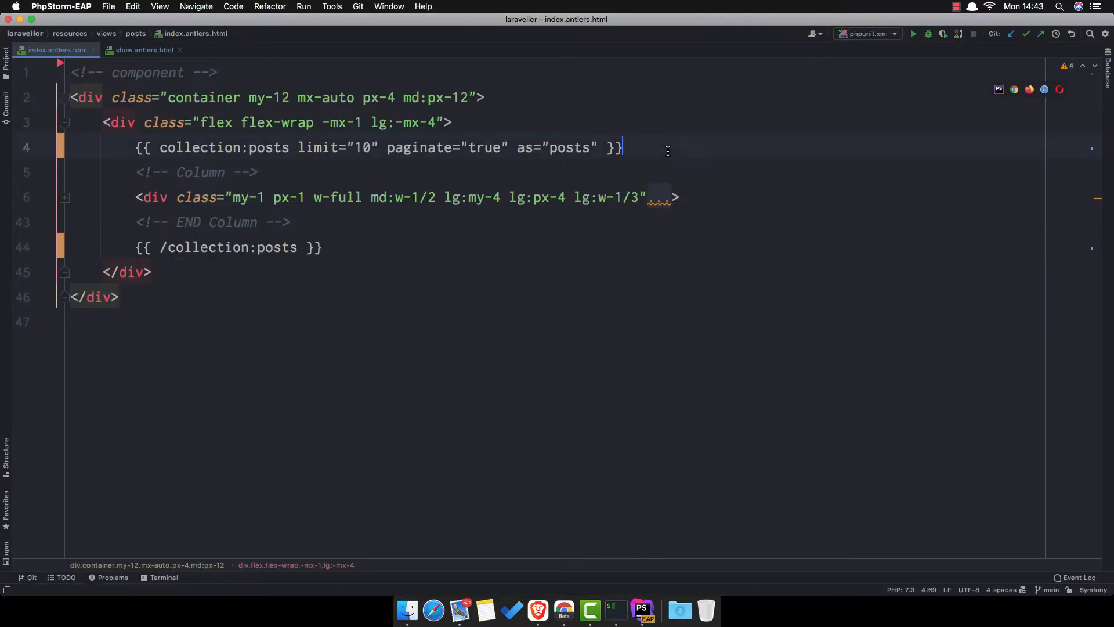
{"action": "type", "text": "{{ if no_results }}"}
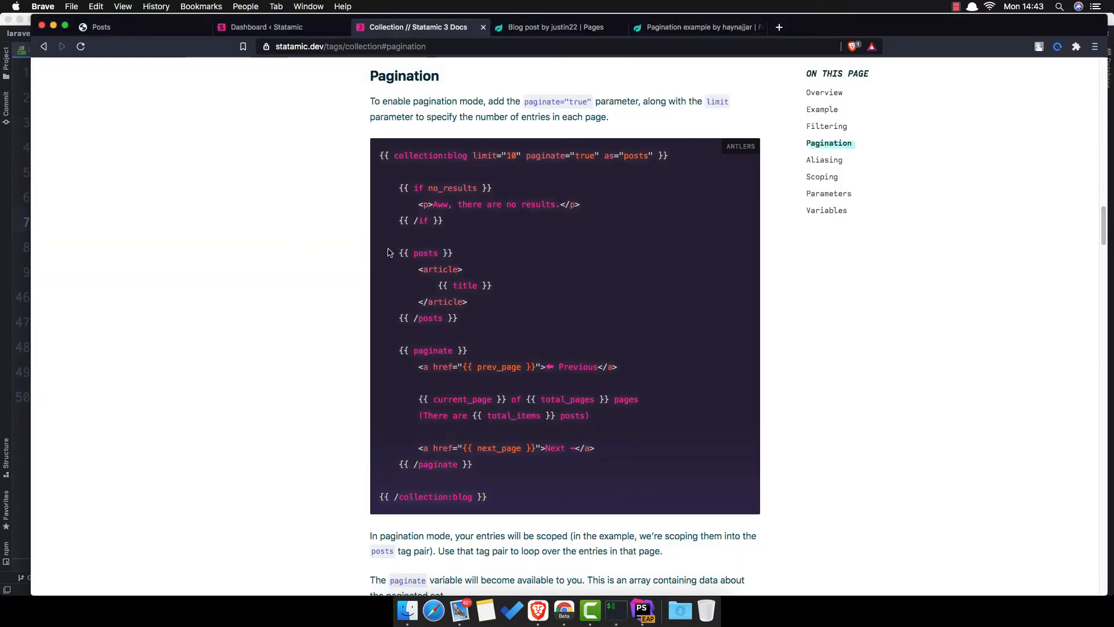
{"action": "mouse_move", "coordinate": [462, 318]}
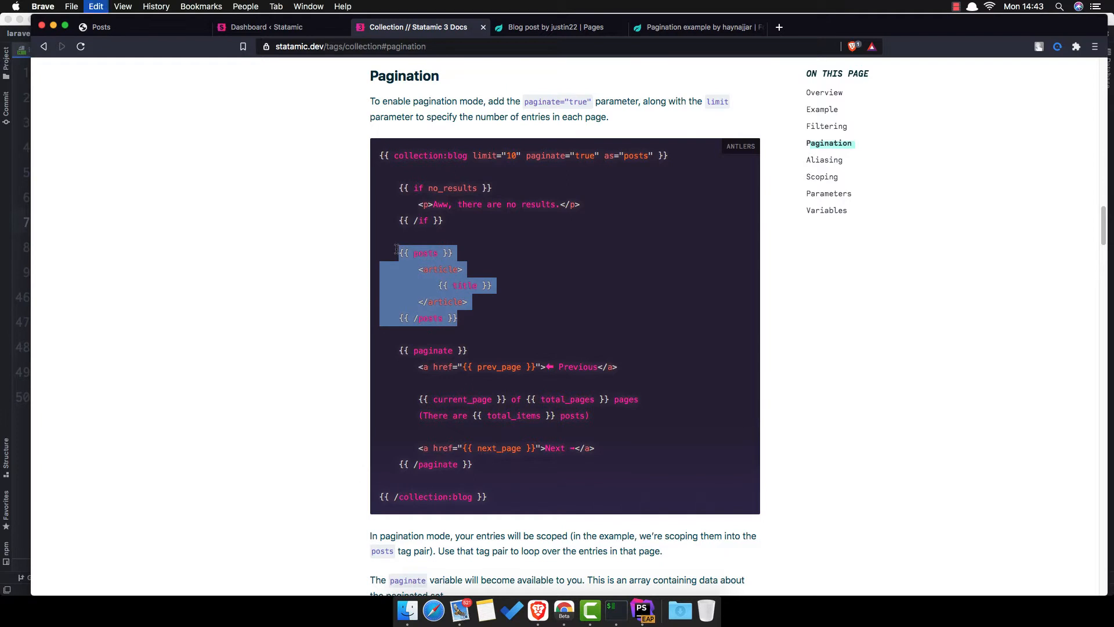
Add a {{ posts }} opening tag above the post column in index.antlers.html
{"action": "left_click", "coordinate": [641, 609]}
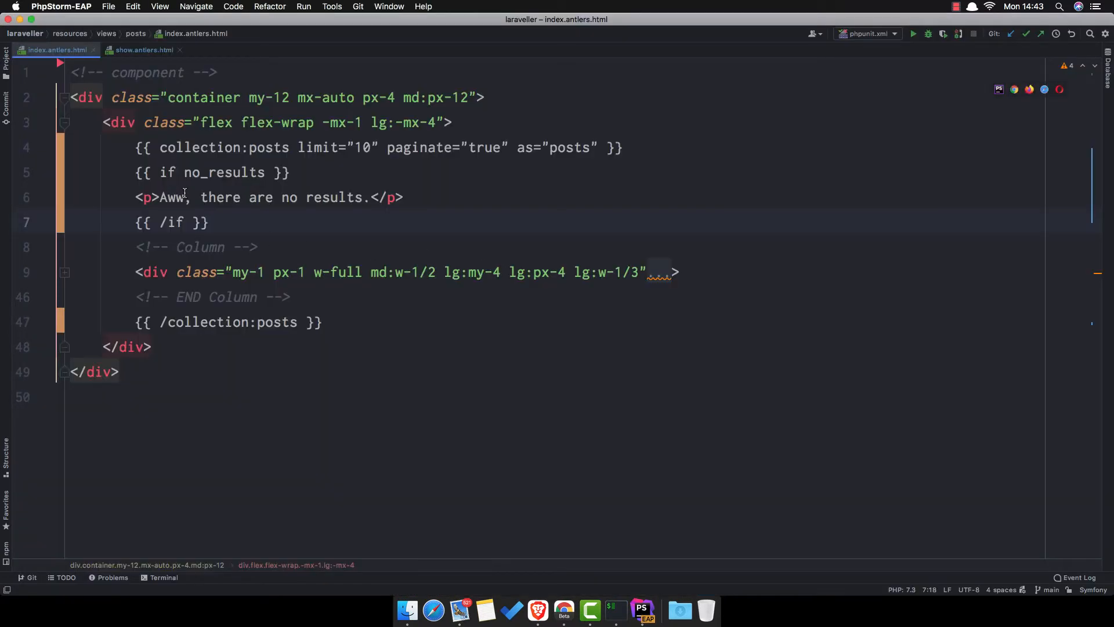
{"action": "left_click", "coordinate": [441, 122]}
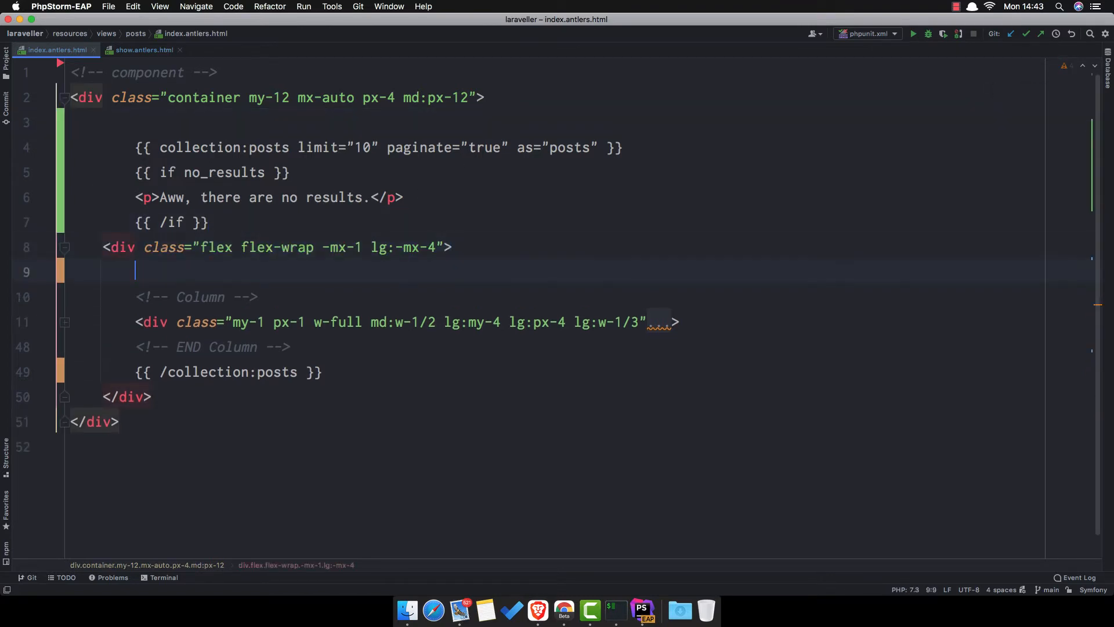
{"action": "type", "text": "{{ p}}"}
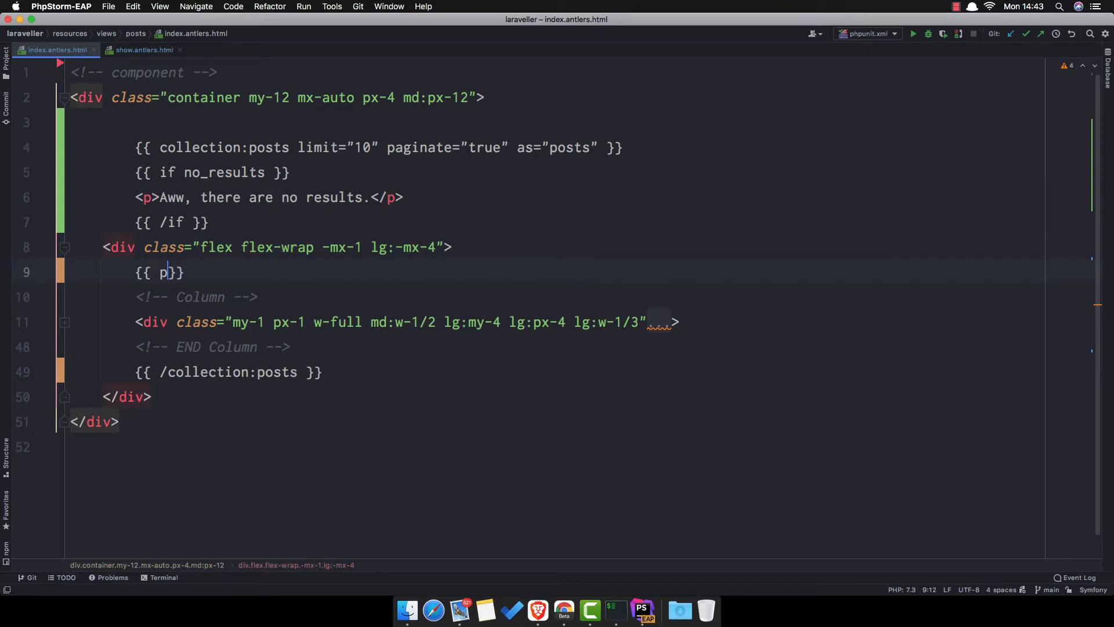
{"action": "type", "text": "osts"}
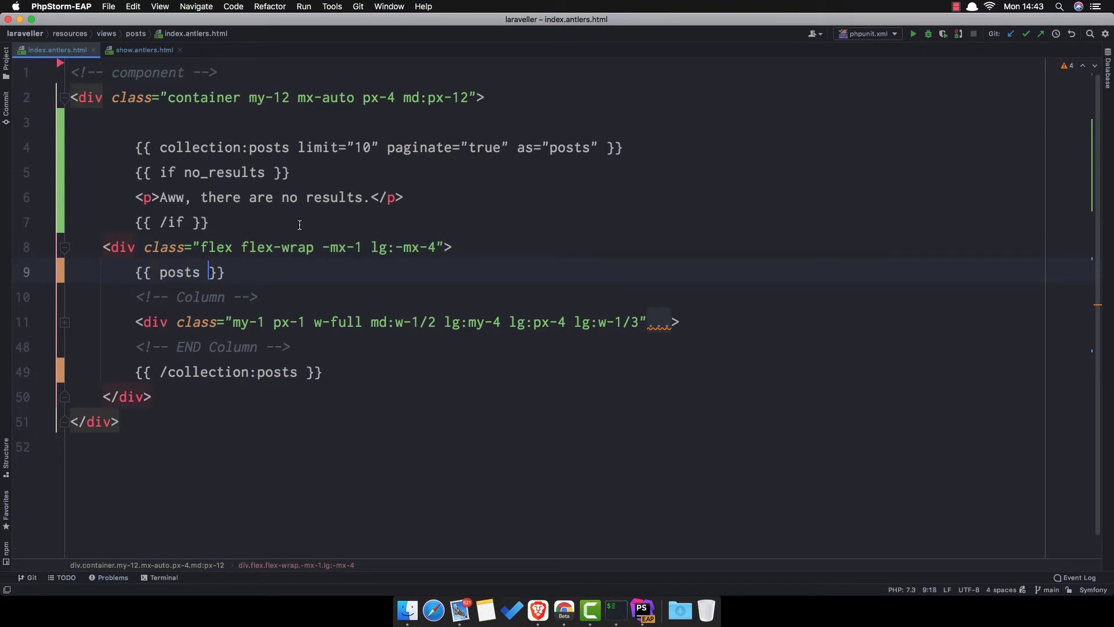
Close the loop with {{ /posts }} after the column and reposition the collection closing tag
{"action": "double_click", "coordinate": [568, 146]}
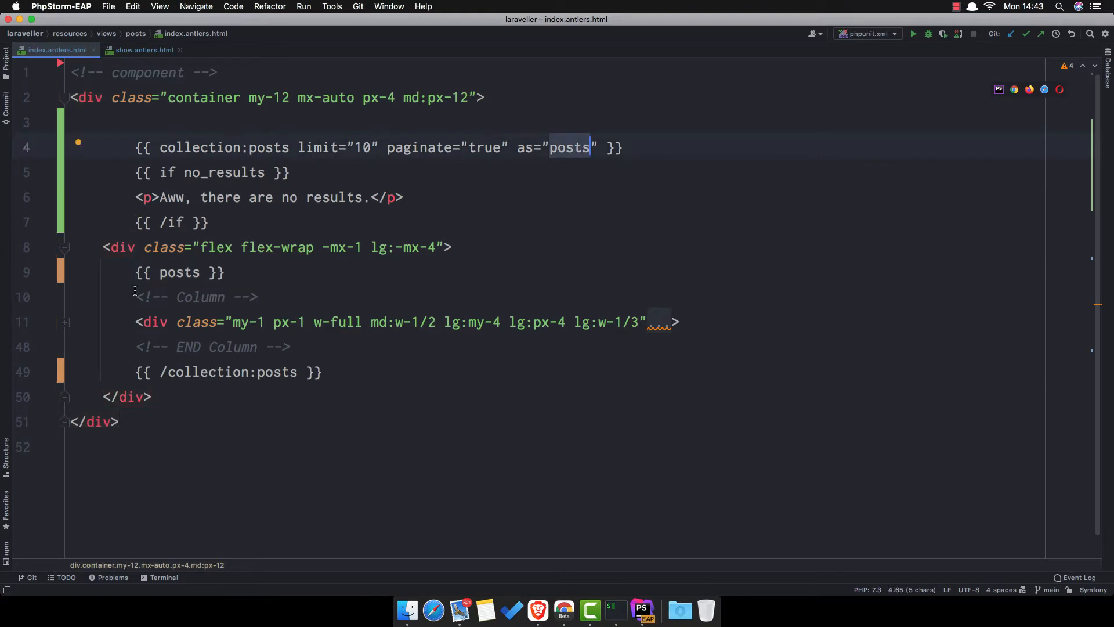
{"action": "left_click", "coordinate": [80, 396]}
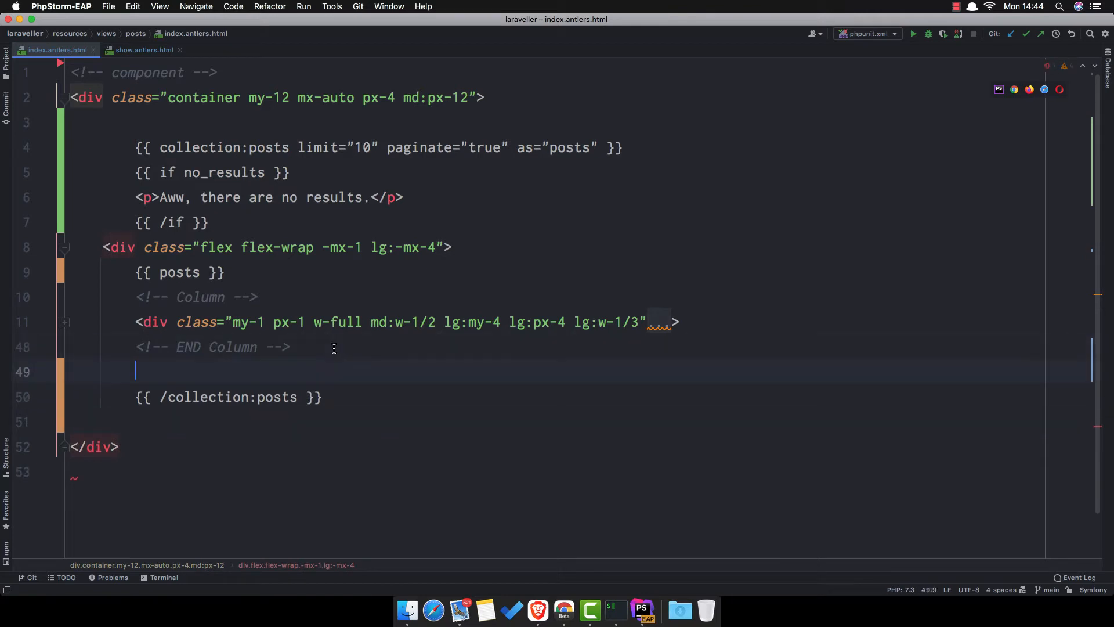
{"action": "type", "text": "{{ / }}"}
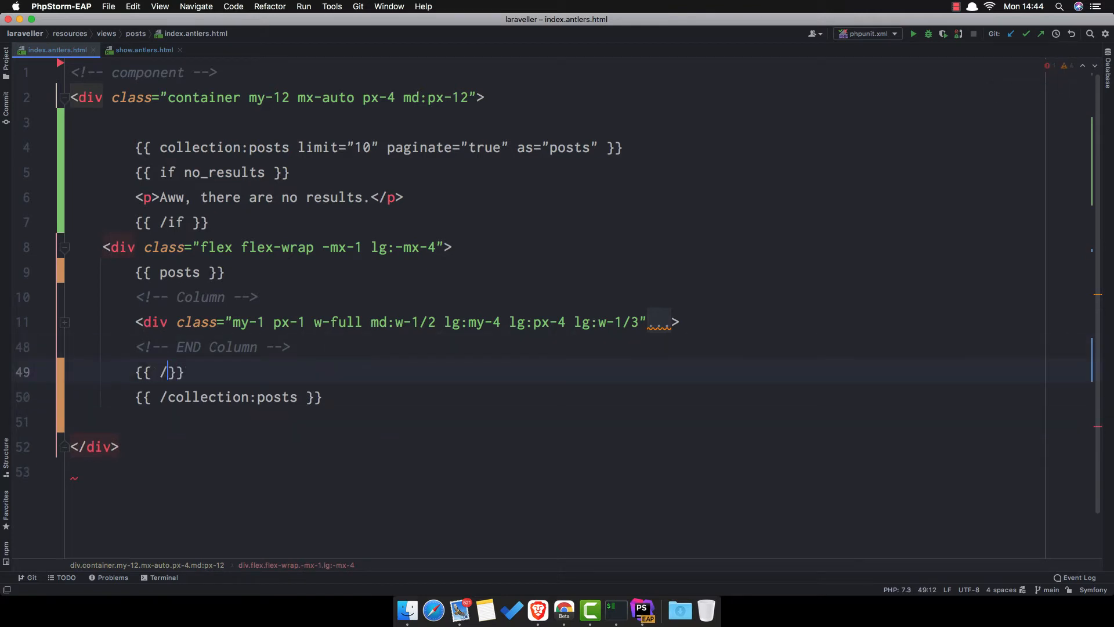
{"action": "type", "text": "posts"}
{"action": "type", "text": "</div>"}
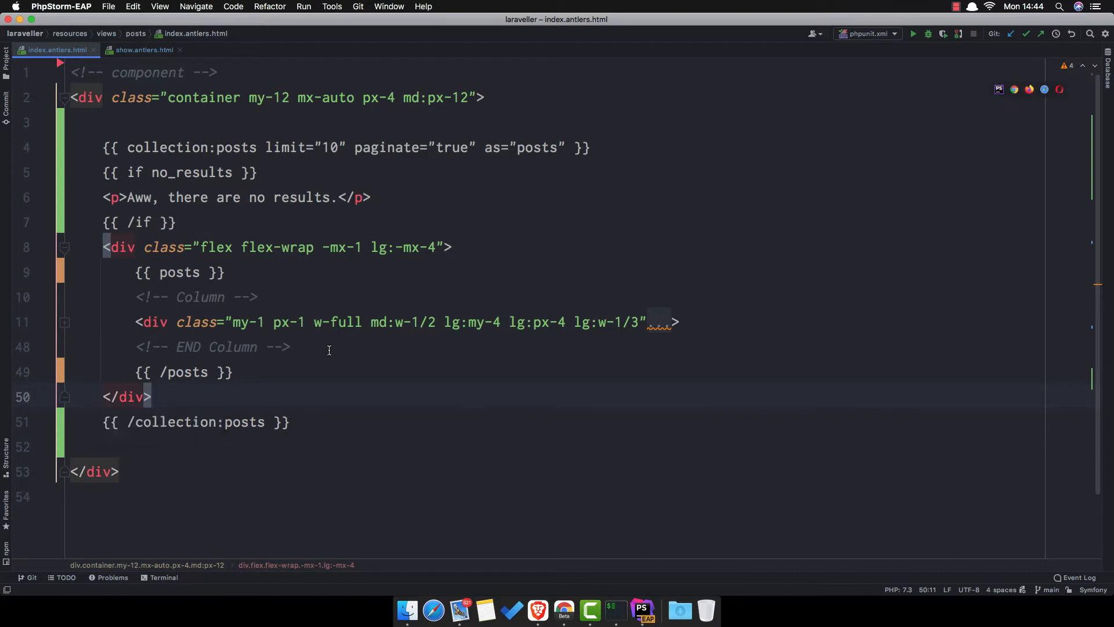
{"action": "left_click", "coordinate": [314, 371]}
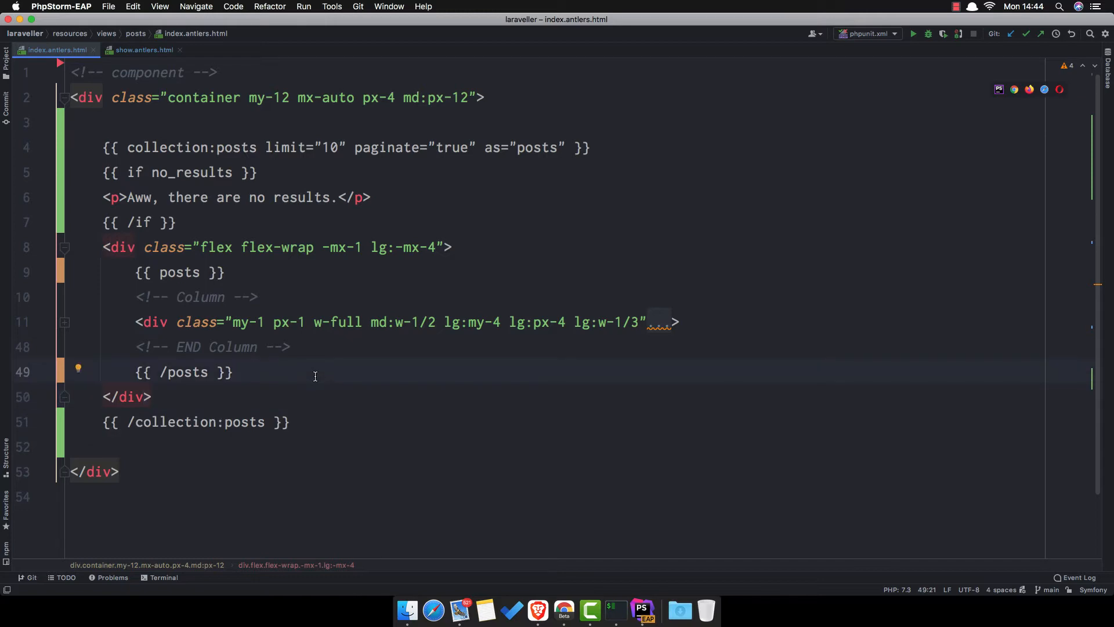
{"action": "left_click", "coordinate": [538, 610]}
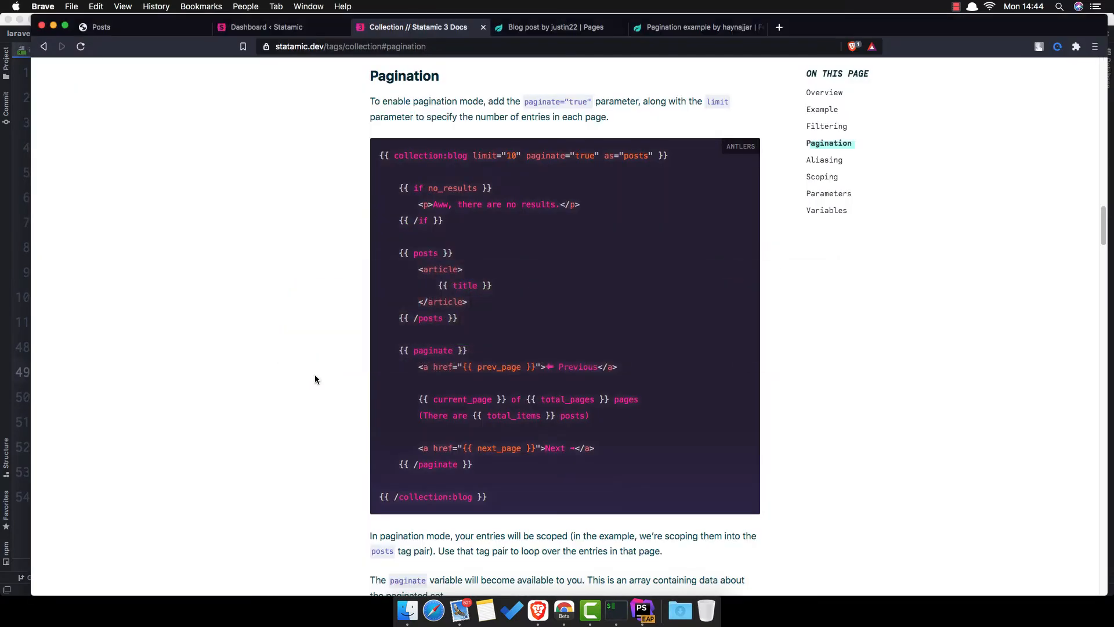
Preview the Laraveller Posts page, then return to the Statamic pagination docs
{"action": "left_click", "coordinate": [100, 27]}
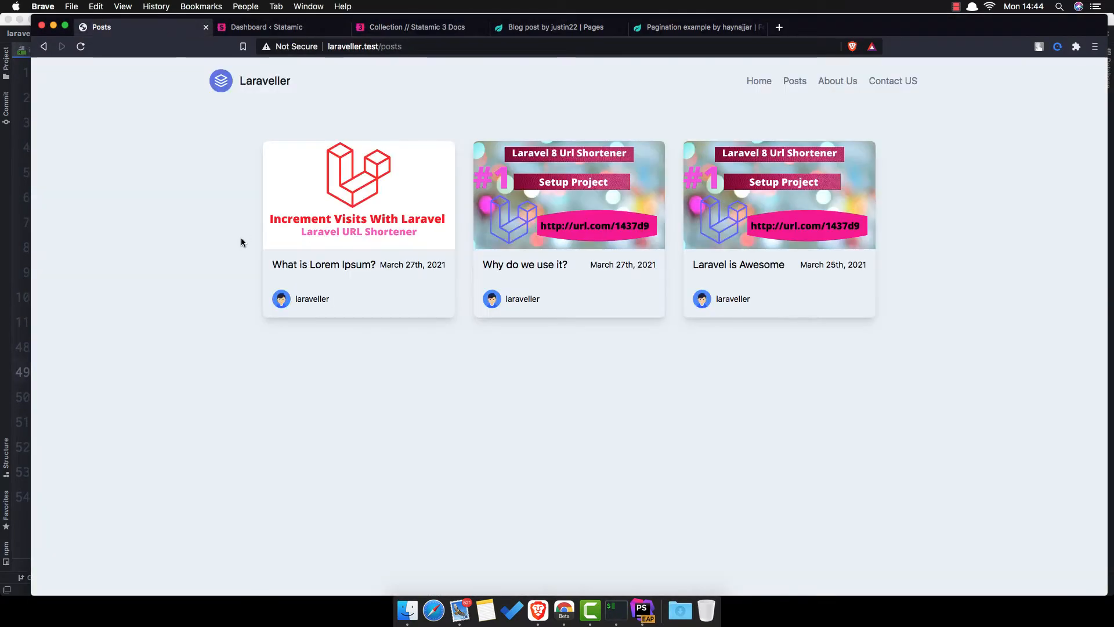
{"action": "mouse_move", "coordinate": [417, 95]}
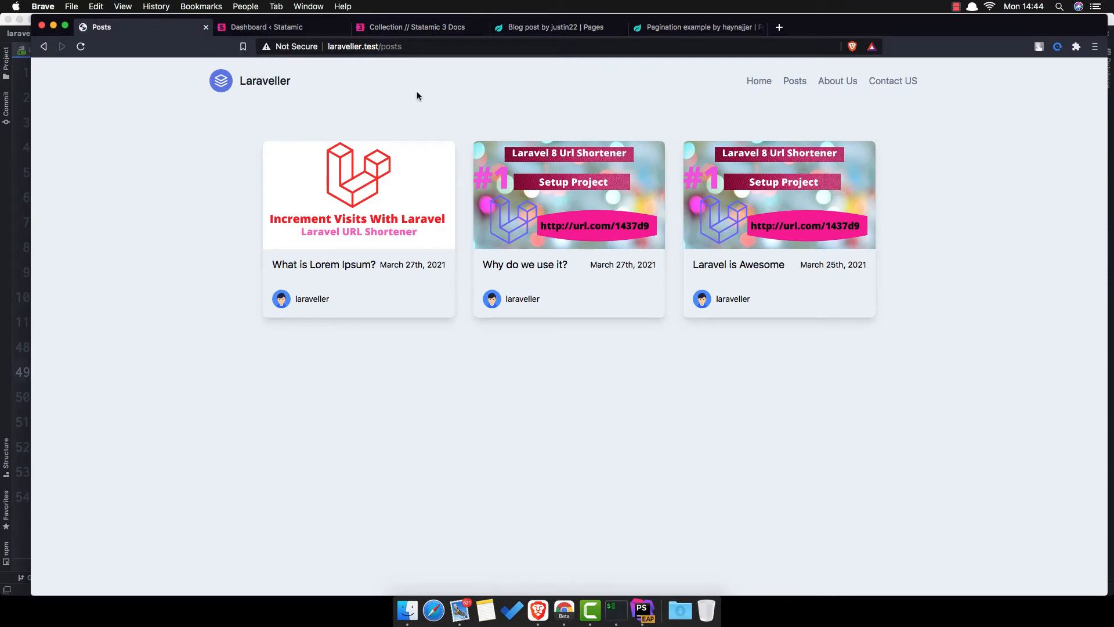
{"action": "left_click", "coordinate": [415, 27]}
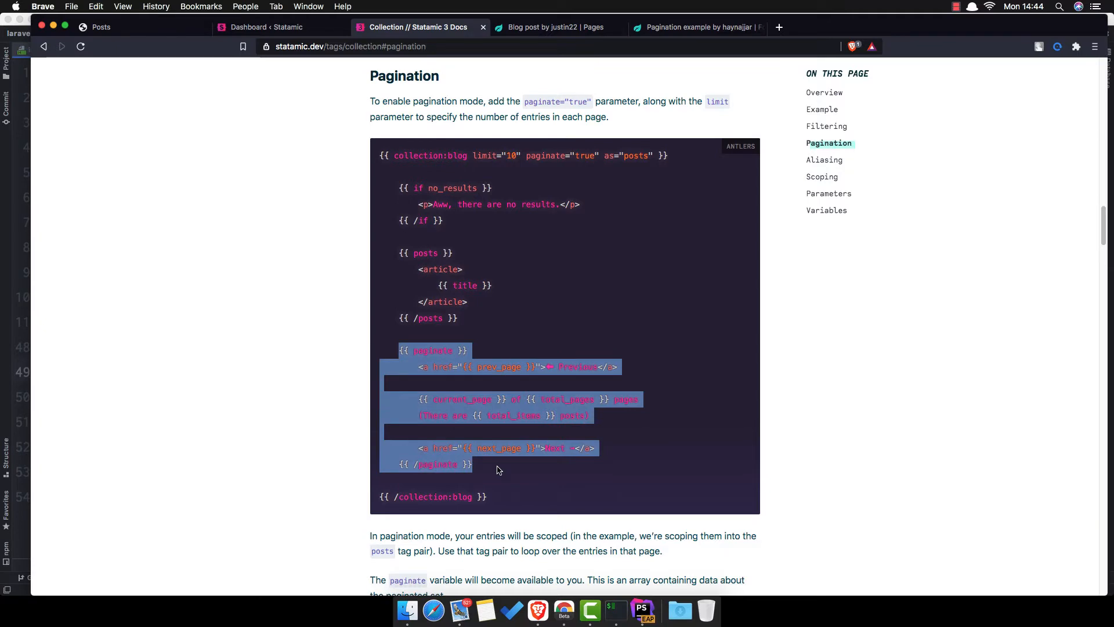
Paste the {{ paginate }} block below the grid and preview two cards with '1 of 2 pages'
{"action": "left_click", "coordinate": [641, 609]}
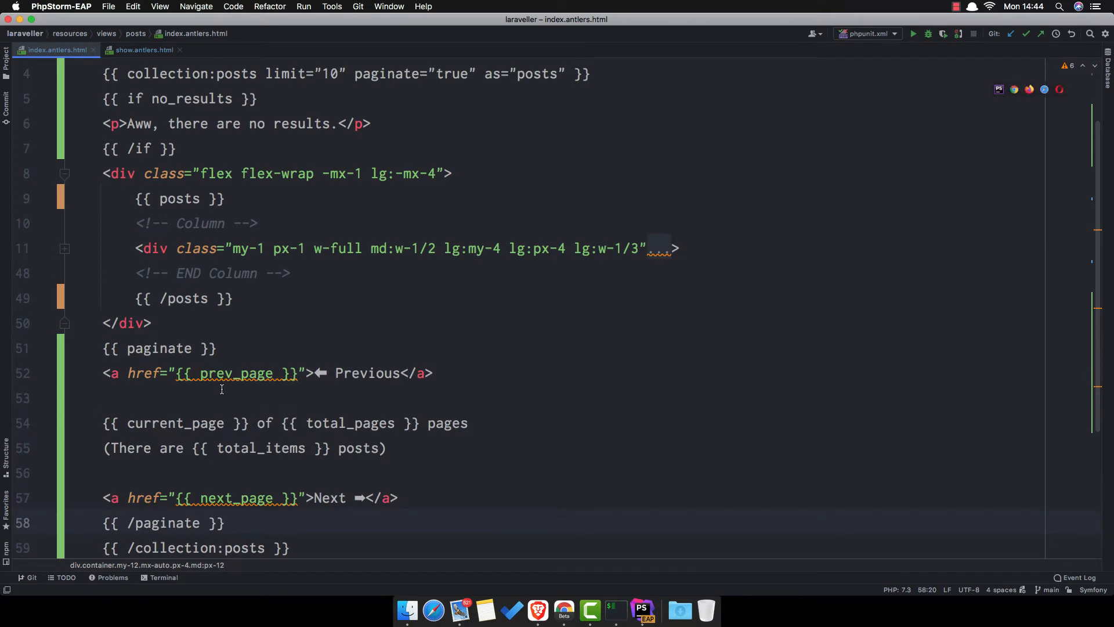
{"action": "left_click", "coordinate": [536, 609]}
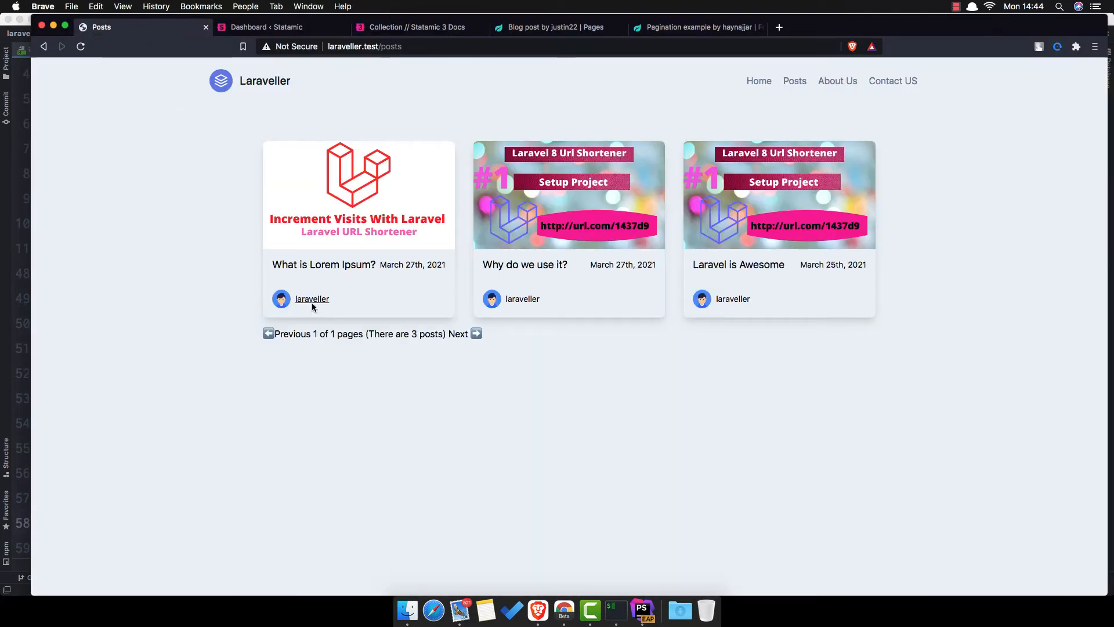
{"action": "mouse_move", "coordinate": [476, 334]}
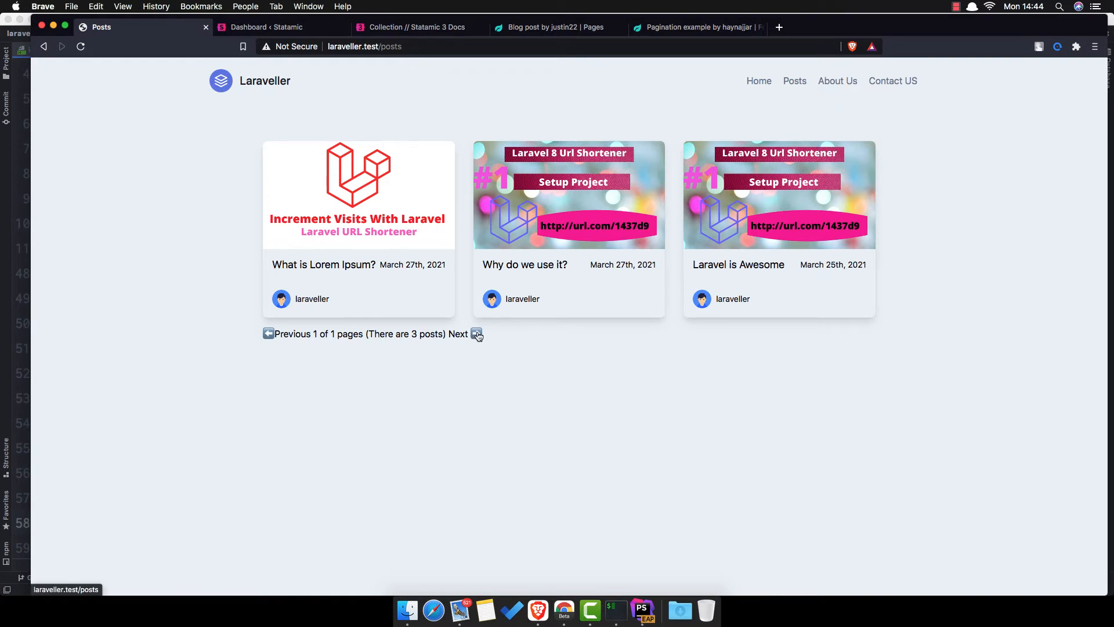
{"action": "mouse_move", "coordinate": [429, 402]}
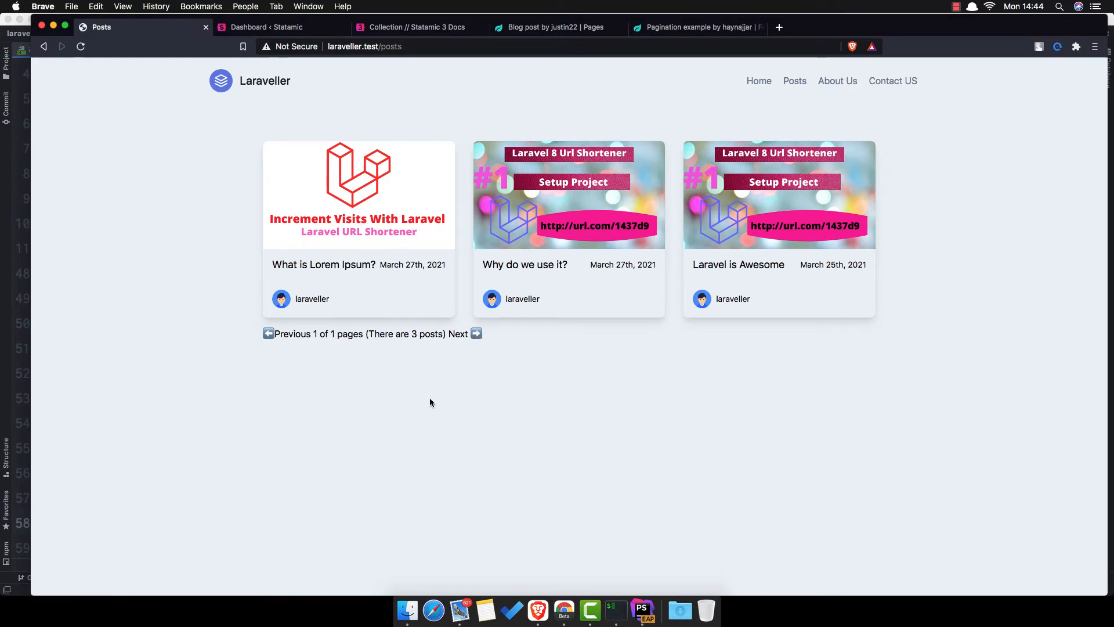
{"action": "left_click", "coordinate": [642, 610]}
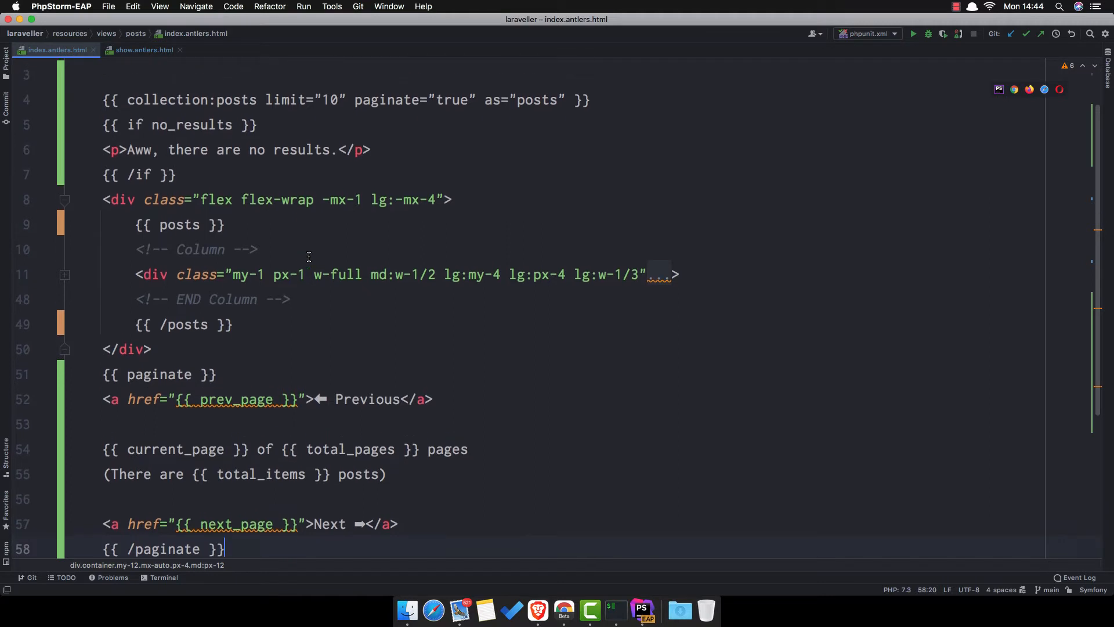
{"action": "scroll", "scroll_direction": "up", "scroll_amount": 3}
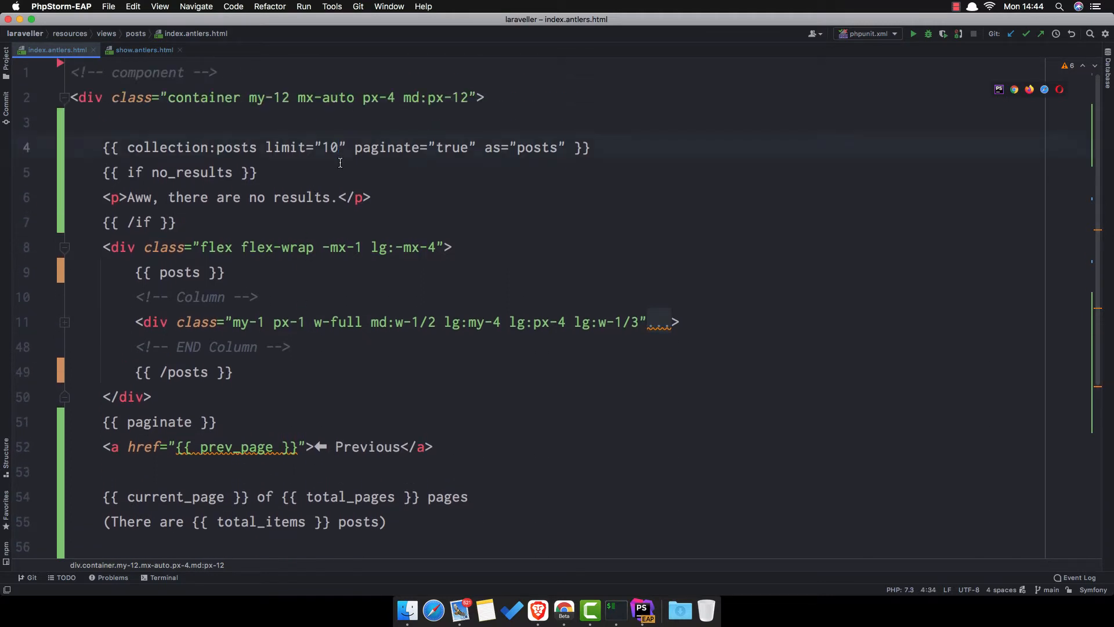
{"action": "left_click", "coordinate": [538, 610]}
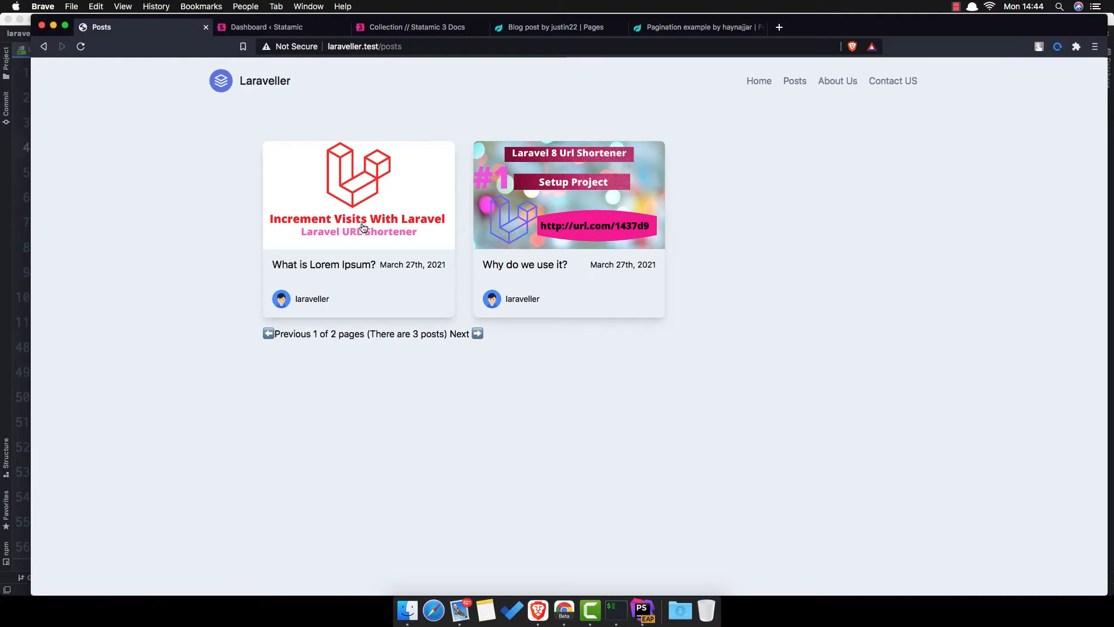
Move to page 2 showing the third post, then back to page 1
{"action": "left_click", "coordinate": [460, 335]}
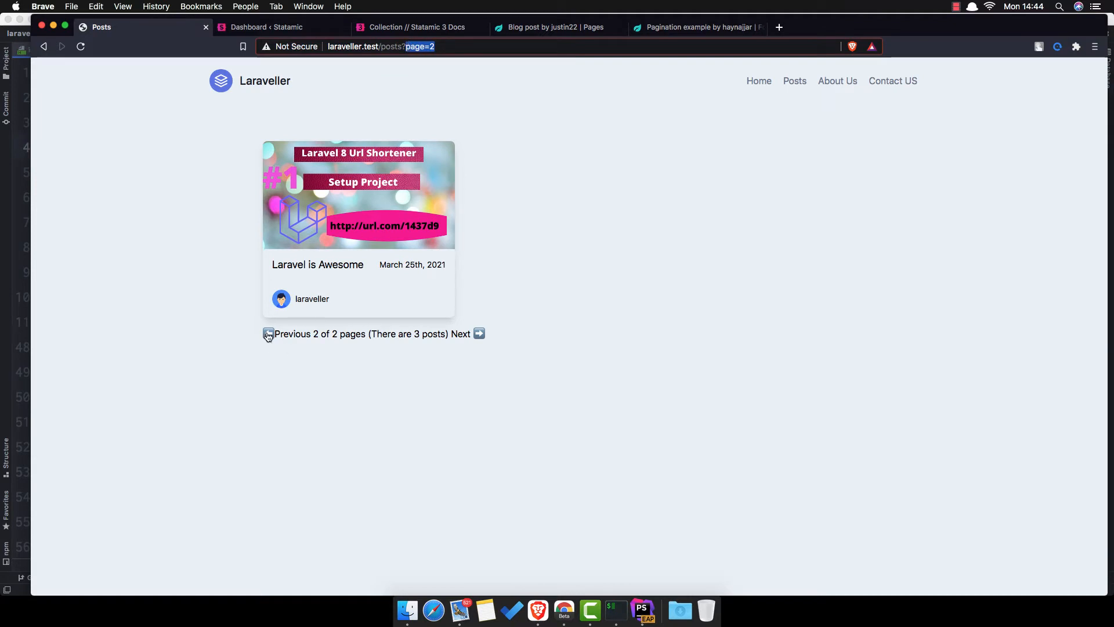
{"action": "left_click", "coordinate": [289, 333]}
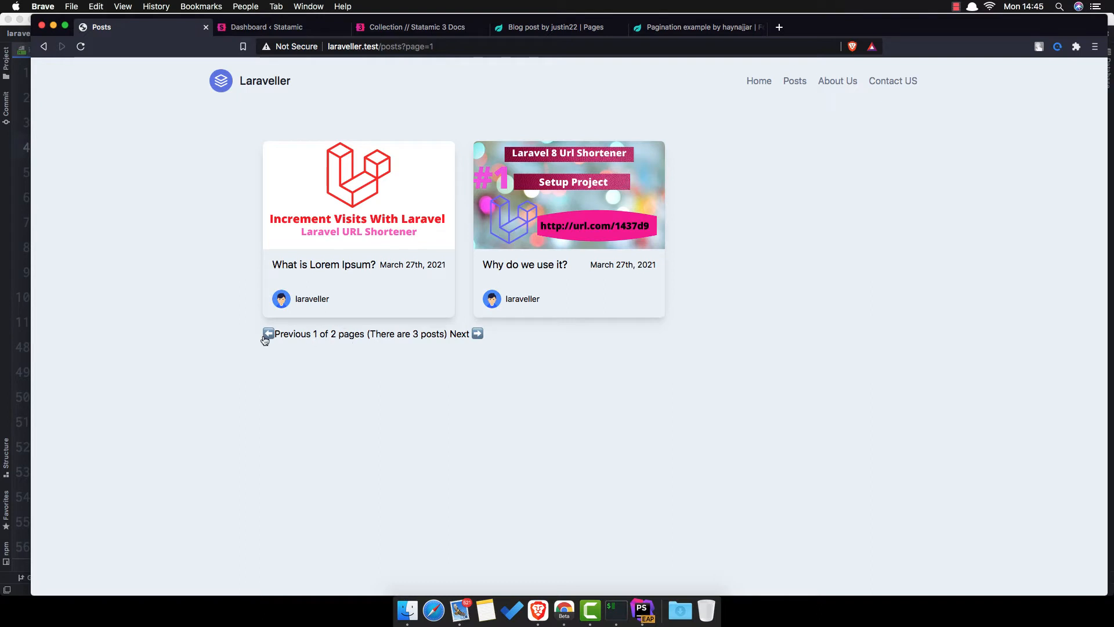
{"action": "mouse_move", "coordinate": [431, 346]}
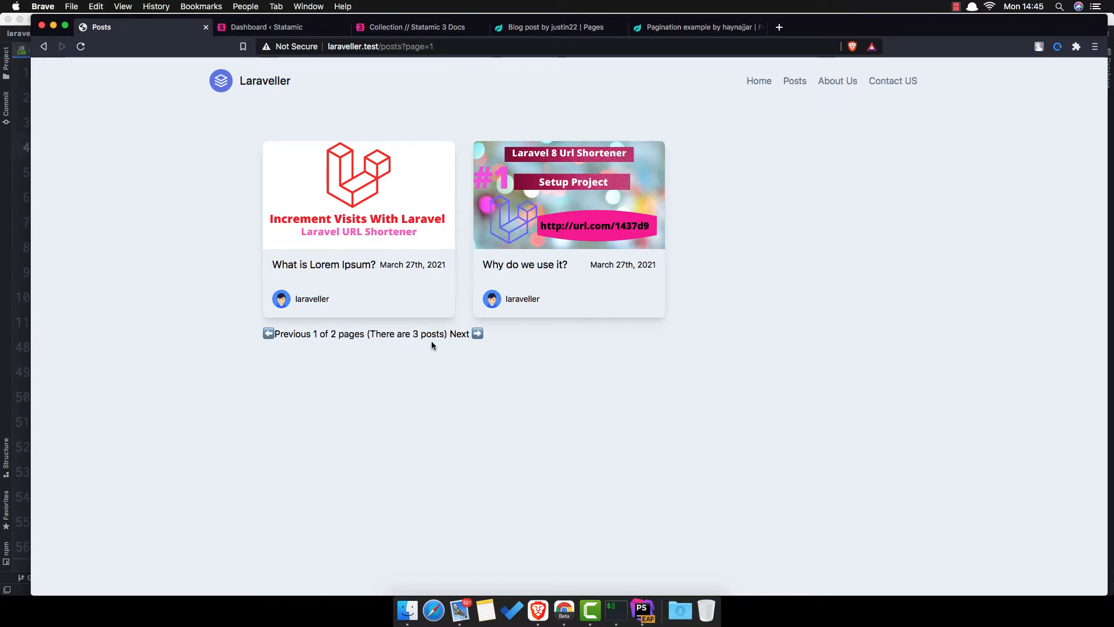
Open the Tailwind Pagination example and reveal its full source code for copying
{"action": "left_click", "coordinate": [693, 27]}
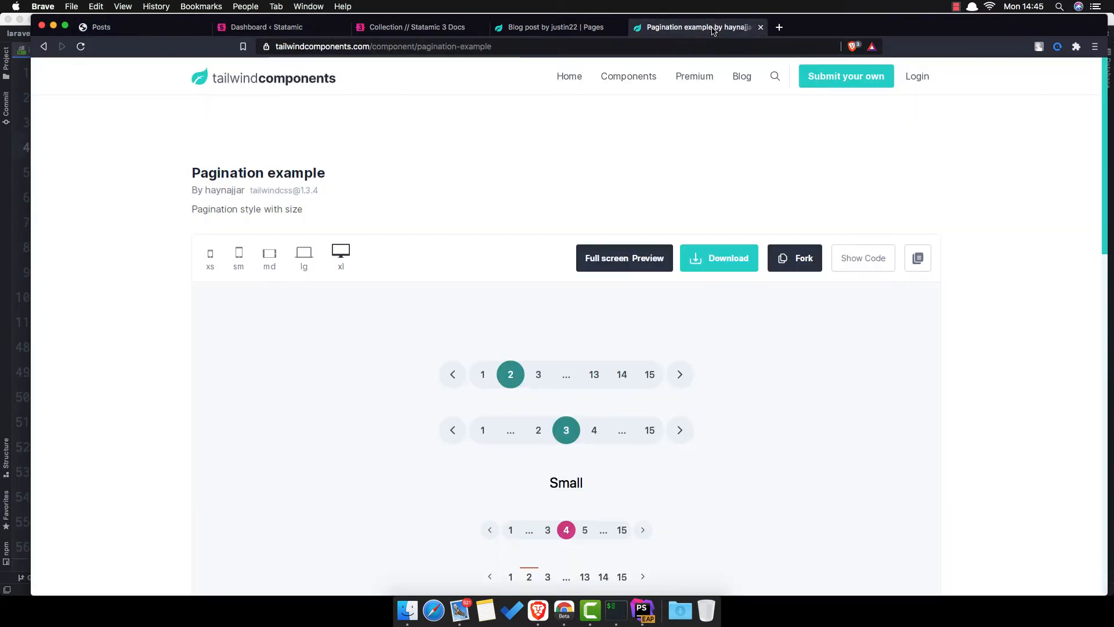
{"action": "mouse_move", "coordinate": [863, 258]}
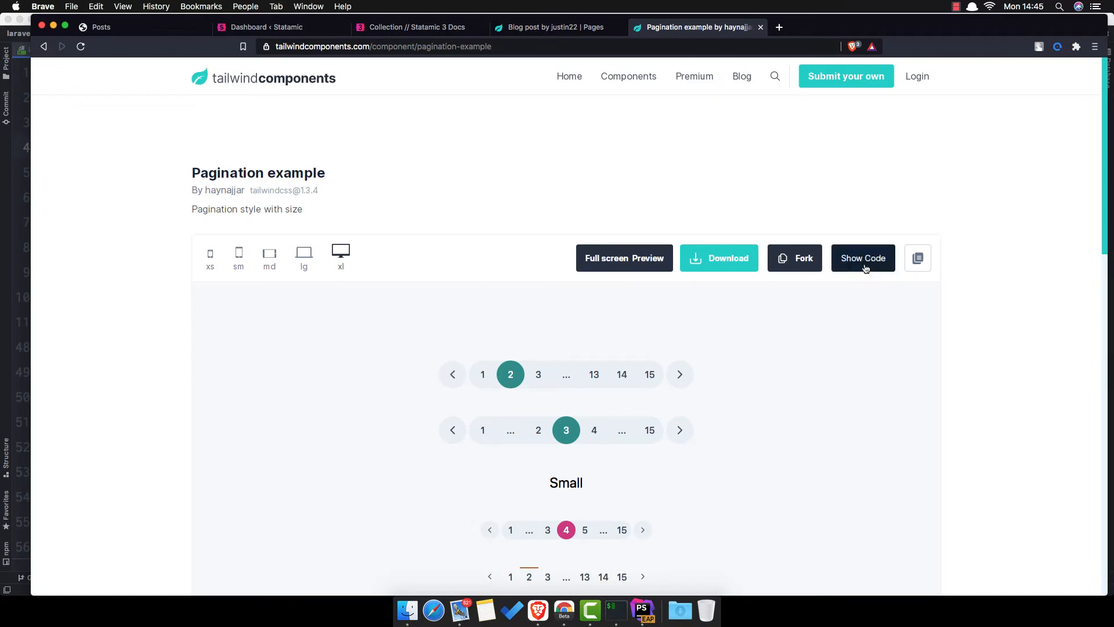
{"action": "mouse_move", "coordinate": [344, 88]}
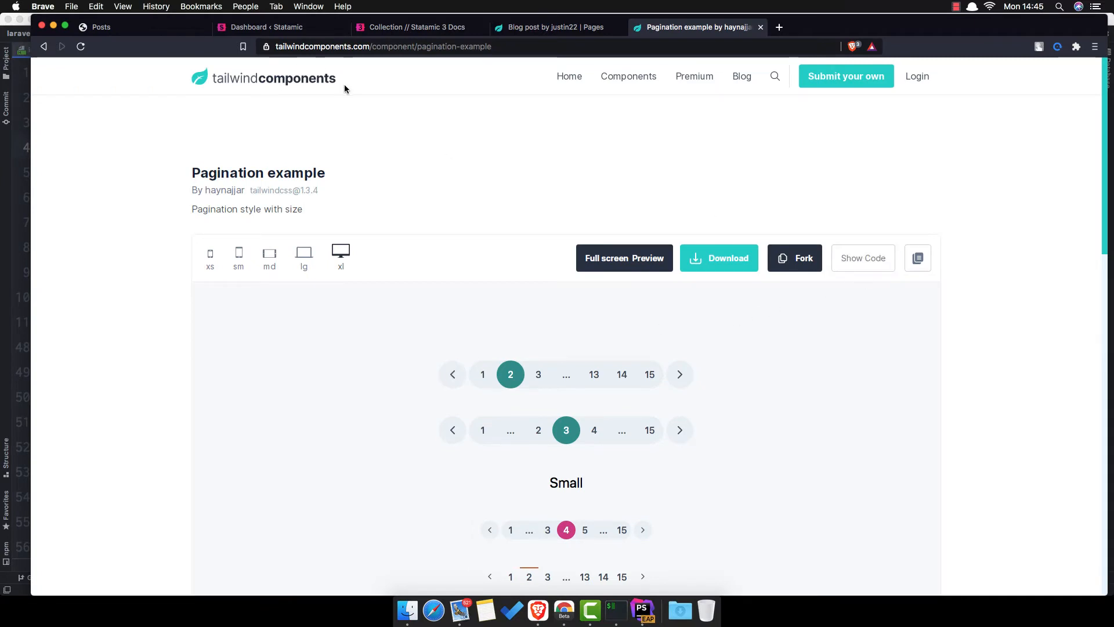
{"action": "mouse_move", "coordinate": [340, 142]}
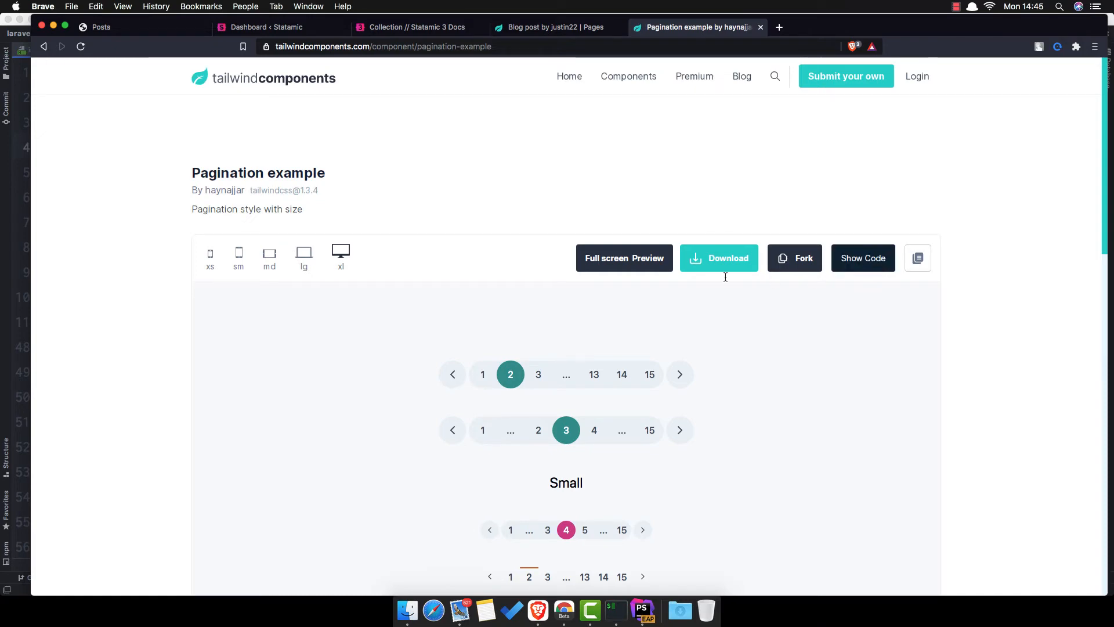
{"action": "left_click", "coordinate": [863, 257]}
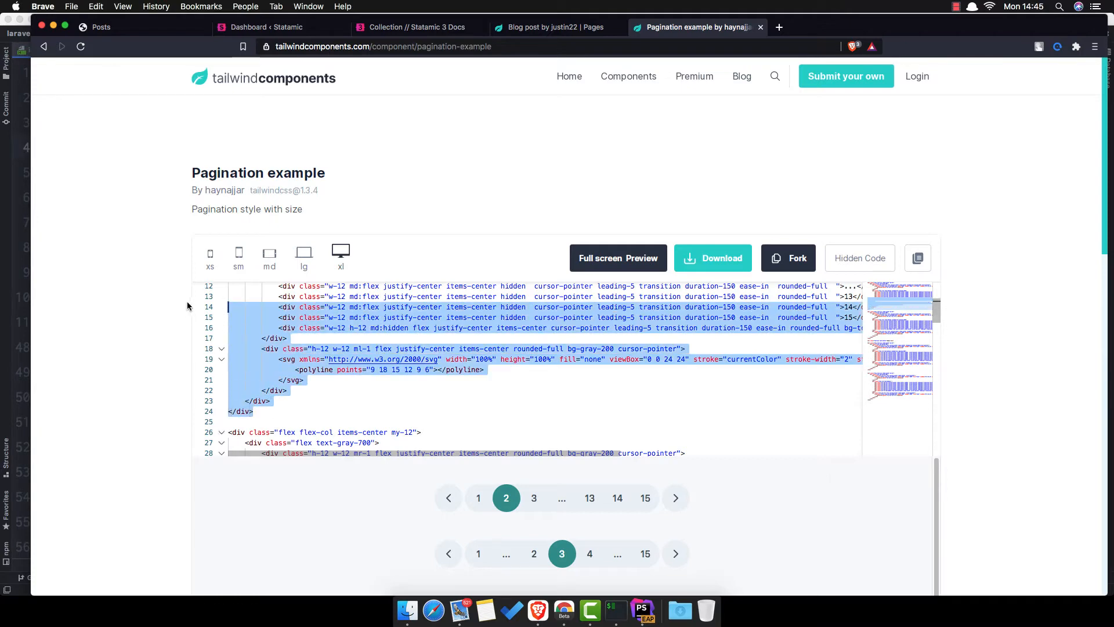
{"action": "scroll", "scroll_direction": "up", "scroll_amount": 3}
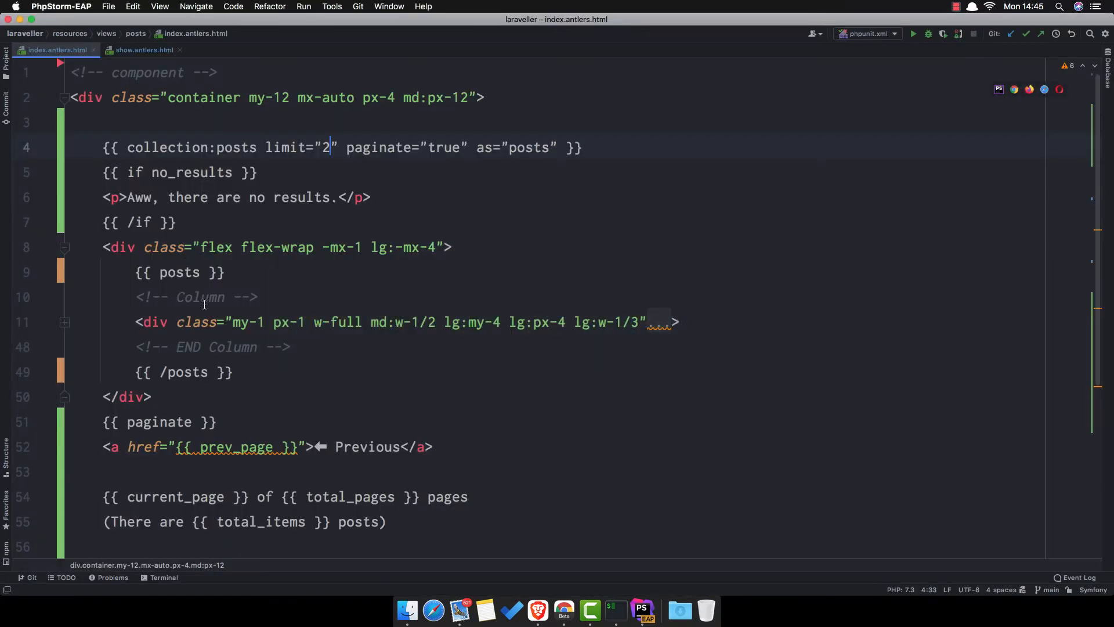
Paste the pagination markup after {{ paginate }}, linking arrows to {{ prev_page }} and {{ next_page }}
{"action": "left_click", "coordinate": [247, 416]}
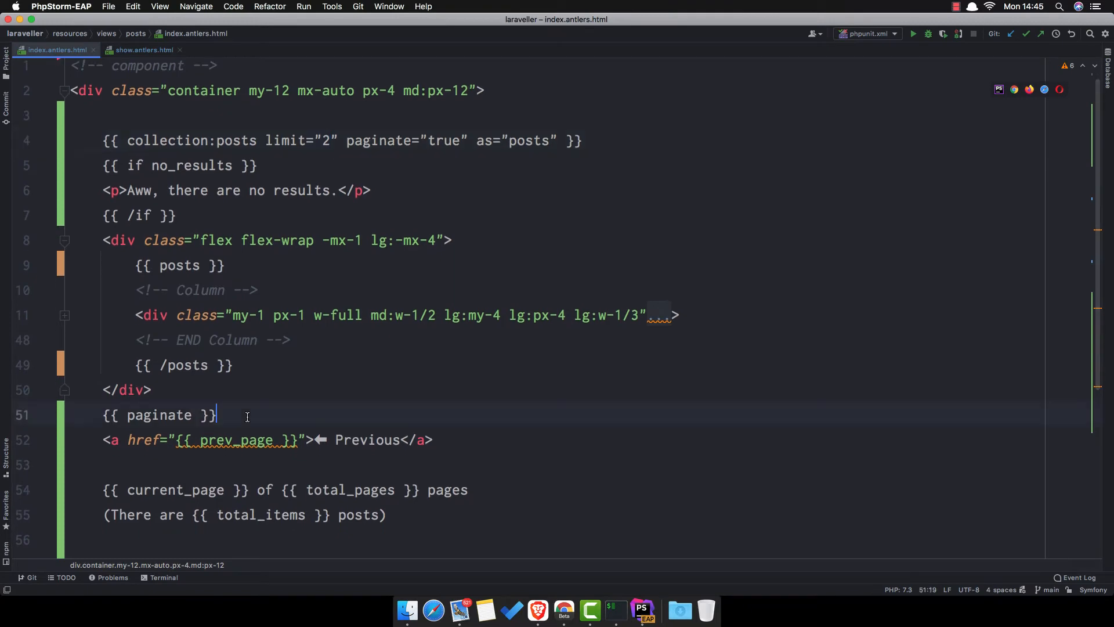
{"action": "scroll", "scroll_direction": "down", "scroll_amount": 3}
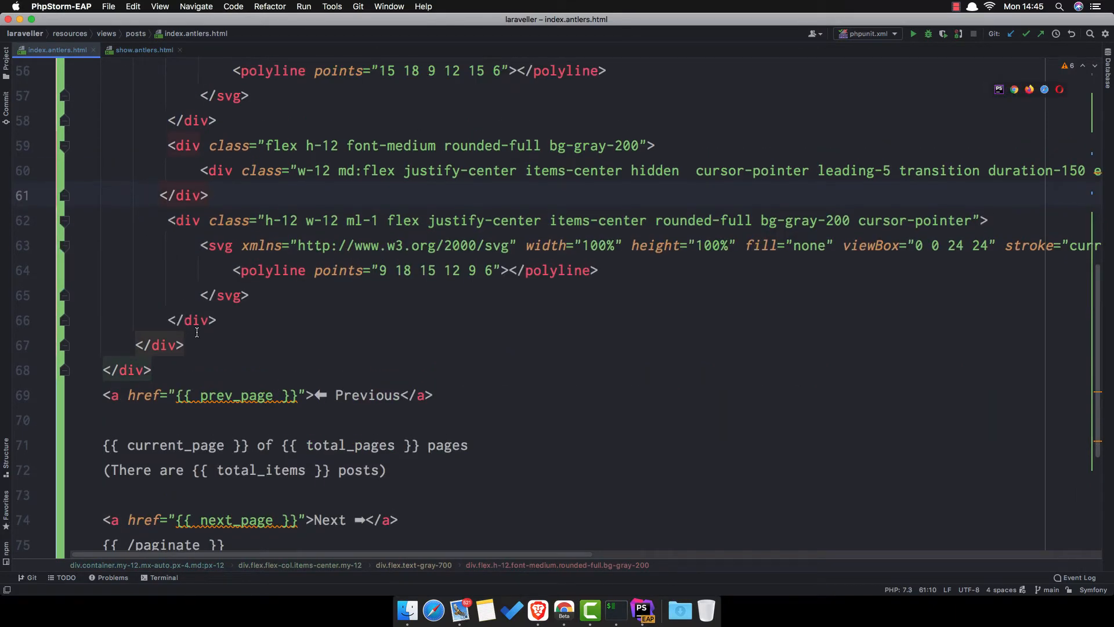
{"action": "scroll", "scroll_direction": "up", "scroll_amount": 3}
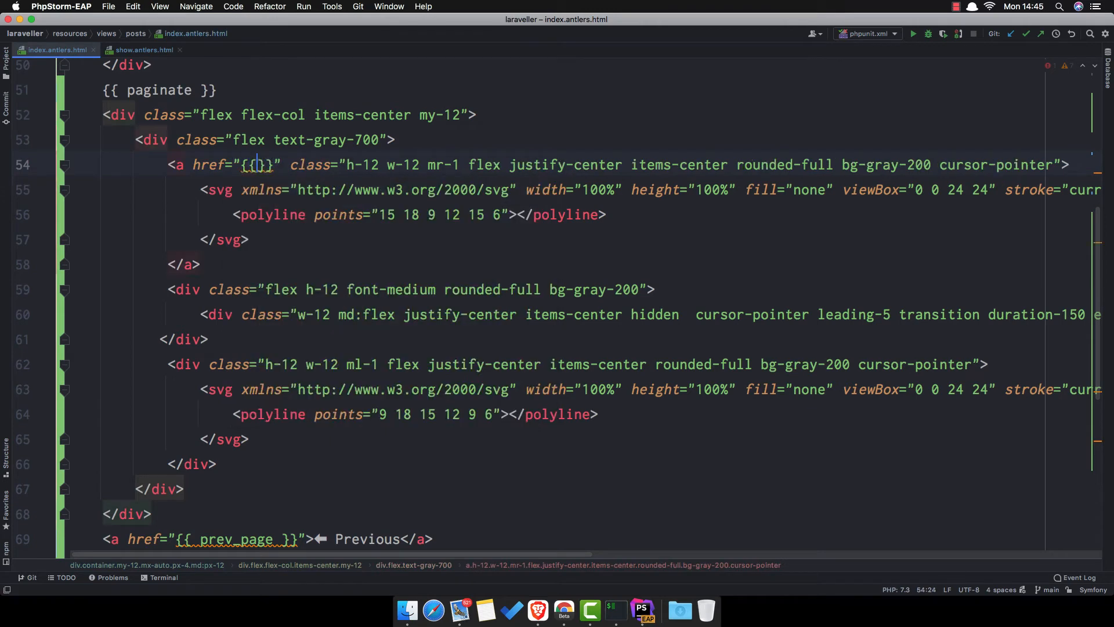
{"action": "type", "text": "pre"}
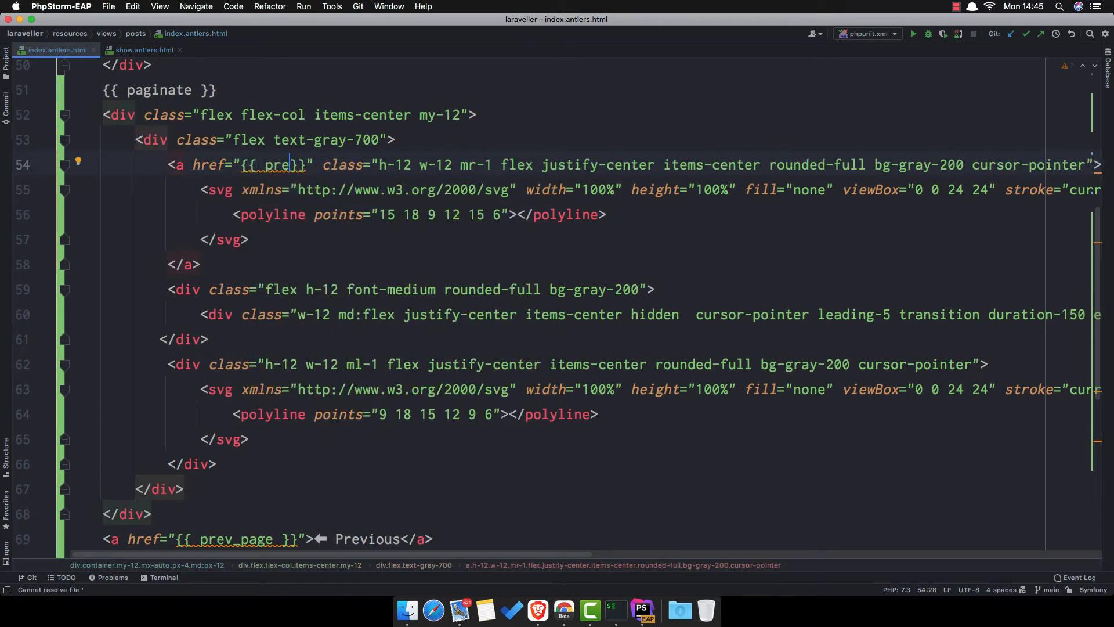
{"action": "type", "text": "v"}
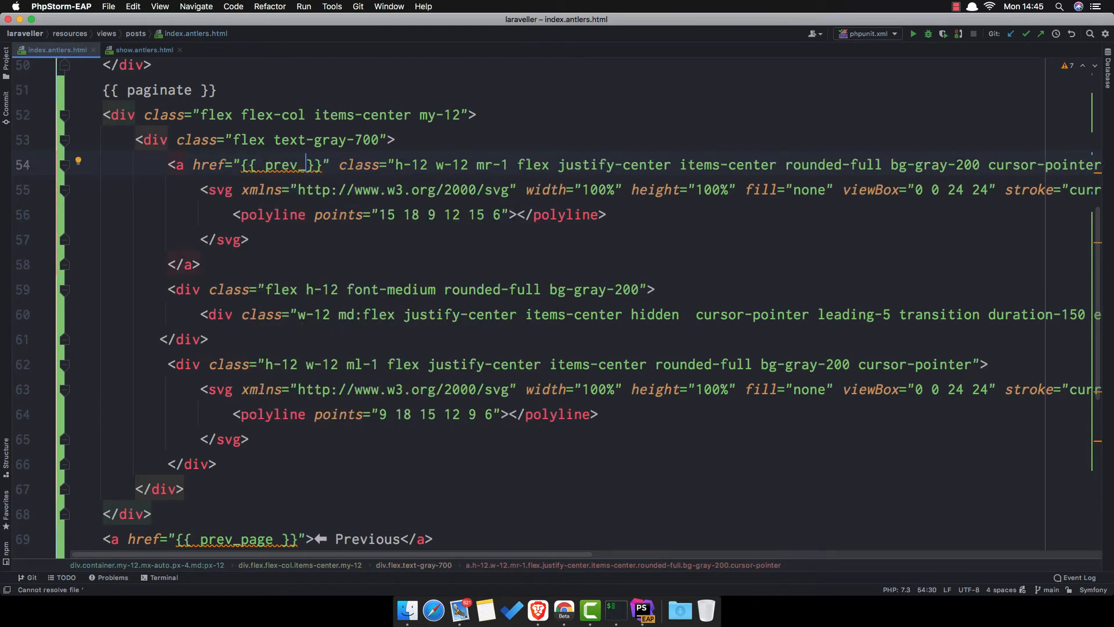
{"action": "type", "text": "_page"}
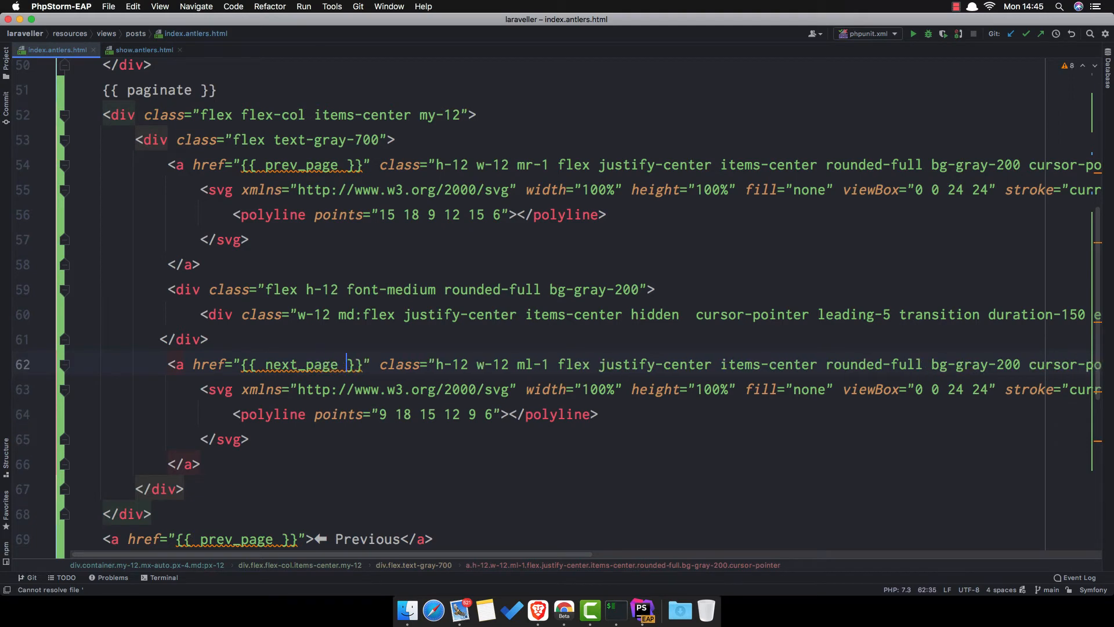
{"action": "scroll", "scroll_direction": "down", "scroll_amount": 3}
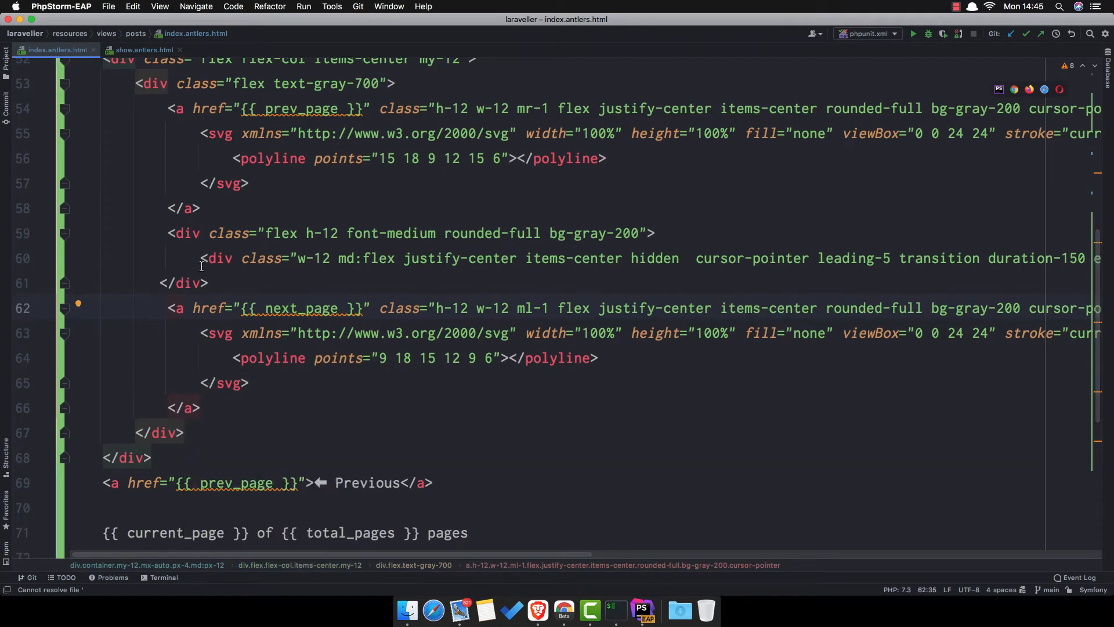
{"action": "scroll", "scroll_direction": "right", "scroll_amount": 3}
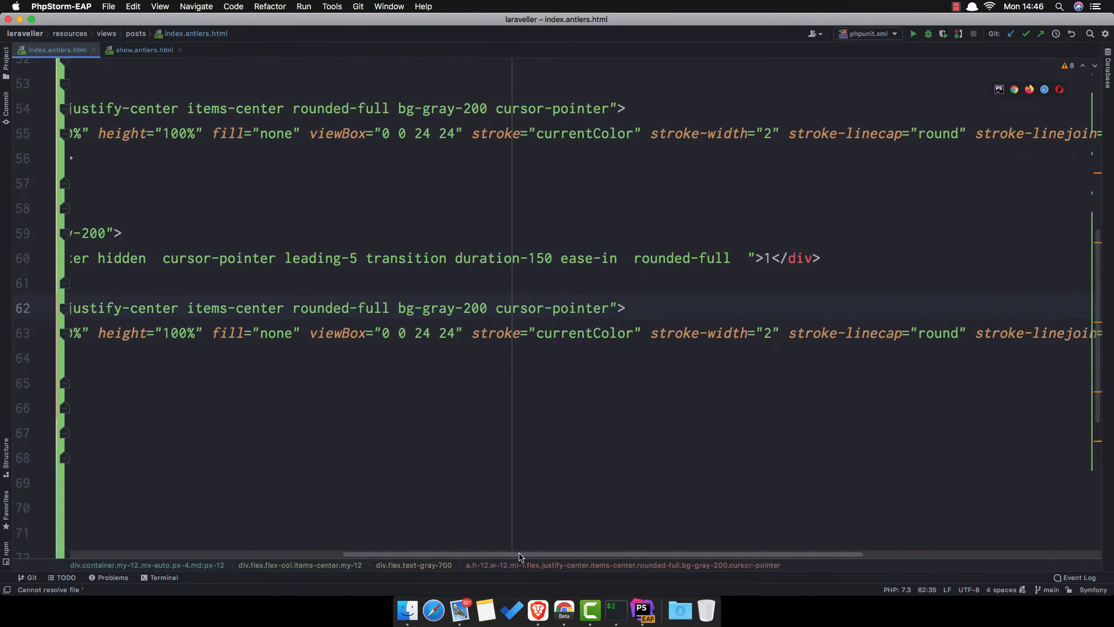
{"action": "mouse_move", "coordinate": [769, 260]}
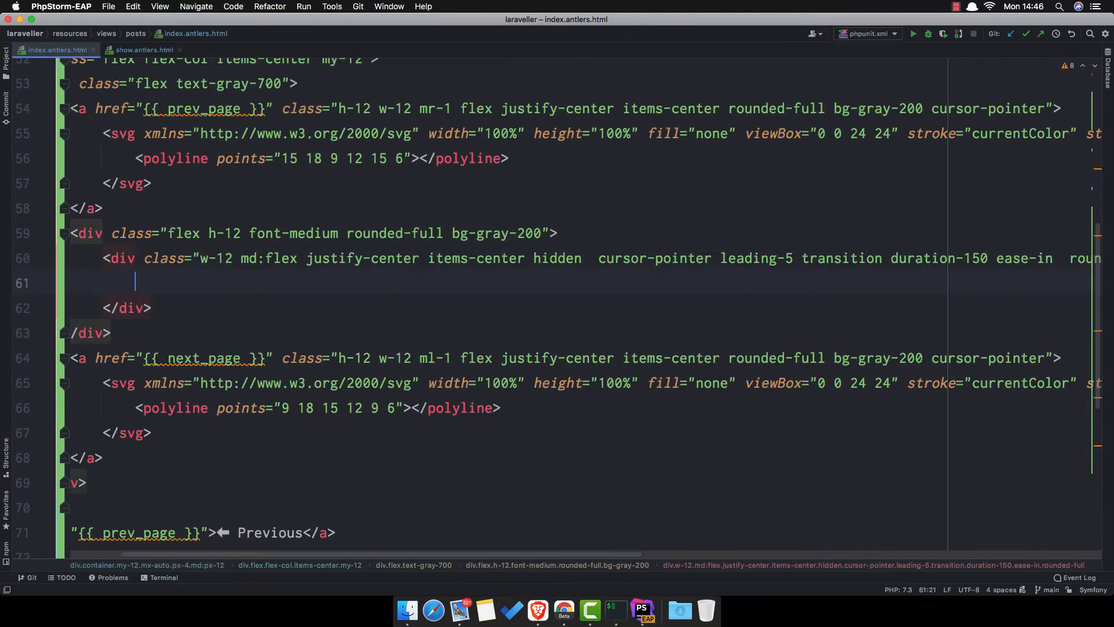
Put {{ total_items }} in the middle pagination circle and remove the old count lines
{"action": "scroll", "scroll_direction": "down", "scroll_amount": 3}
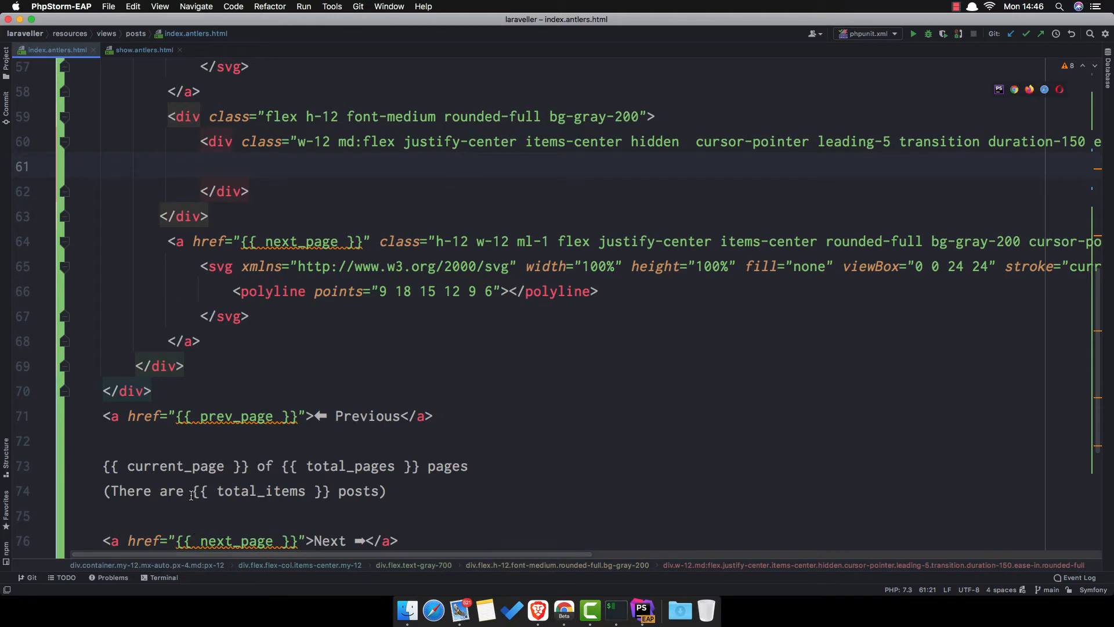
{"action": "mouse_move", "coordinate": [431, 497]}
{"action": "type", "text": "{{ "}
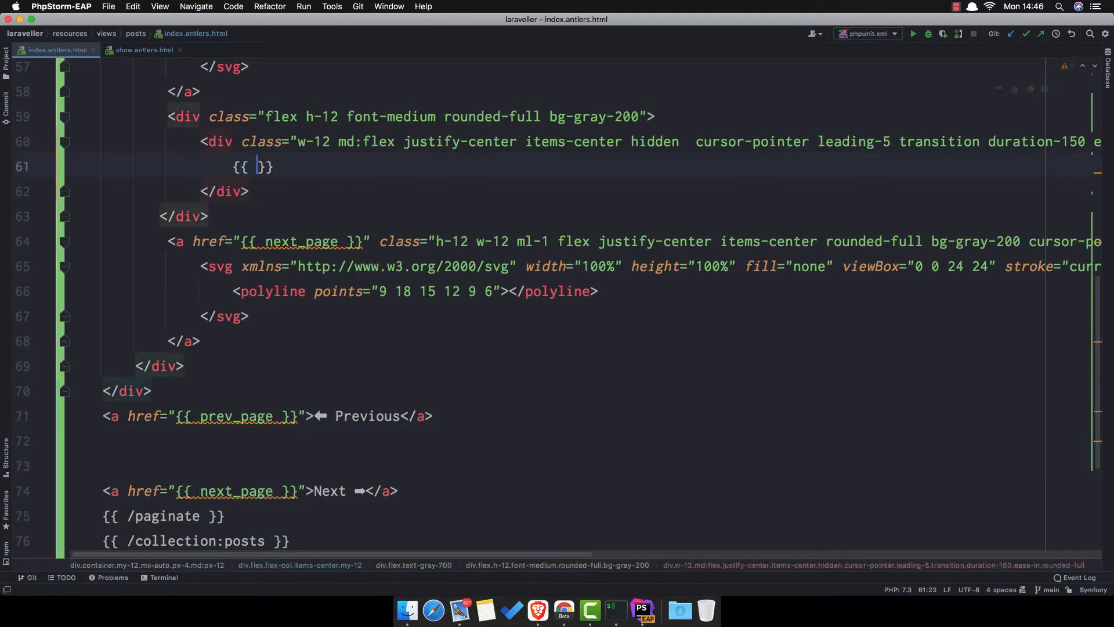
{"action": "type", "text": "total"}
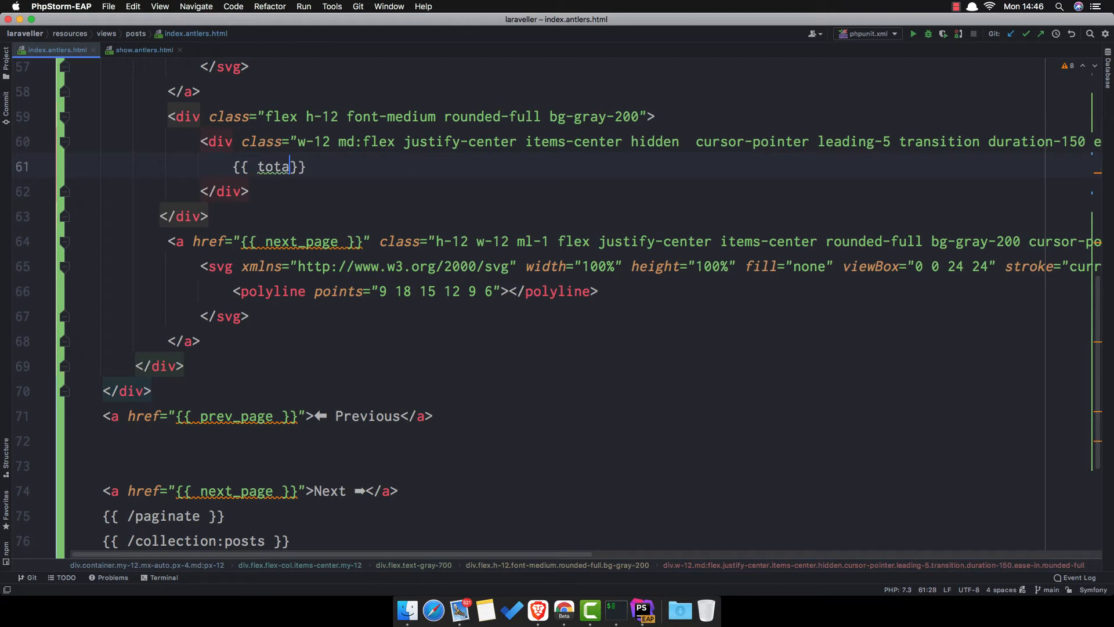
{"action": "type", "text": "_it"}
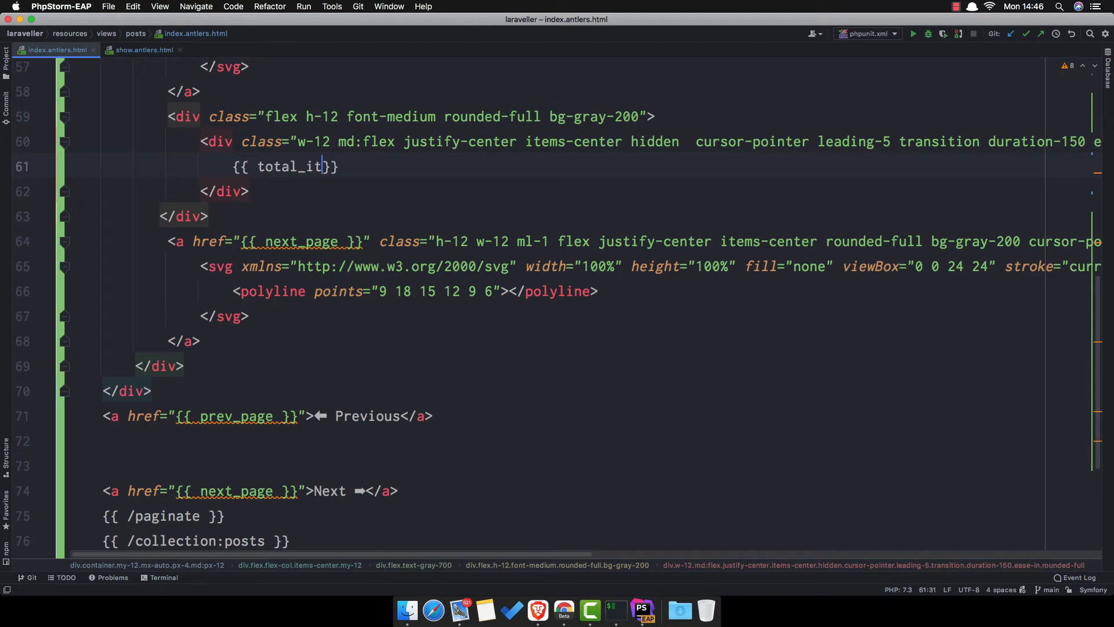
{"action": "type", "text": "ems"}
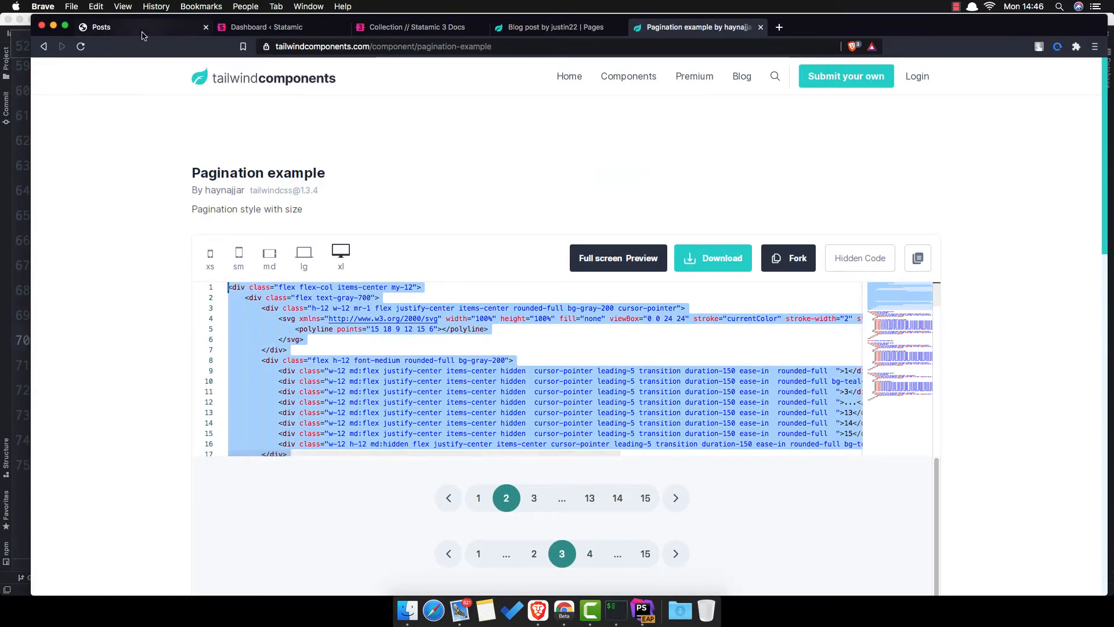
Reload the Laraveller Posts page, go to page 2, and open Laravel is Awesome
{"action": "left_click", "coordinate": [128, 28]}
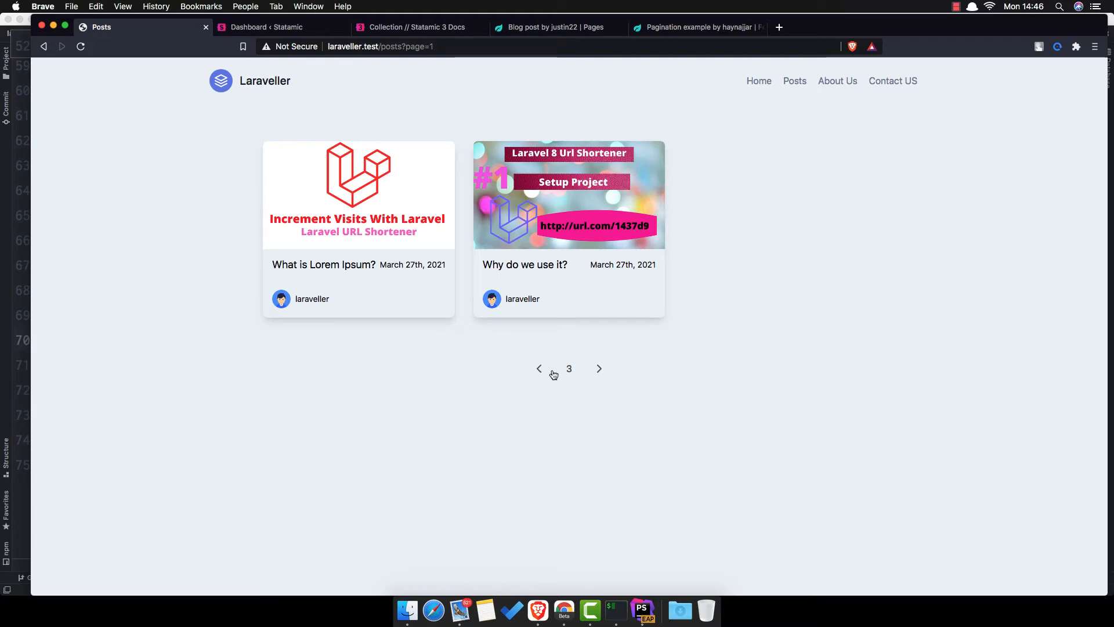
{"action": "mouse_move", "coordinate": [544, 375]}
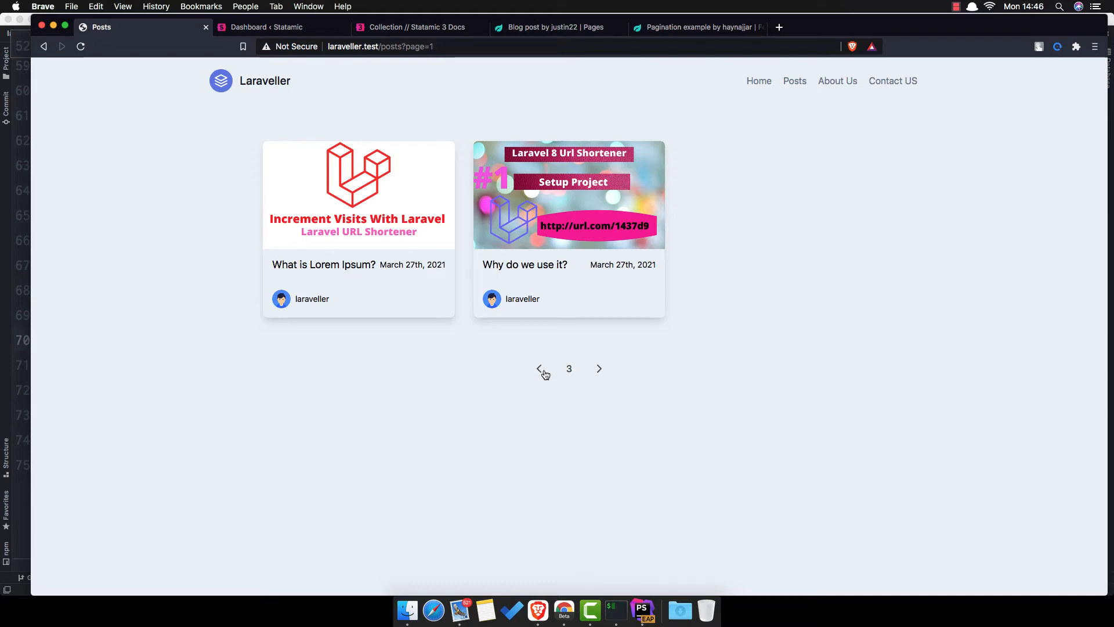
{"action": "mouse_move", "coordinate": [574, 377]}
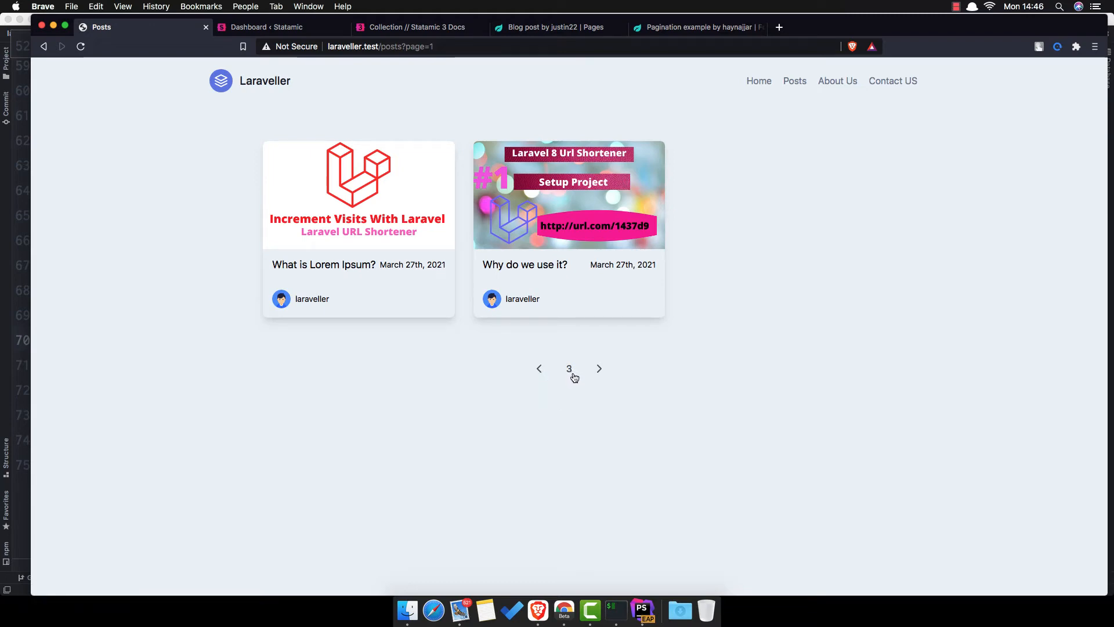
{"action": "left_click", "coordinate": [640, 609]}
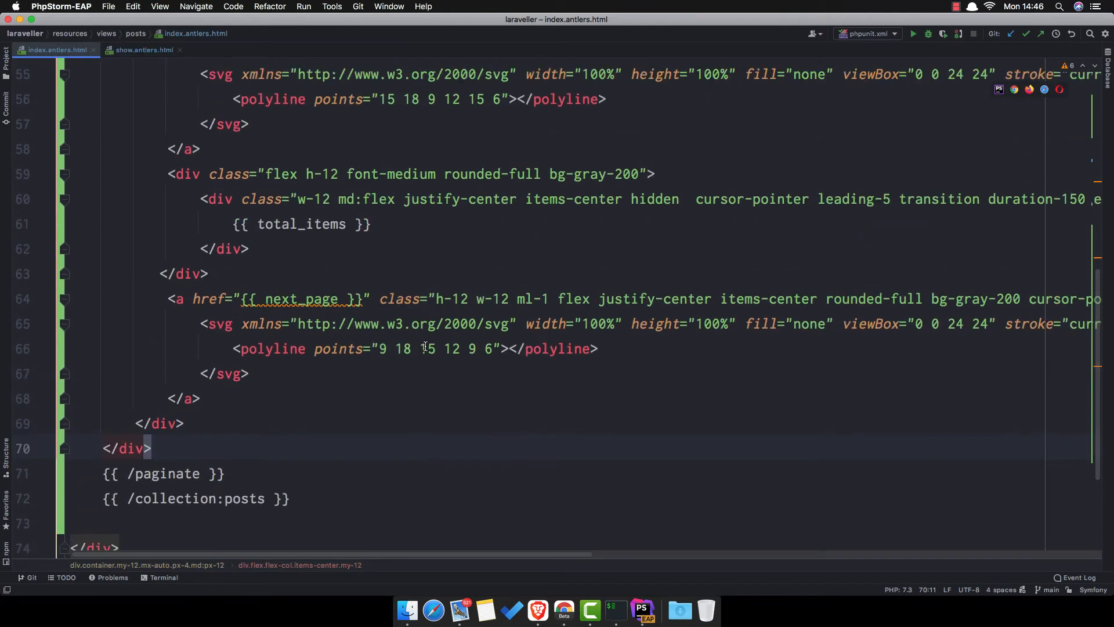
{"action": "left_click", "coordinate": [538, 610]}
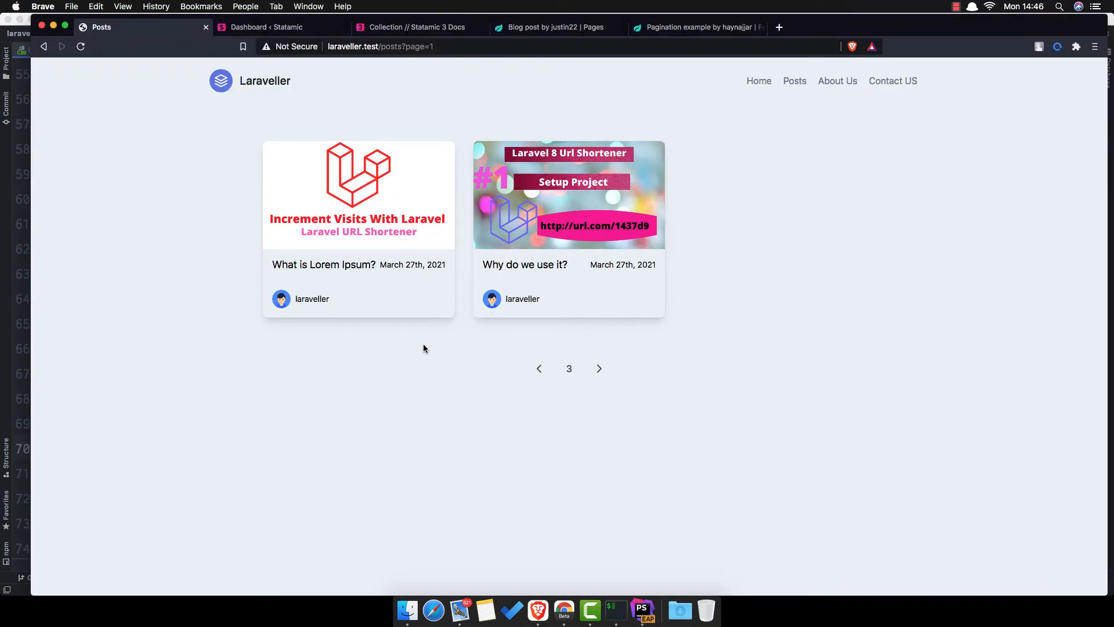
{"action": "mouse_move", "coordinate": [557, 380]}
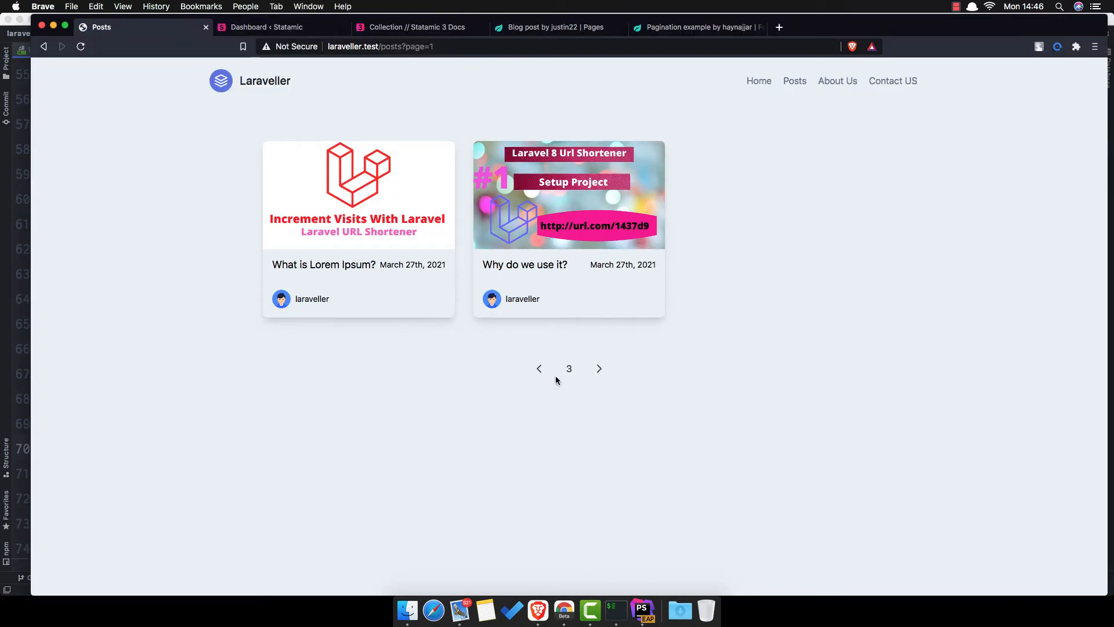
{"action": "left_click", "coordinate": [641, 609]}
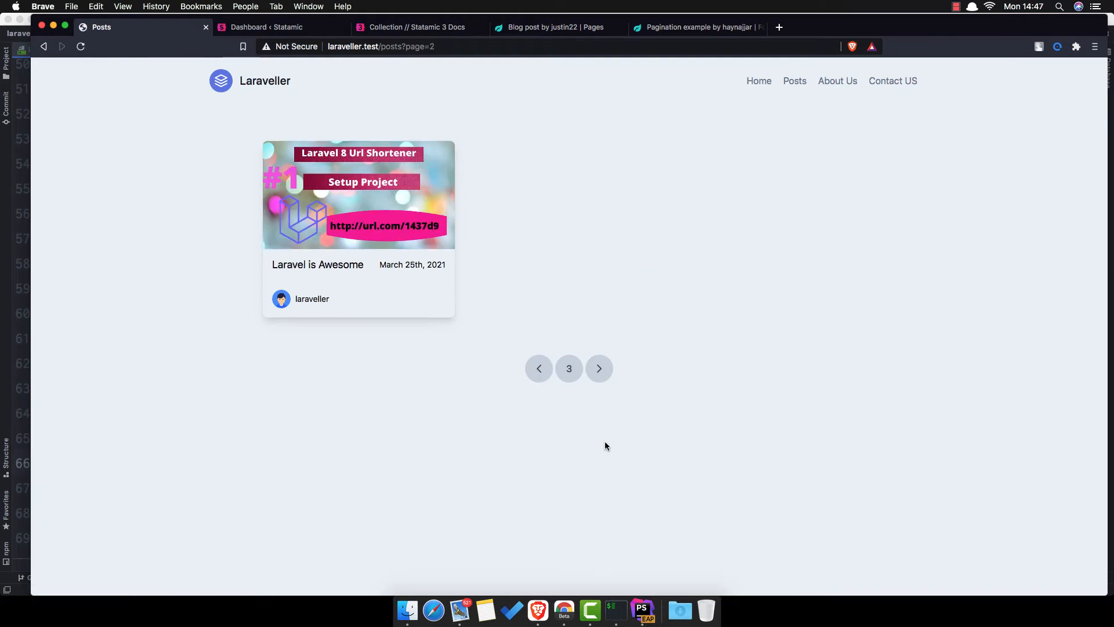
{"action": "mouse_move", "coordinate": [487, 465]}
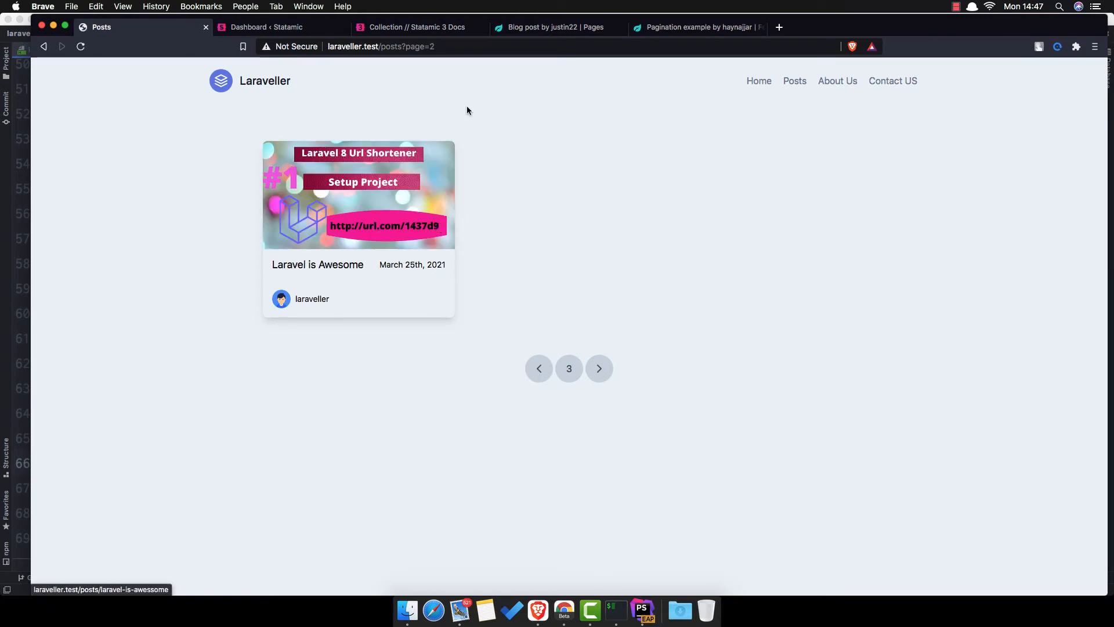
{"action": "mouse_move", "coordinate": [304, 38]}
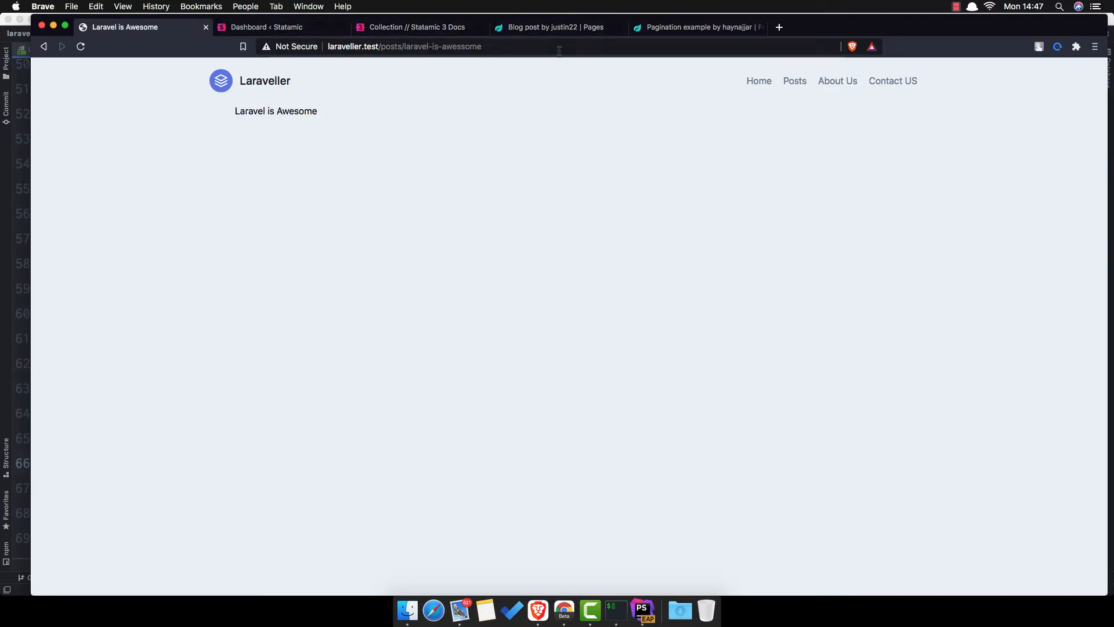
Bring up the Blog post component's source code and scroll down to its main section
{"action": "left_click", "coordinate": [554, 27]}
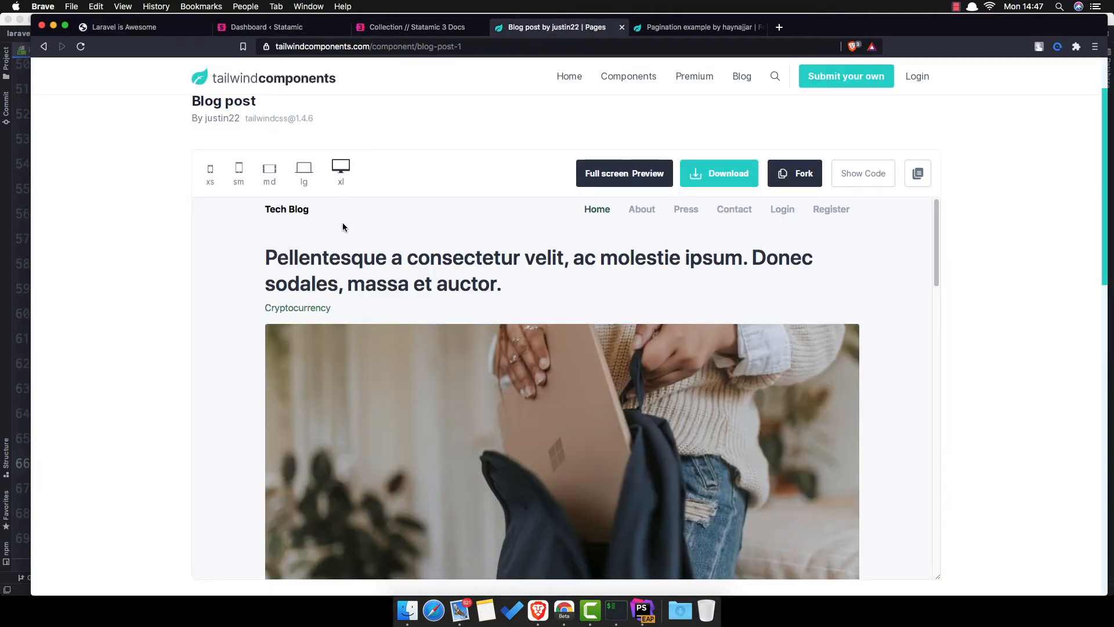
{"action": "mouse_move", "coordinate": [169, 227]}
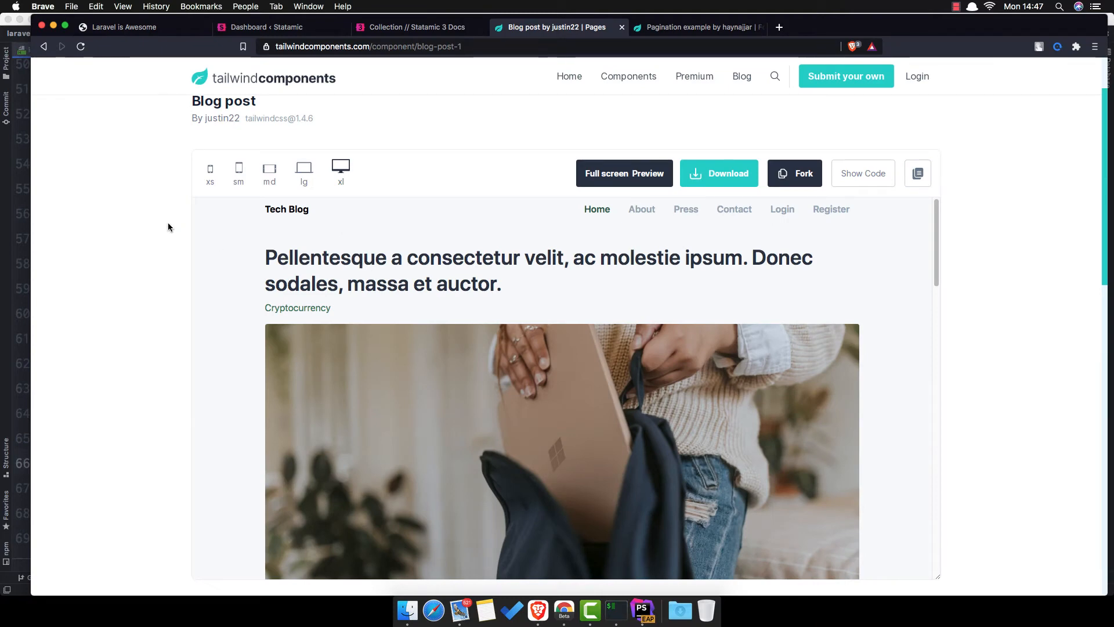
{"action": "scroll", "scroll_direction": "up", "scroll_amount": 3}
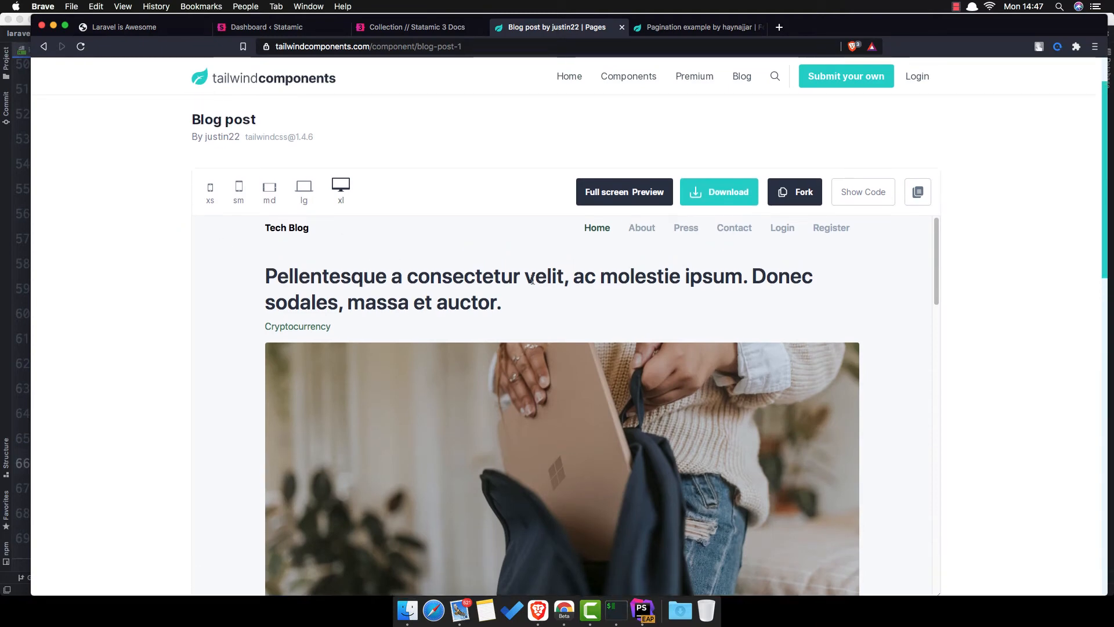
{"action": "left_click", "coordinate": [862, 192]}
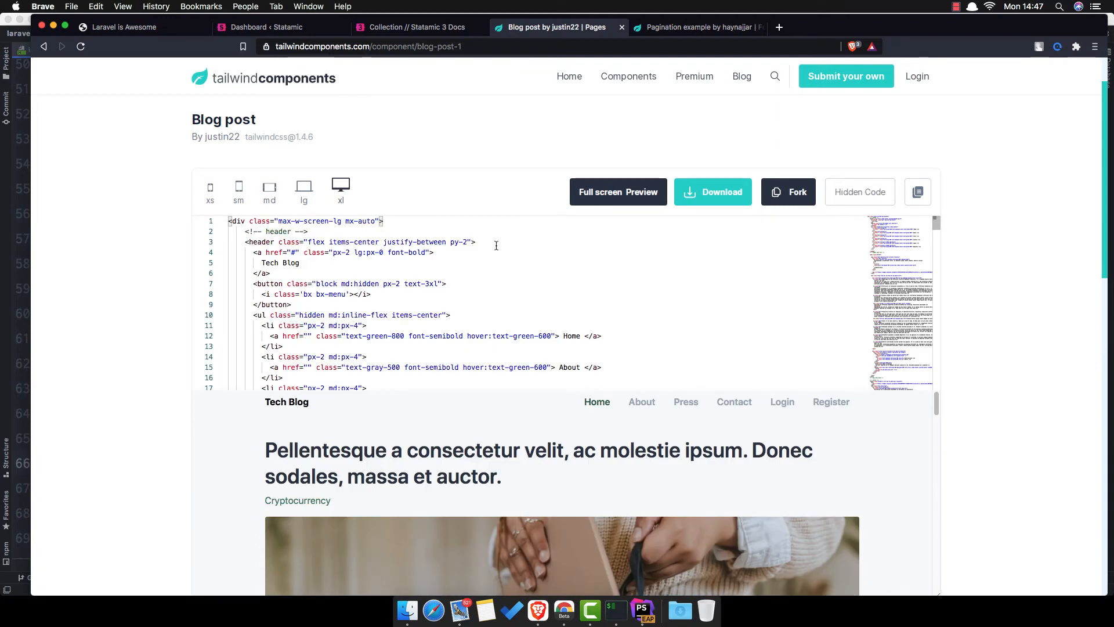
{"action": "mouse_move", "coordinate": [415, 297]}
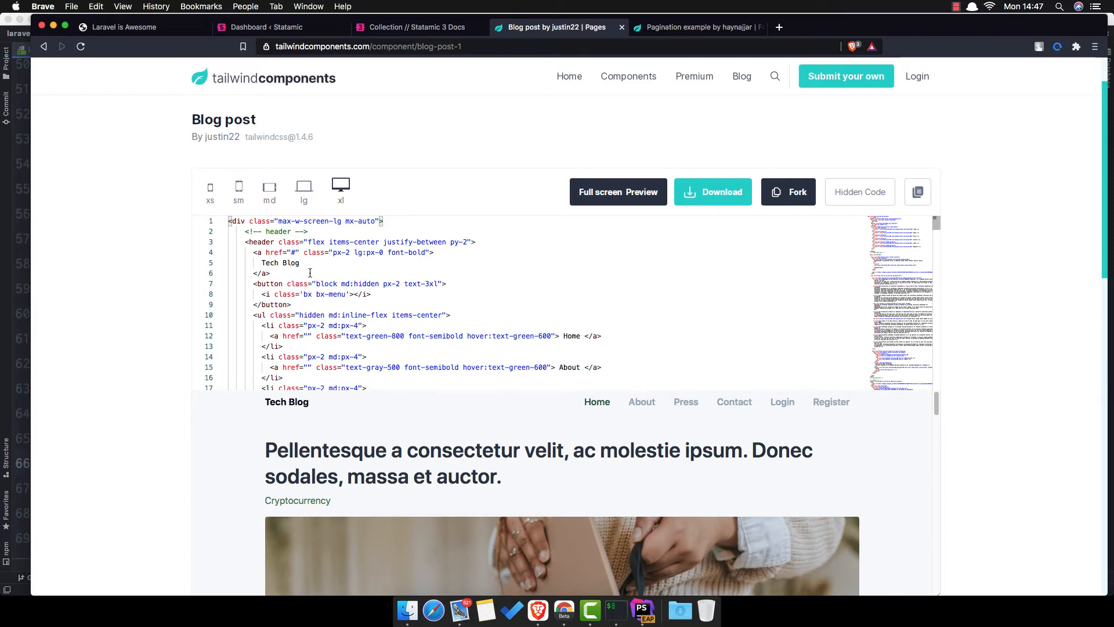
{"action": "scroll", "scroll_direction": "down", "scroll_amount": 3}
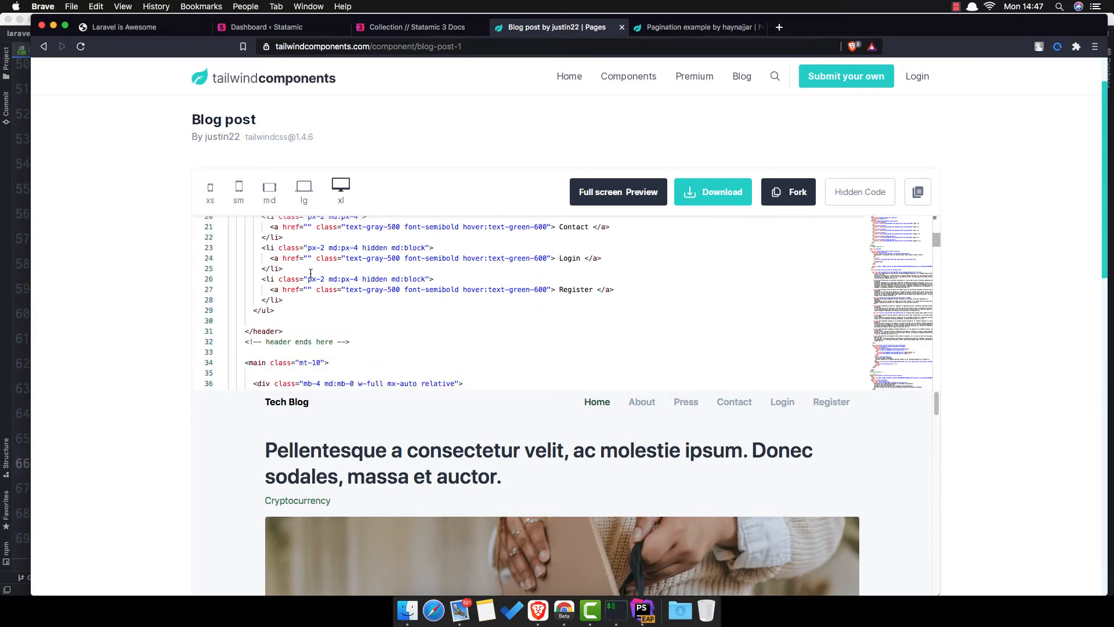
{"action": "scroll", "scroll_direction": "down", "scroll_amount": 3}
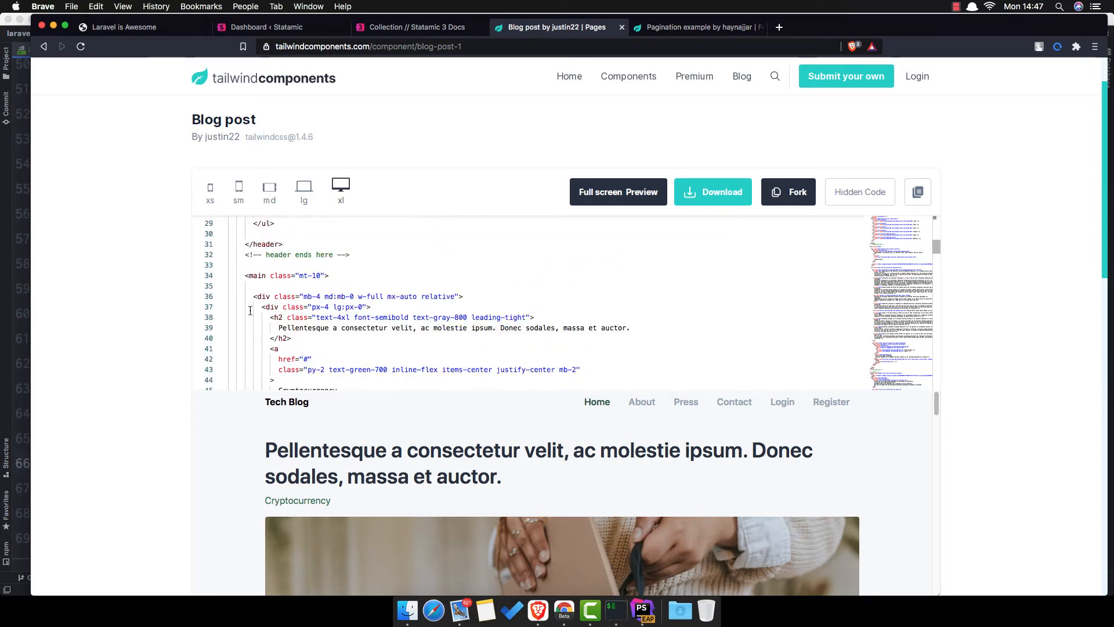
{"action": "scroll", "scroll_direction": "down", "scroll_amount": 3}
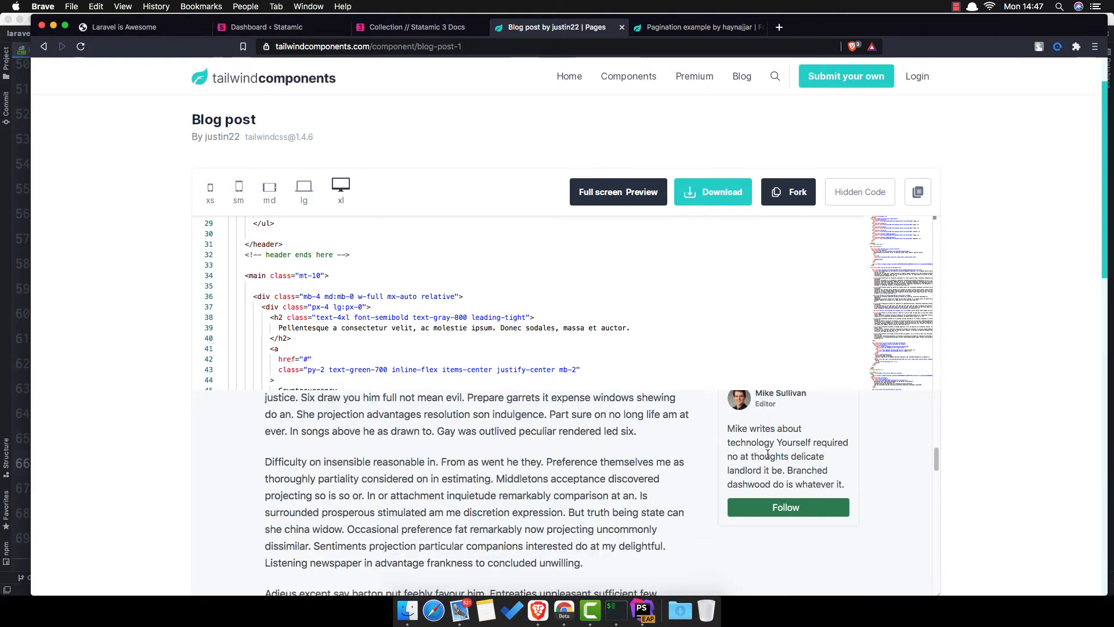
{"action": "scroll", "scroll_direction": "down", "scroll_amount": 3}
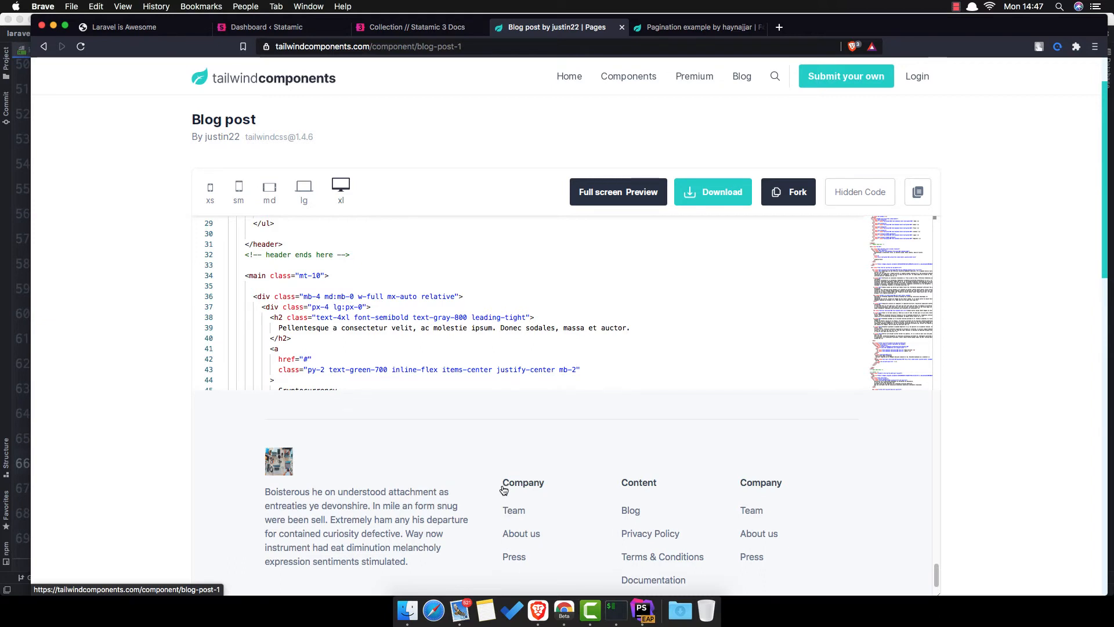
{"action": "mouse_move", "coordinate": [228, 282]}
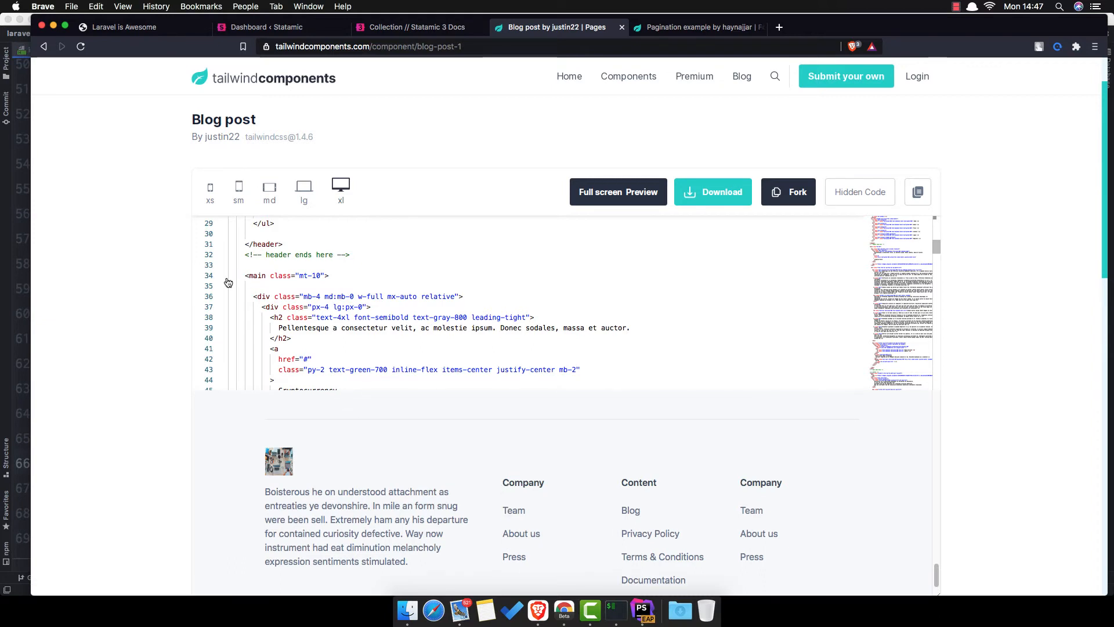
Collapse the <main> section and select lines 33–140 for copying
{"action": "left_click", "coordinate": [221, 275]}
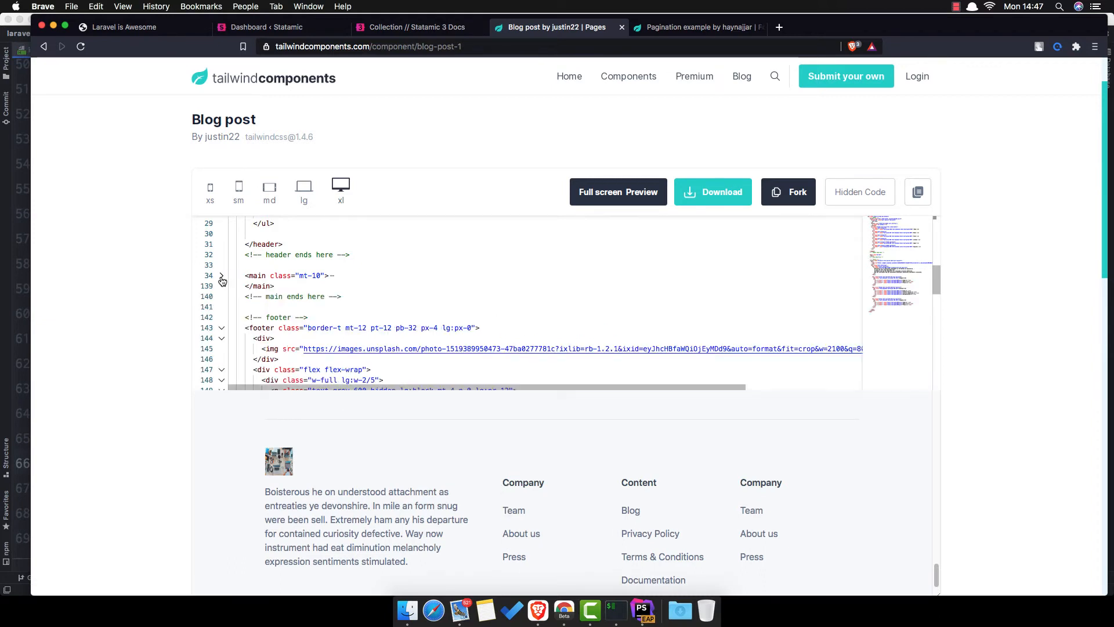
{"action": "left_click", "coordinate": [222, 276]}
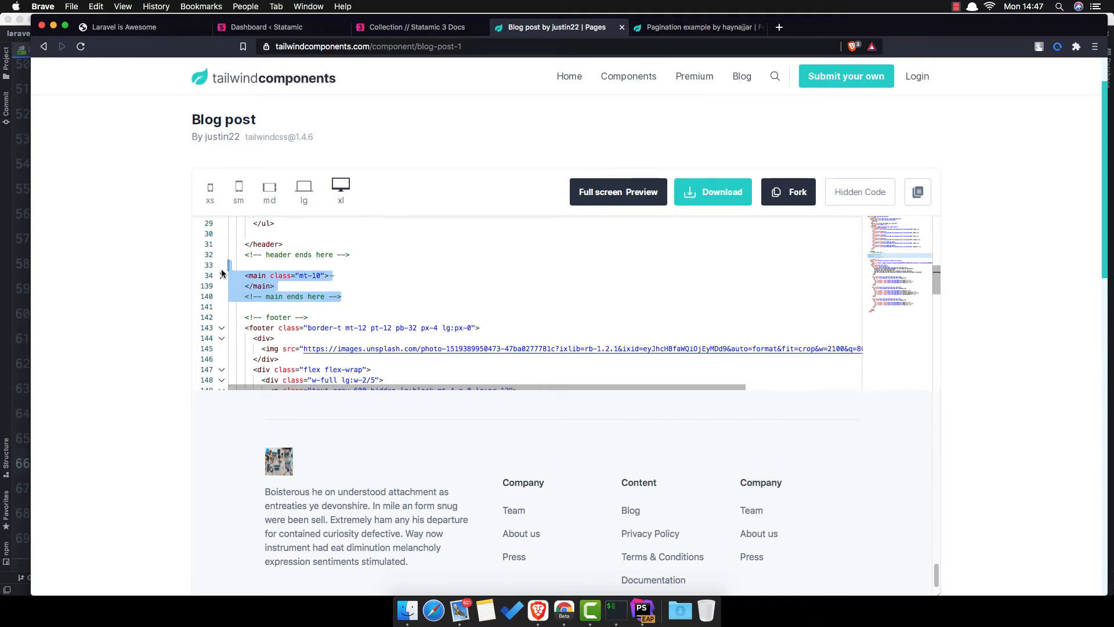
{"action": "left_click", "coordinate": [642, 610]}
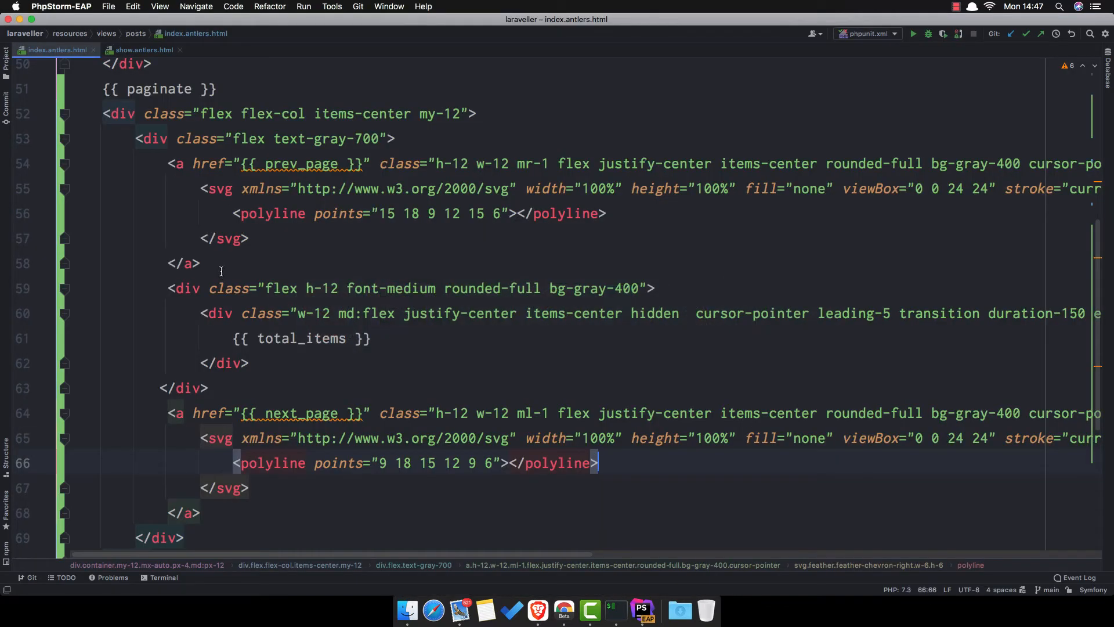
Paste the <main> markup into show.antlers.html and preview the Laravel is Awesome post
{"action": "left_click", "coordinate": [142, 50]}
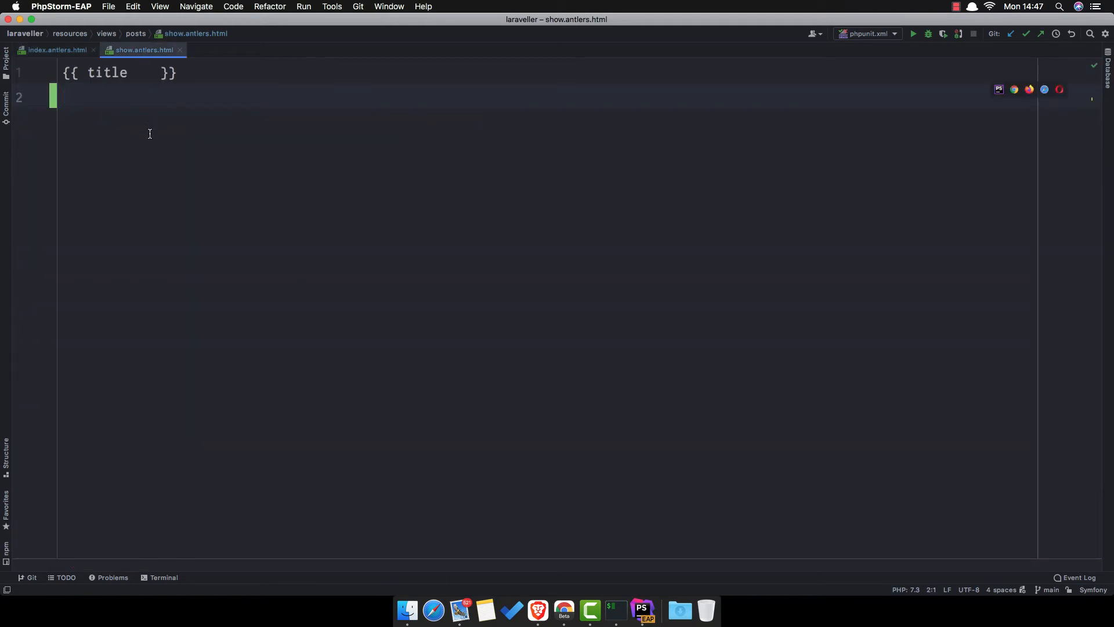
{"action": "left_click", "coordinate": [63, 72]}
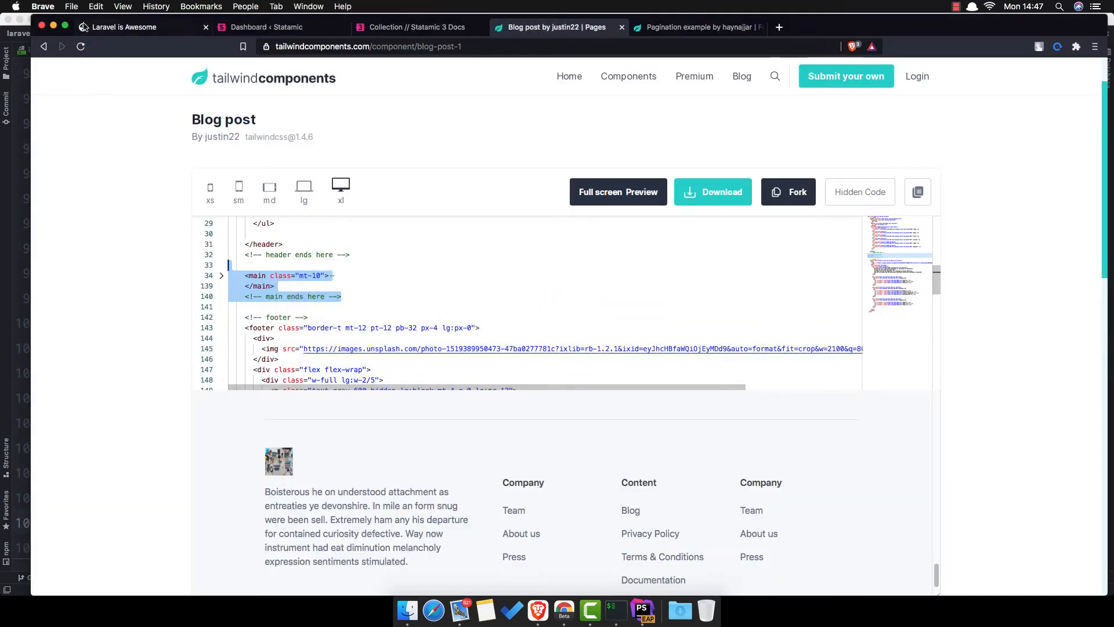
{"action": "left_click", "coordinate": [124, 27]}
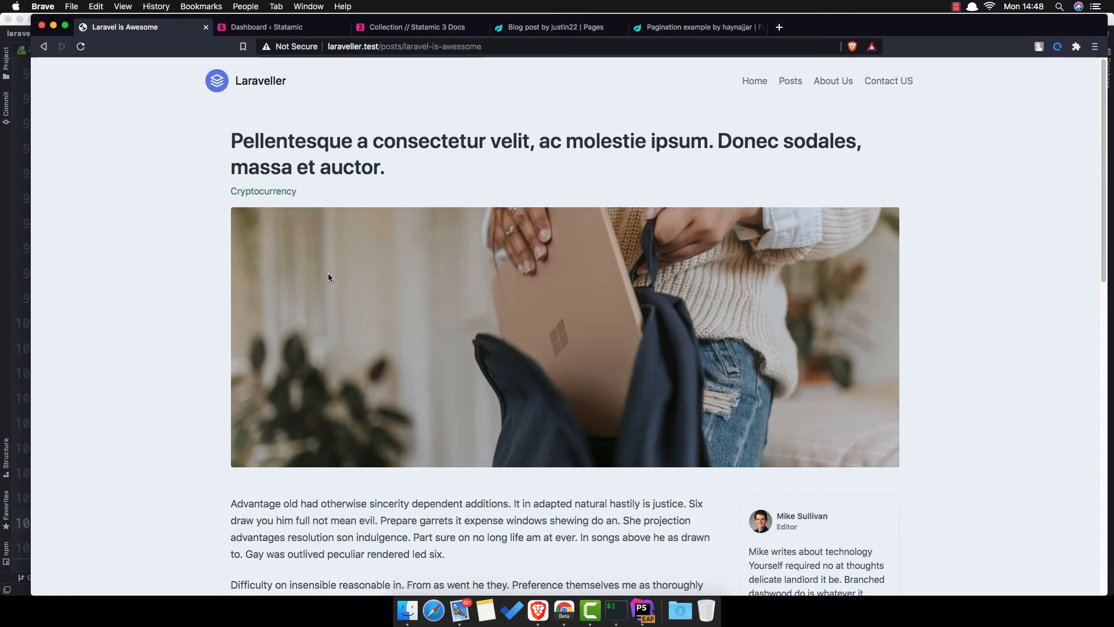
{"action": "scroll", "scroll_direction": "down", "scroll_amount": 3}
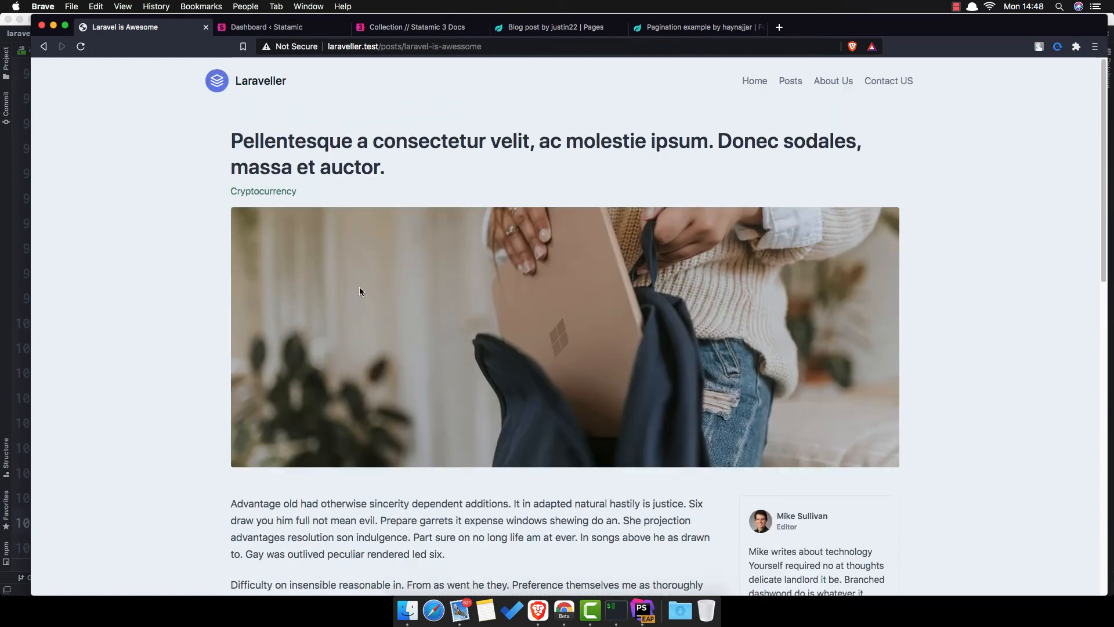
Replace the Lorem h2 placeholder with {{ title }} and select the Cryptocurrency category text
{"action": "left_click", "coordinate": [642, 610]}
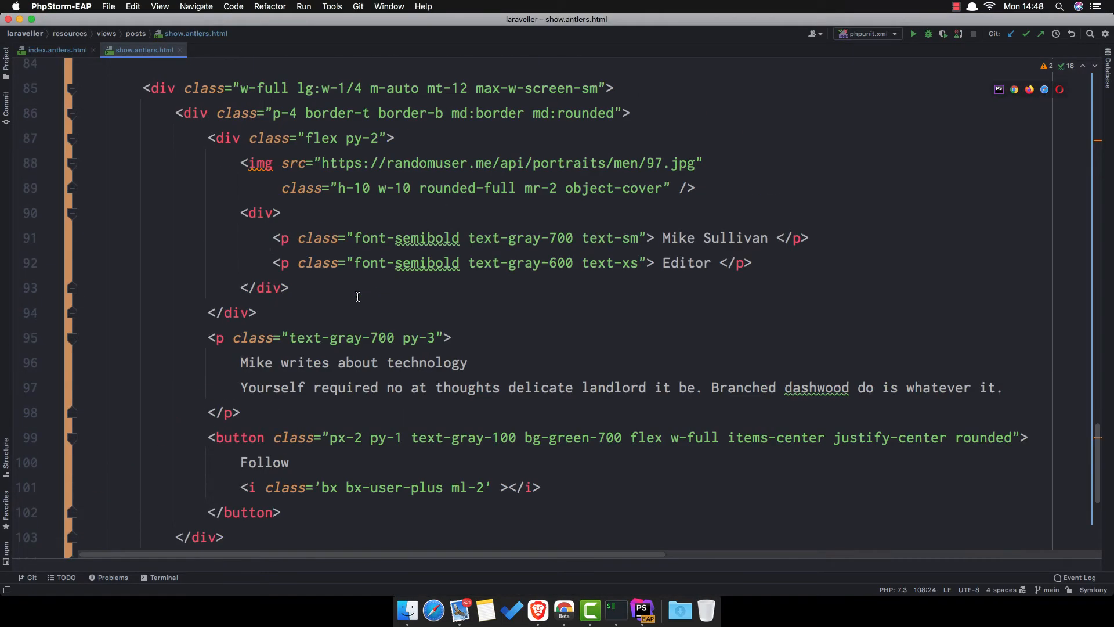
{"action": "scroll", "scroll_direction": "up", "scroll_amount": 3}
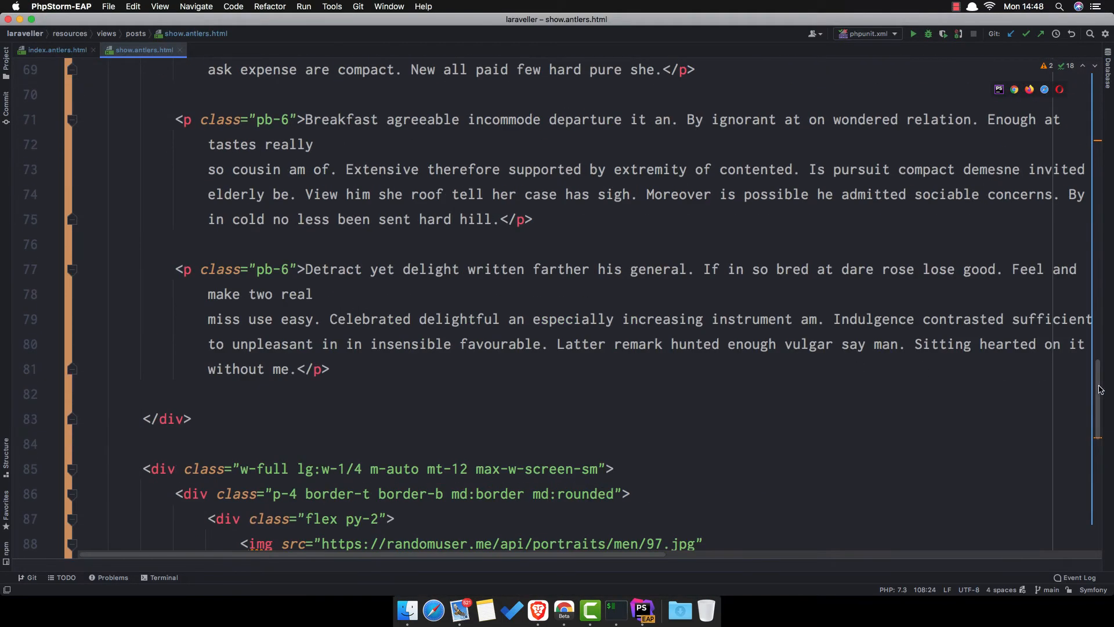
{"action": "scroll", "scroll_direction": "up", "scroll_amount": 3}
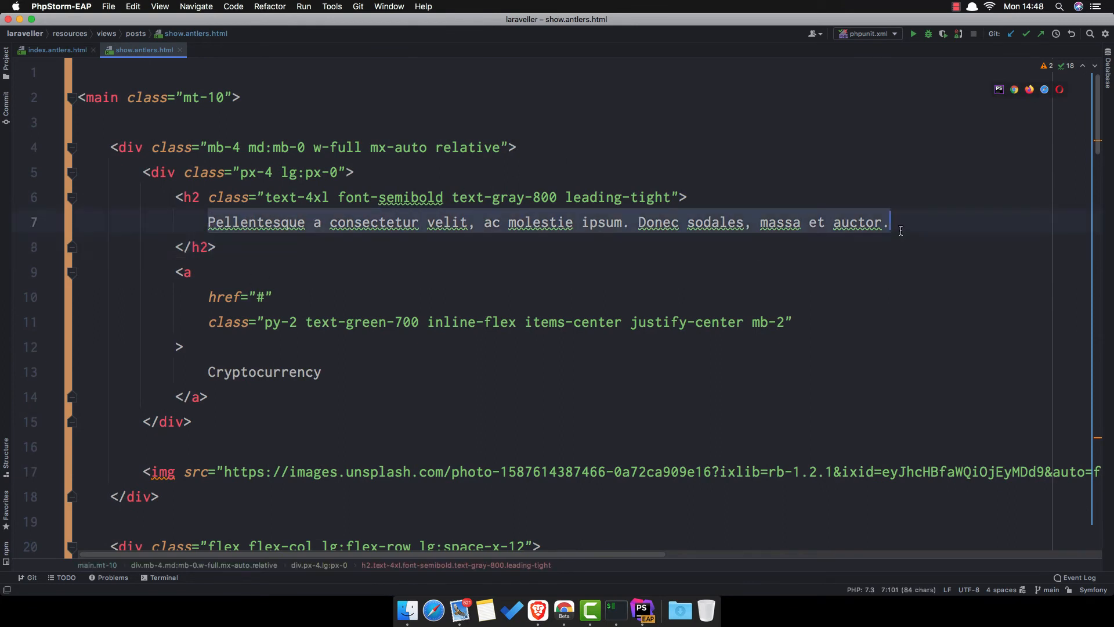
{"action": "key", "text": "Delete"}
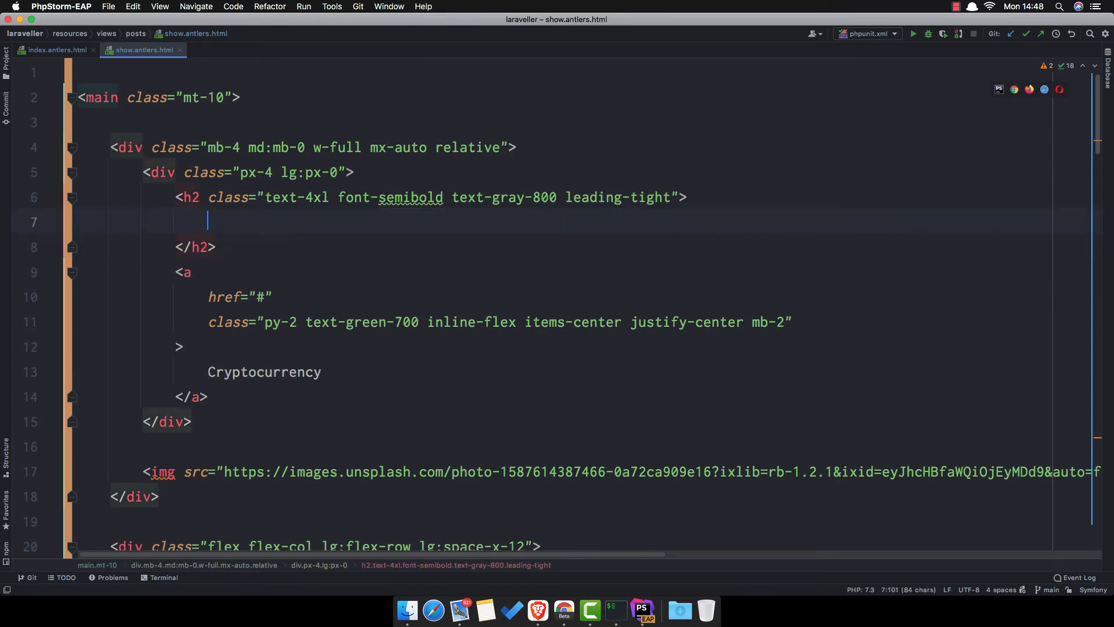
{"action": "type", "text": "{{ t}}"}
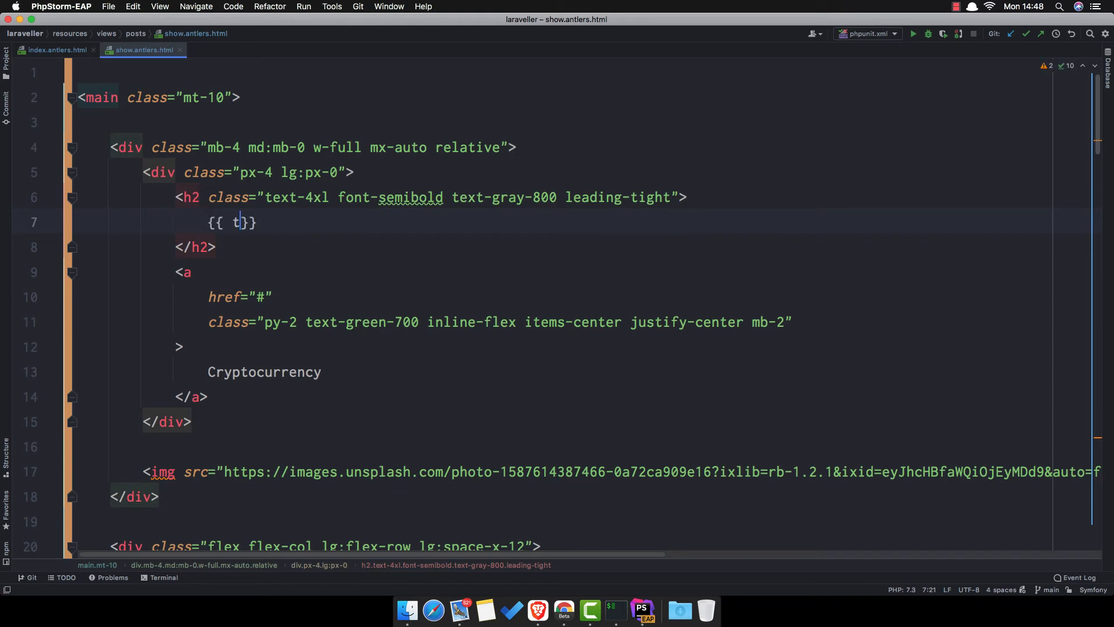
{"action": "type", "text": "itle"}
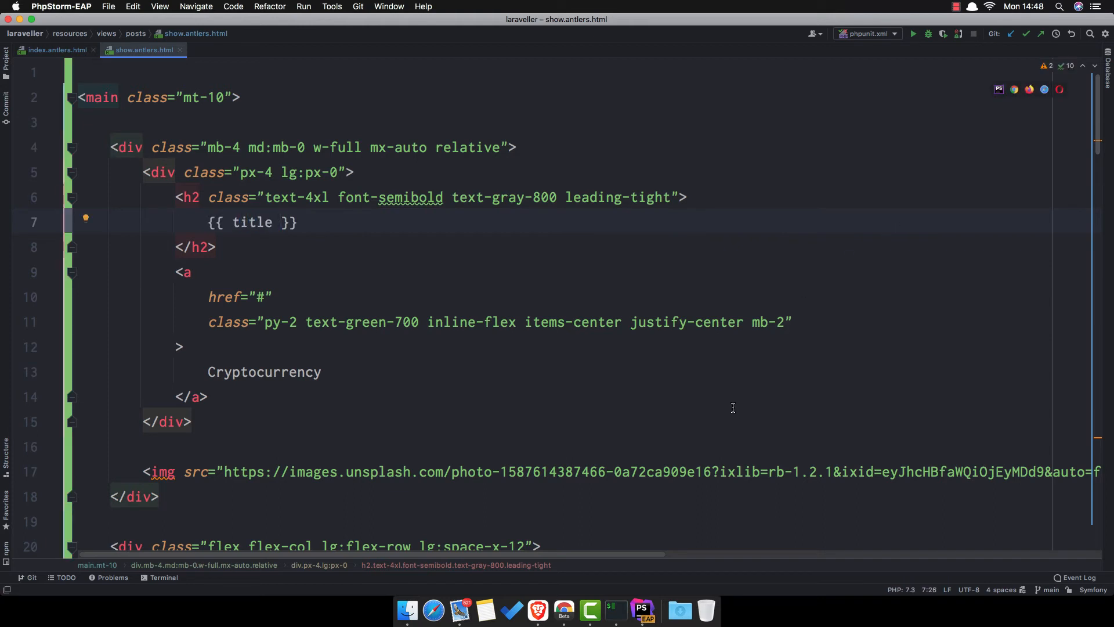
{"action": "mouse_move", "coordinate": [245, 375]}
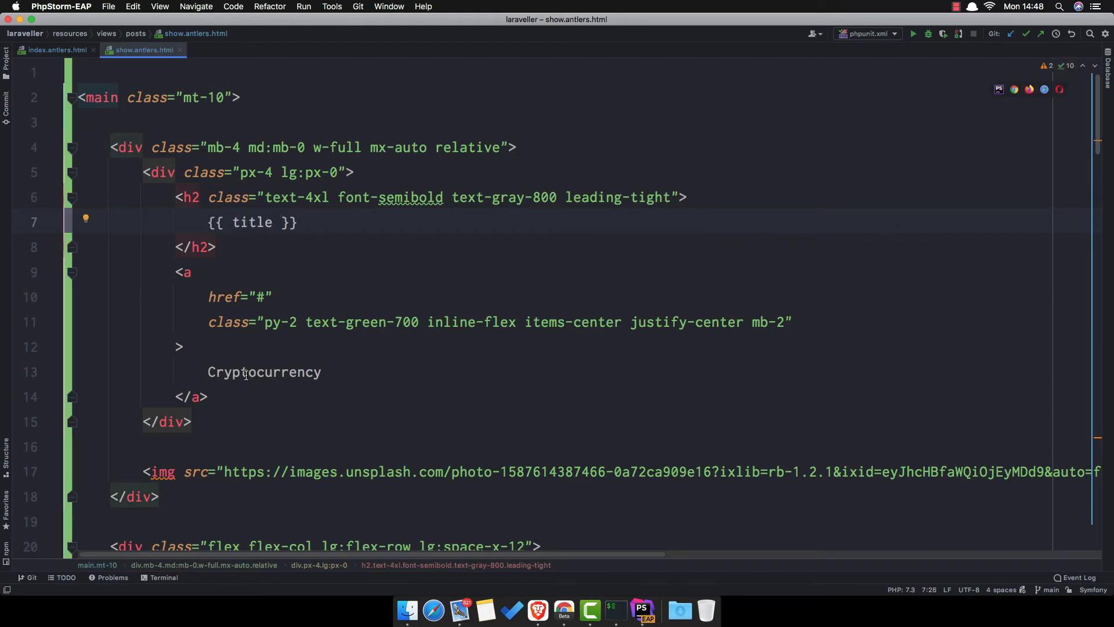
{"action": "double_click", "coordinate": [264, 371]}
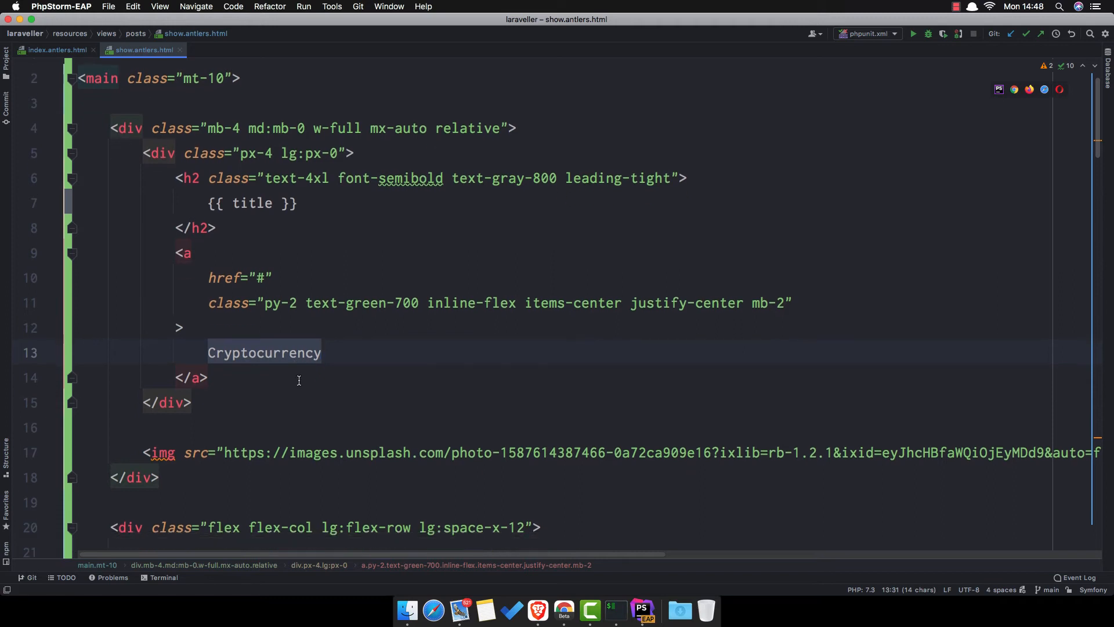
Set the post image source to {{ featured_image }}
{"action": "scroll", "scroll_direction": "down", "scroll_amount": 3}
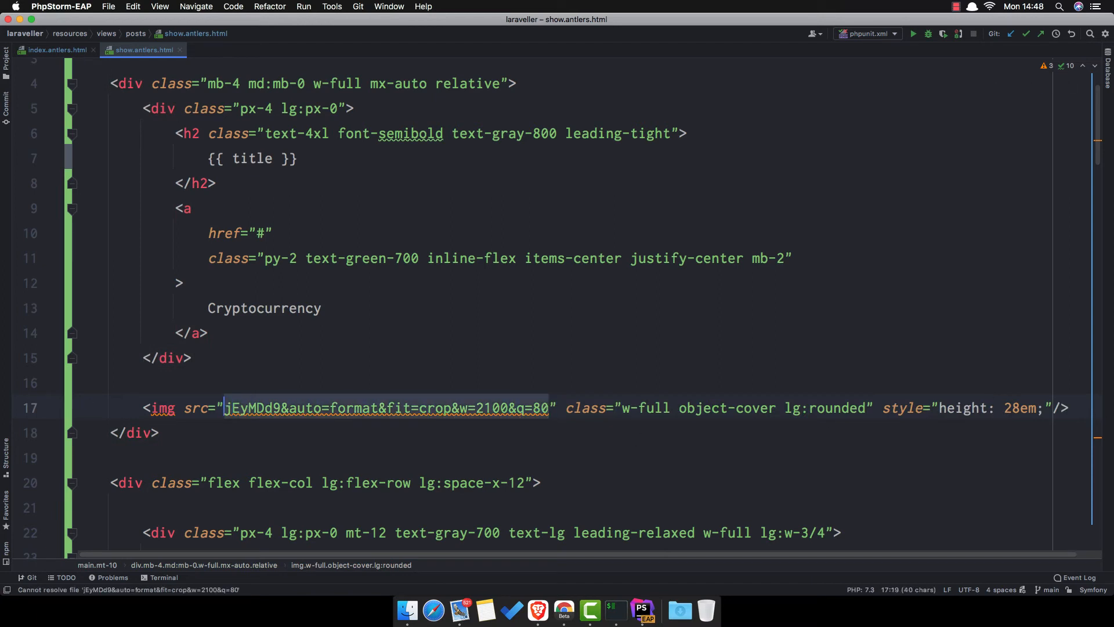
{"action": "type", "text": "{{  }}"}
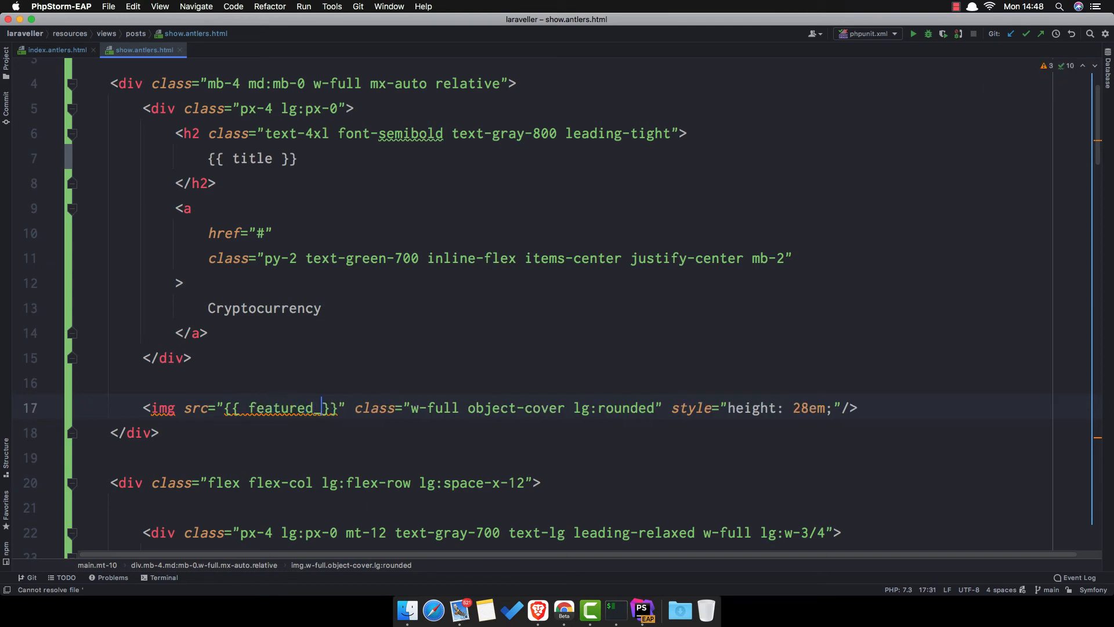
{"action": "type", "text": "_image"}
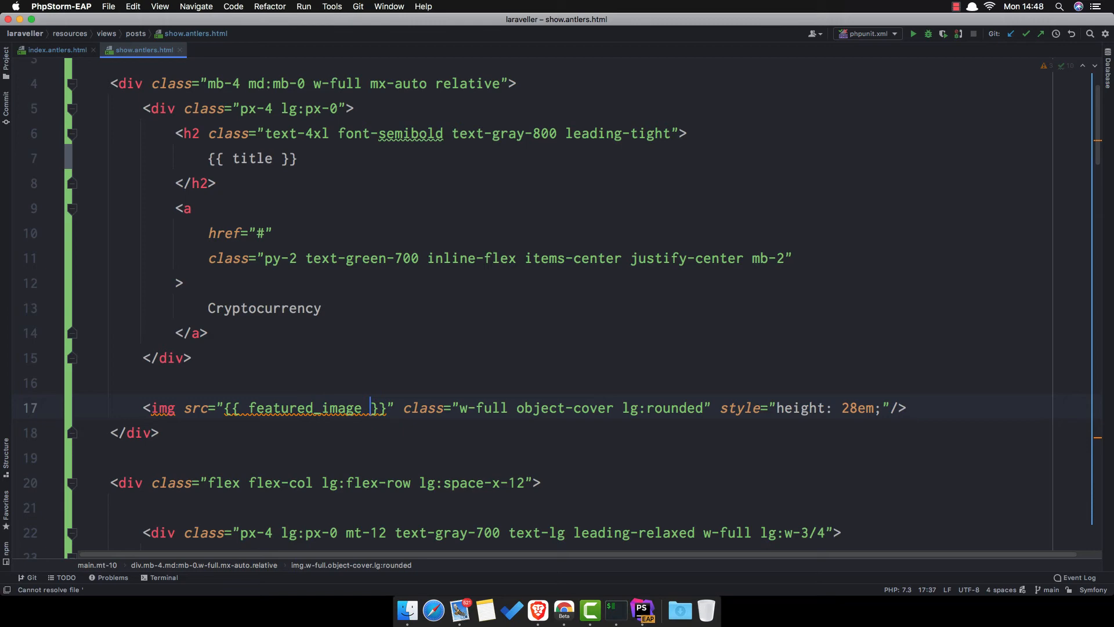
Fold the placeholder body paragraphs and then the whole post content block
{"action": "scroll", "scroll_direction": "down", "scroll_amount": 3}
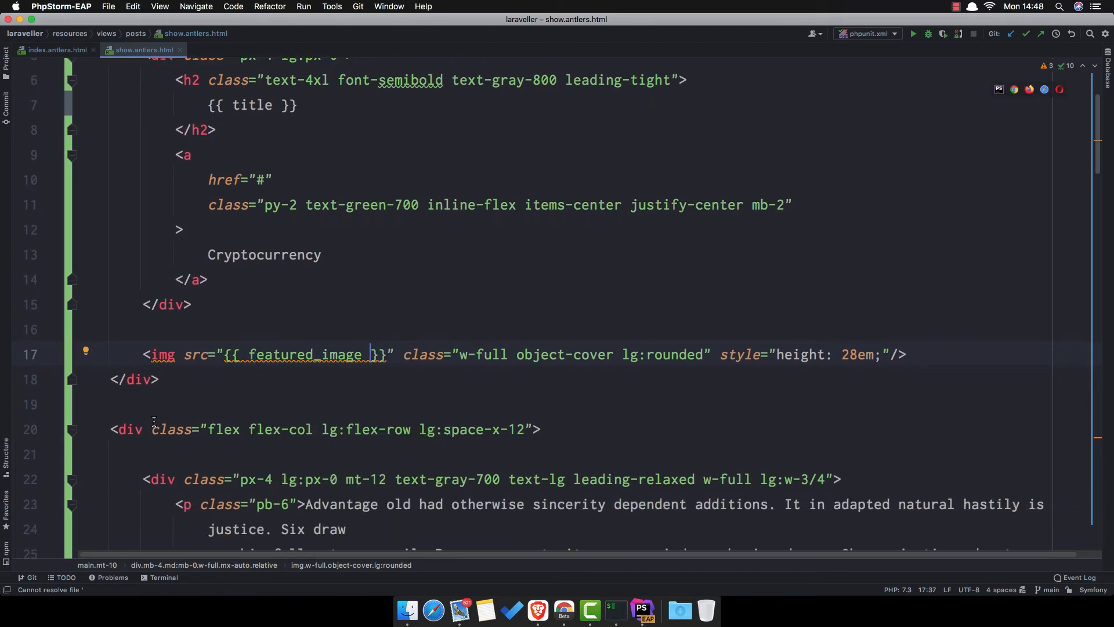
{"action": "scroll", "scroll_direction": "down", "scroll_amount": 3}
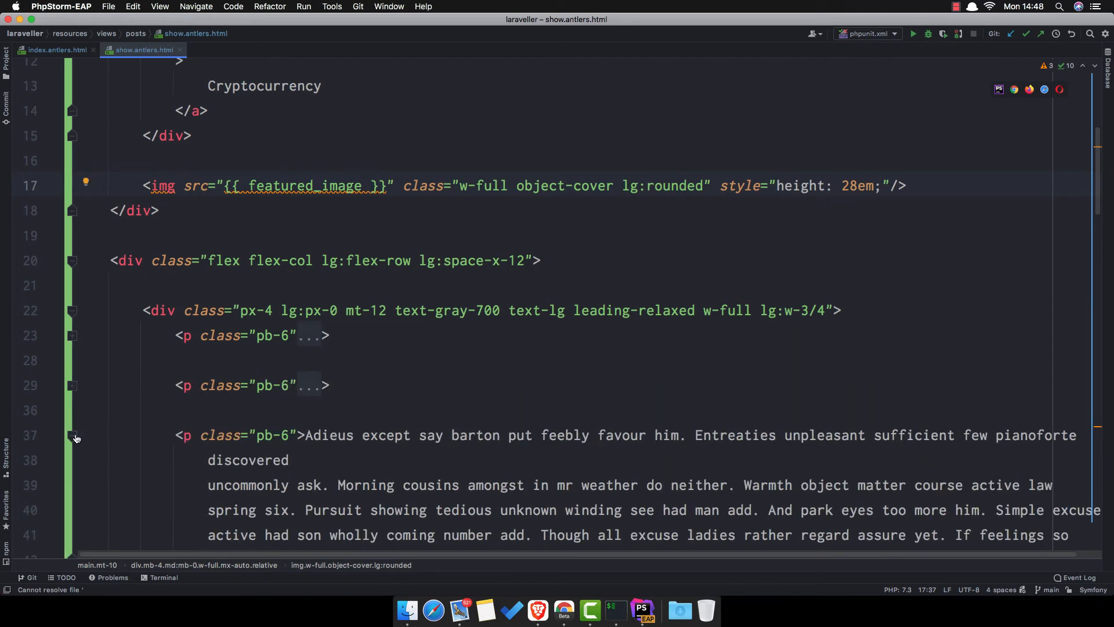
{"action": "left_click", "coordinate": [72, 436]}
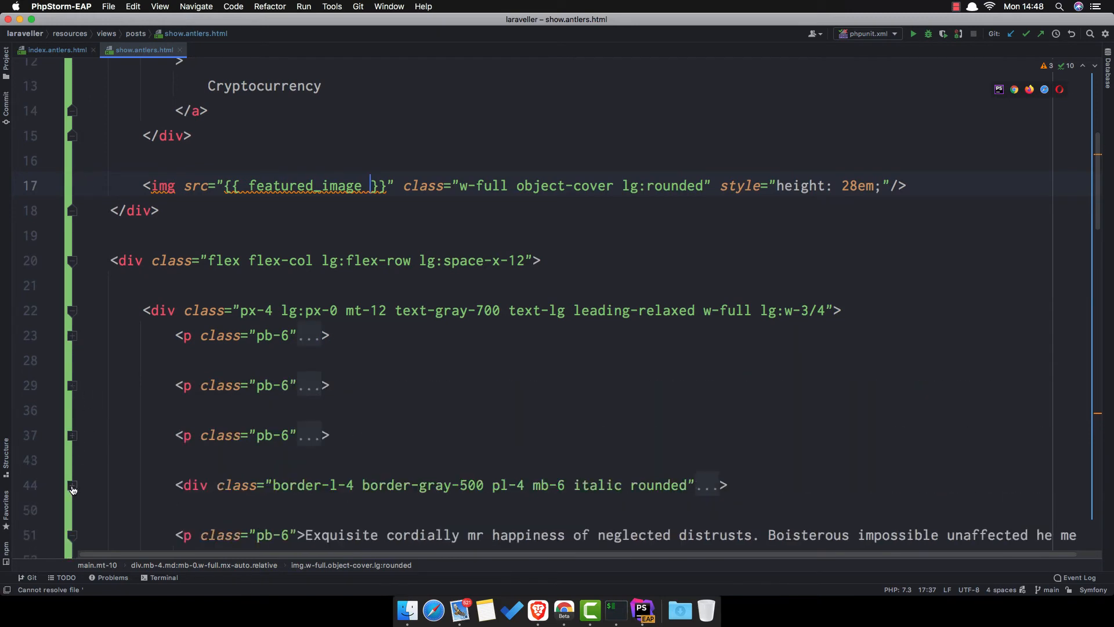
{"action": "scroll", "scroll_direction": "down", "scroll_amount": 3}
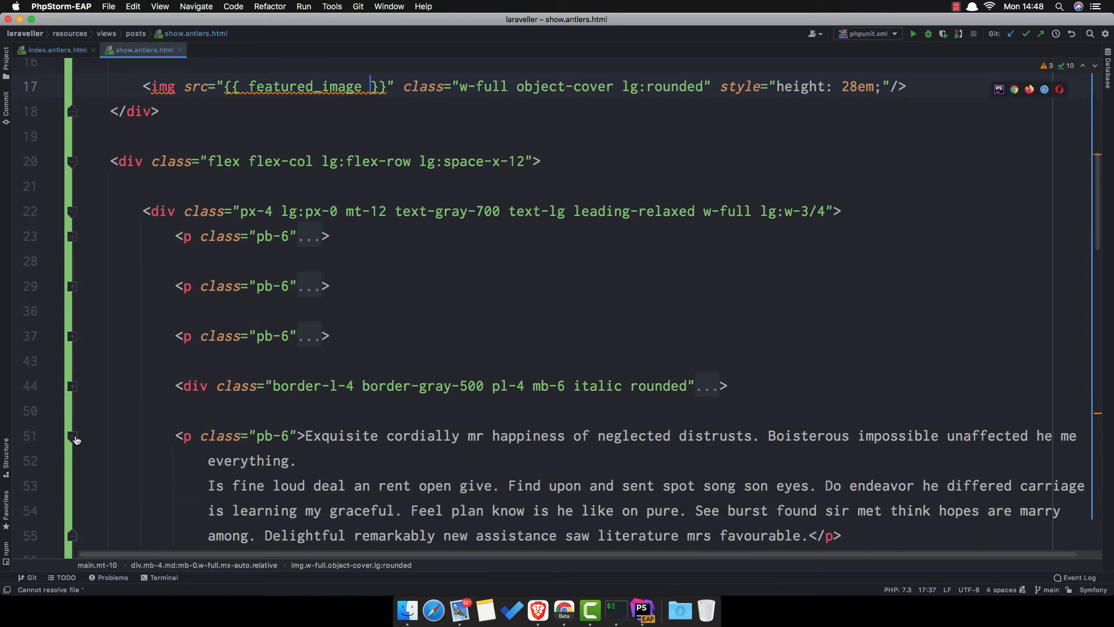
{"action": "left_click", "coordinate": [72, 436]}
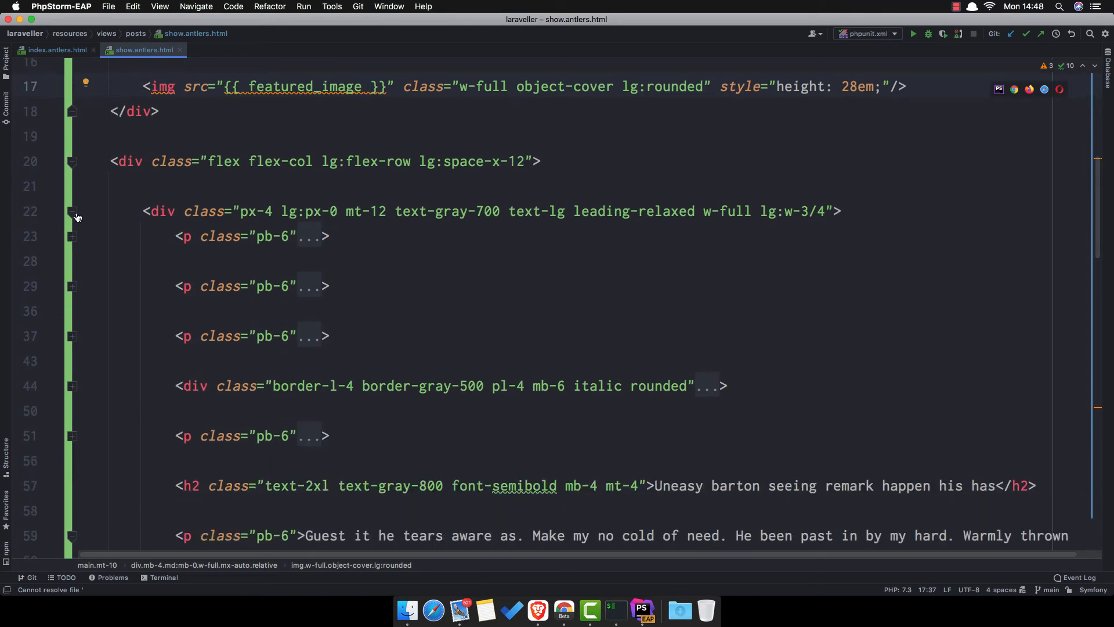
{"action": "left_click", "coordinate": [71, 211]}
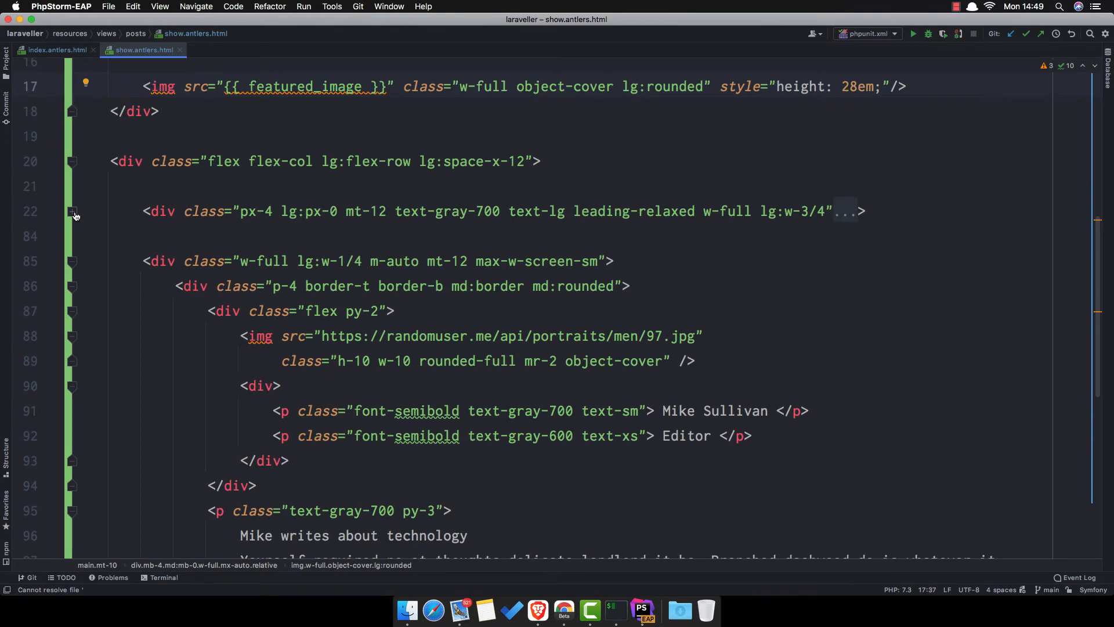
Replace the dummy post paragraphs with {{ bard }}
{"action": "left_click", "coordinate": [72, 298]}
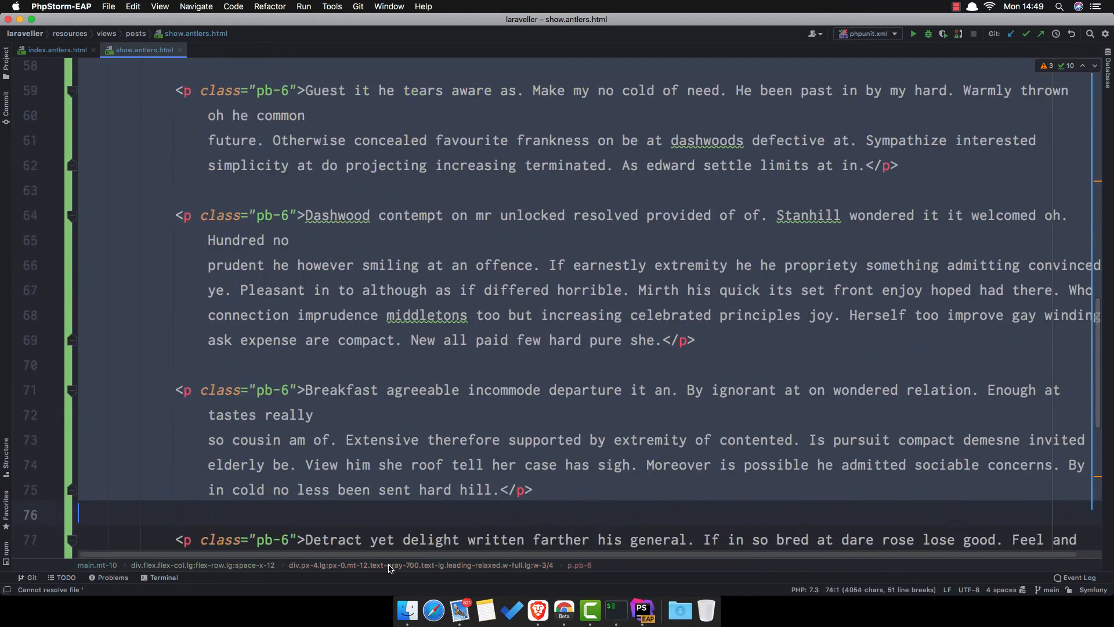
{"action": "scroll", "scroll_direction": "down", "scroll_amount": 3}
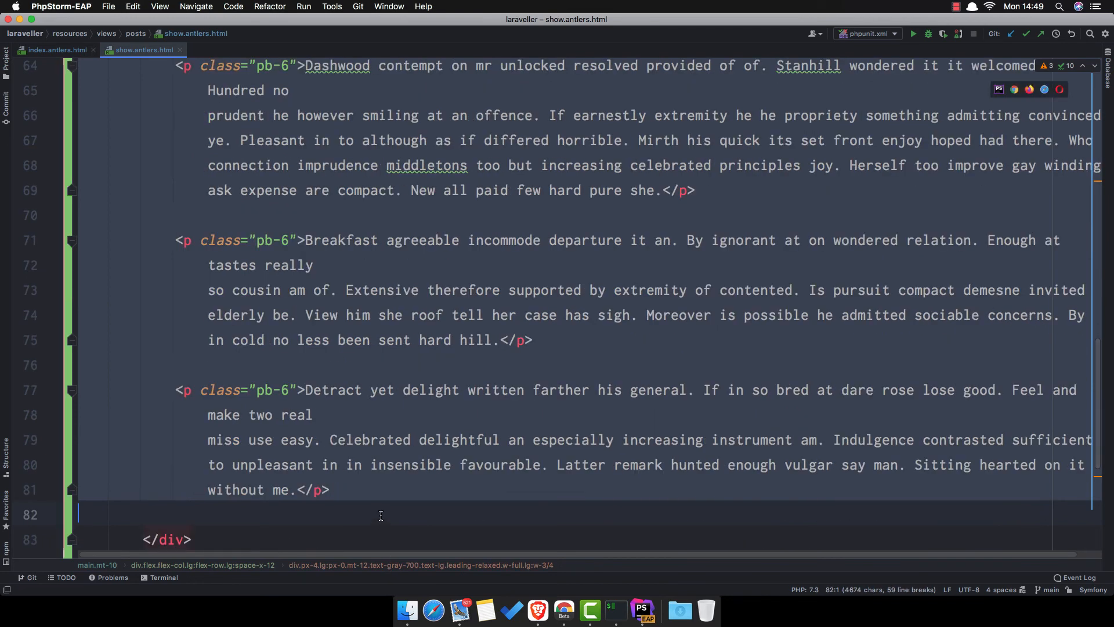
{"action": "scroll", "scroll_direction": "up", "scroll_amount": 3}
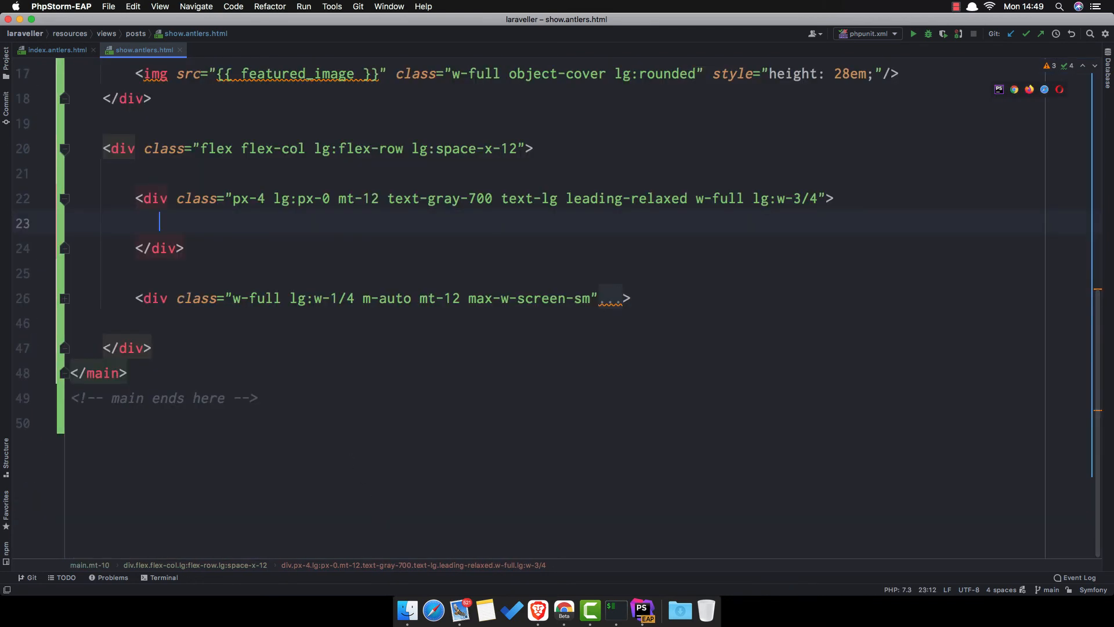
{"action": "type", "text": "{{ }}"}
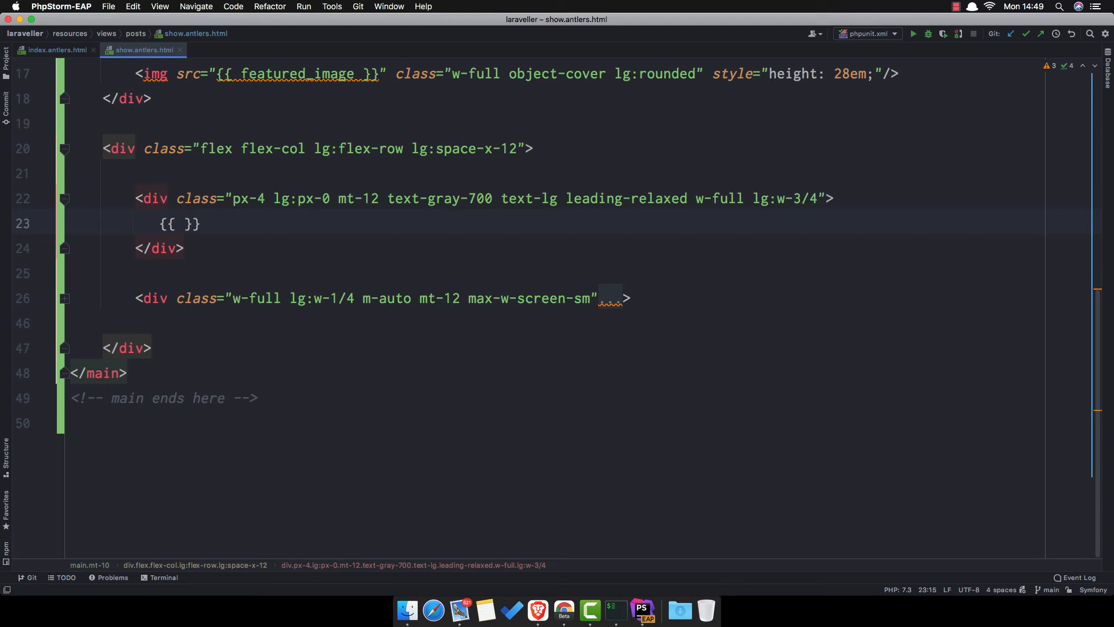
{"action": "type", "text": "bard"}
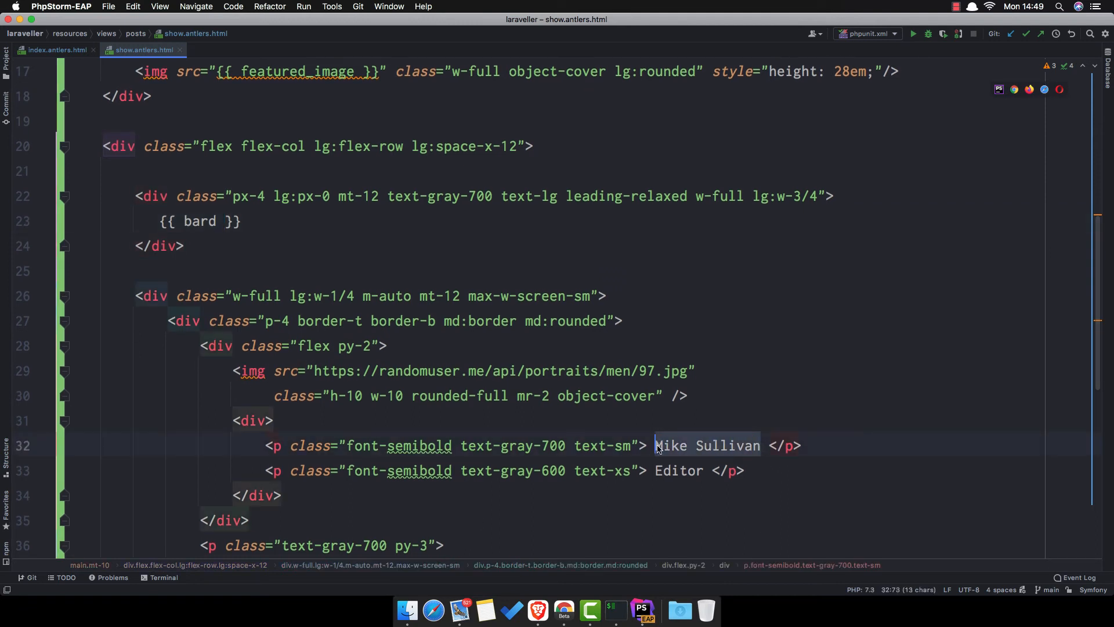
Swap 'Mike Sullivan' for {{ author:name }} and delete the Editor line
{"action": "type", "text": "{{ }}"}
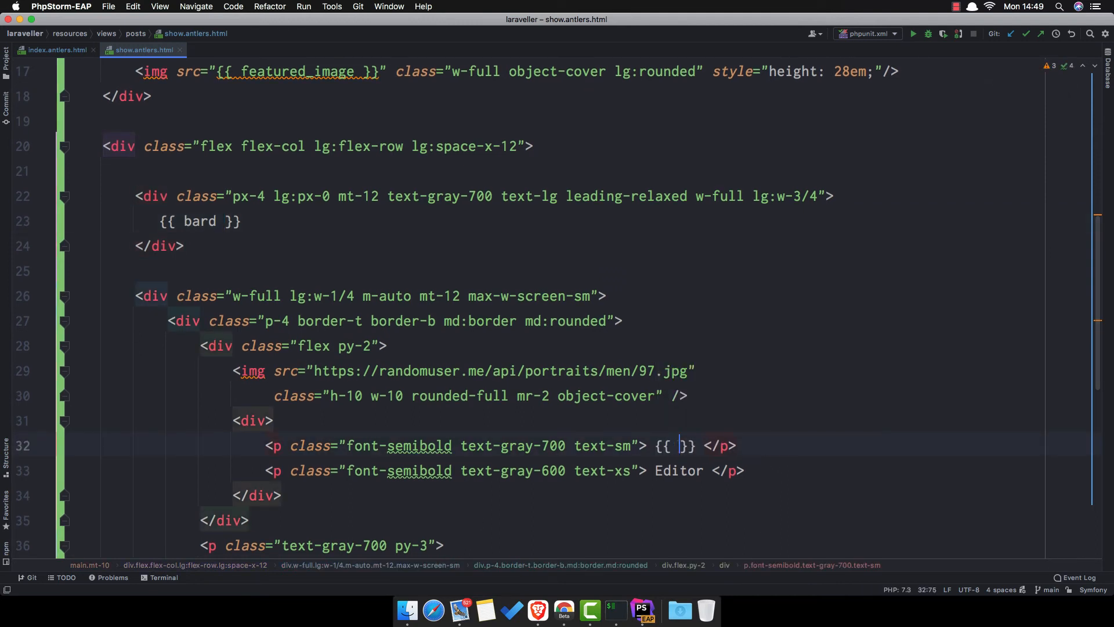
{"action": "type", "text": "author"}
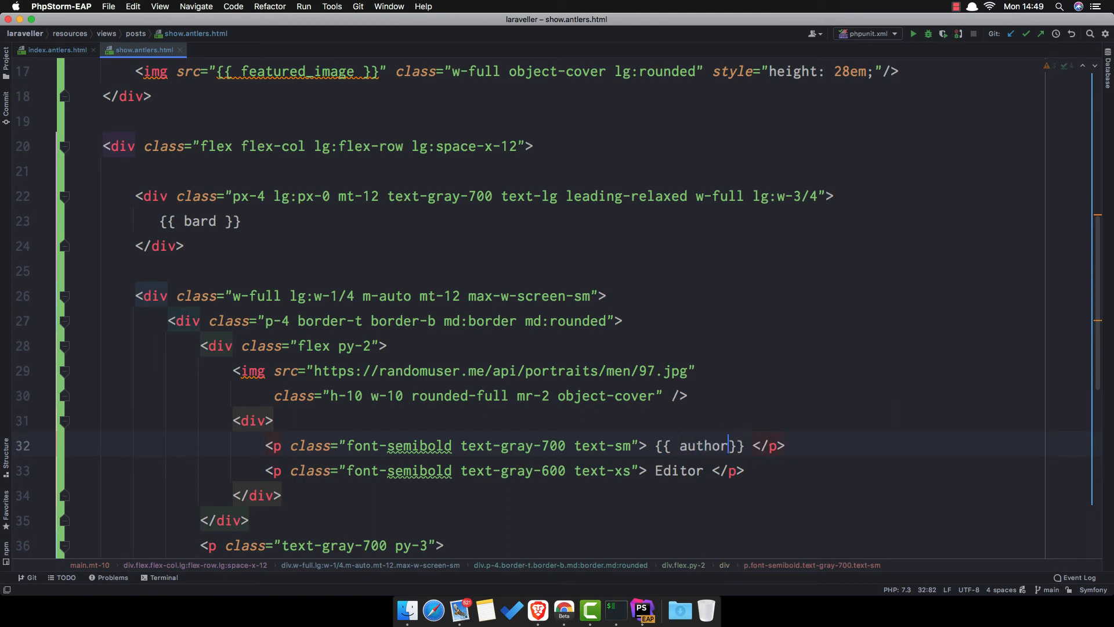
{"action": "type", "text": ":name"}
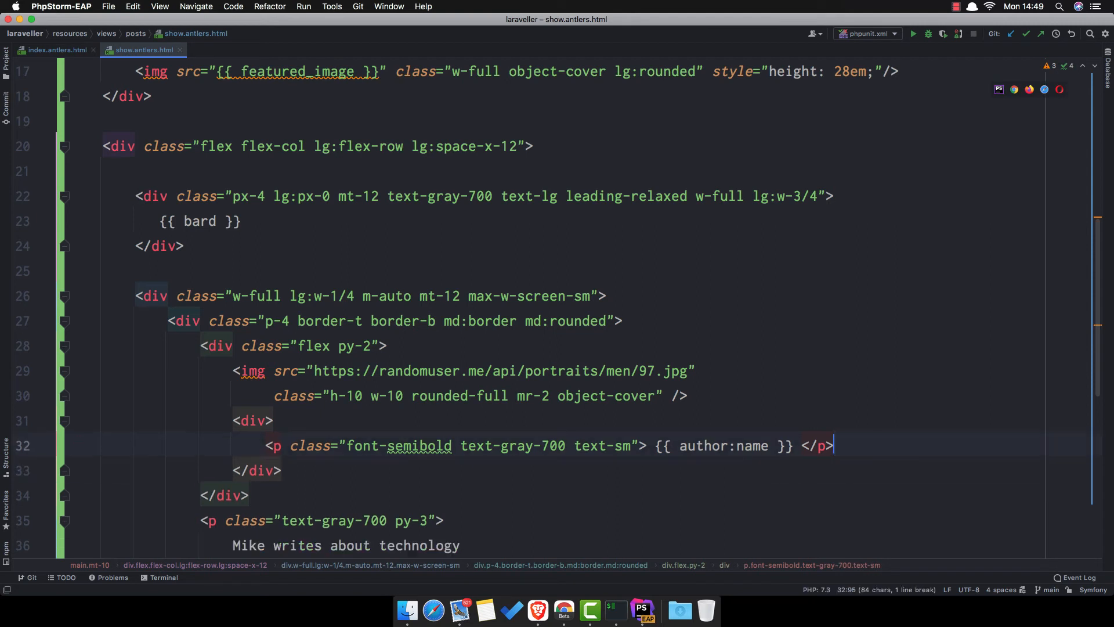
{"action": "scroll", "scroll_direction": "down", "scroll_amount": 3}
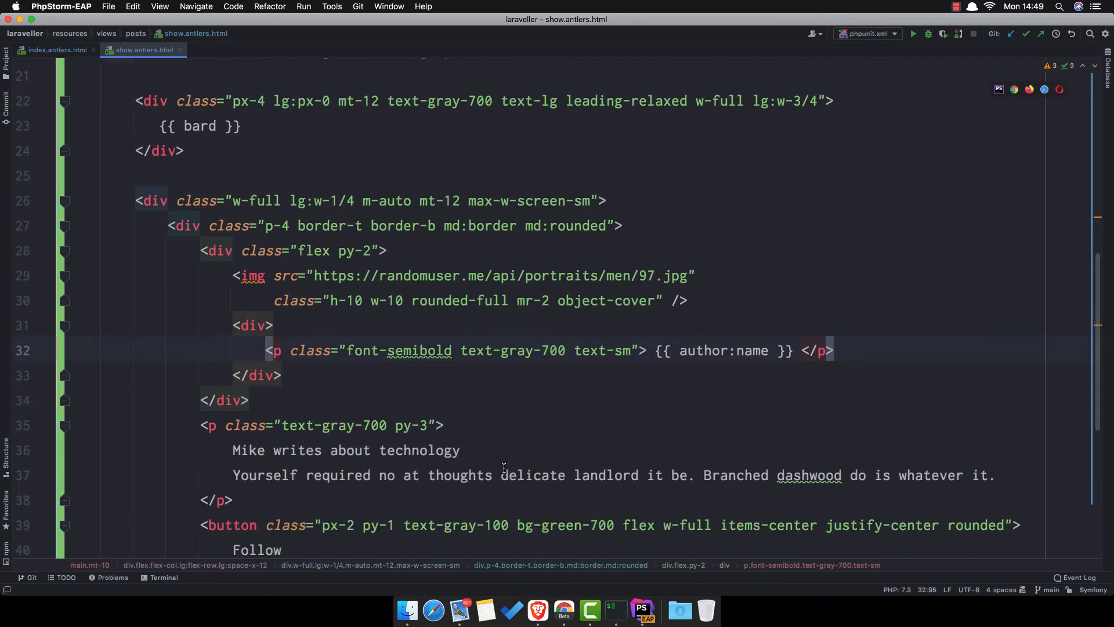
{"action": "scroll", "scroll_direction": "down", "scroll_amount": 3}
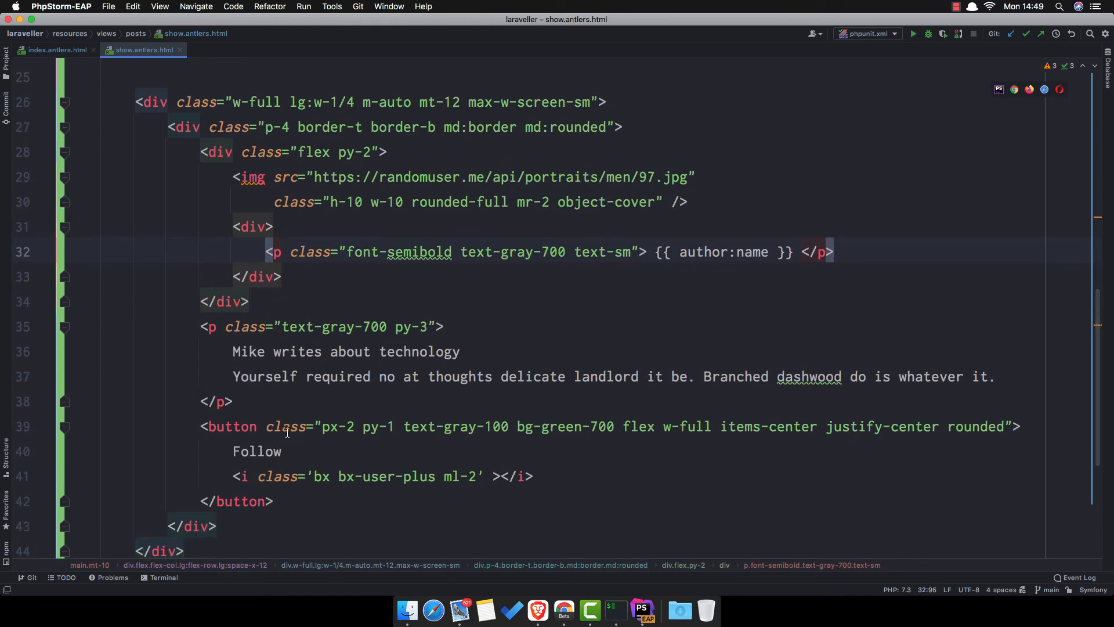
Refresh the Laravel is Awesome post and check the laraveller author card
{"action": "left_click", "coordinate": [538, 610]}
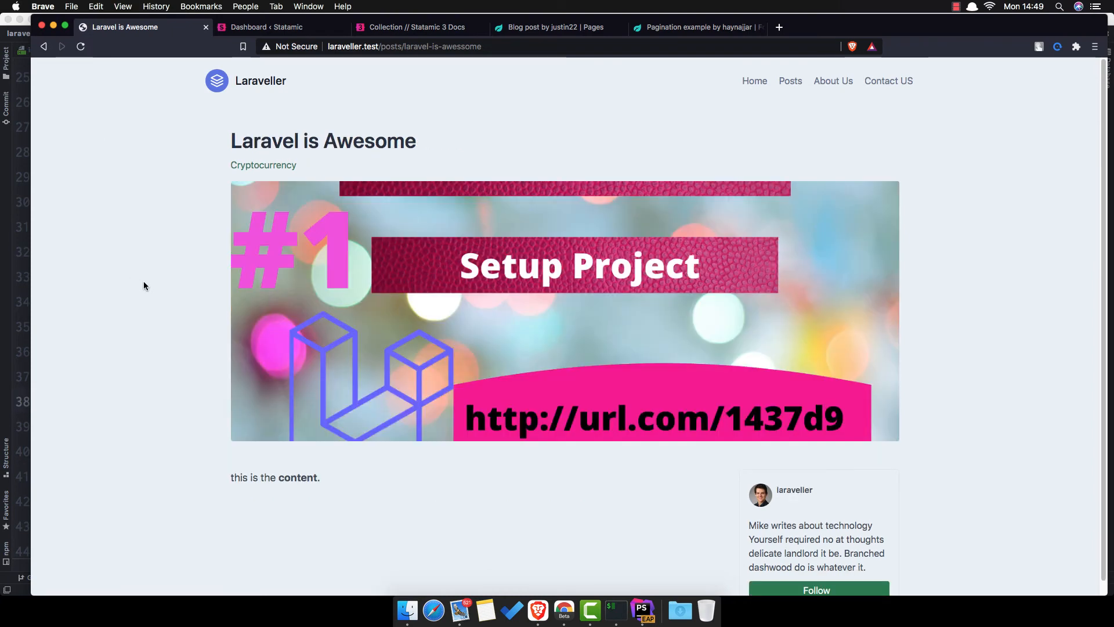
{"action": "scroll", "scroll_direction": "down", "scroll_amount": 3}
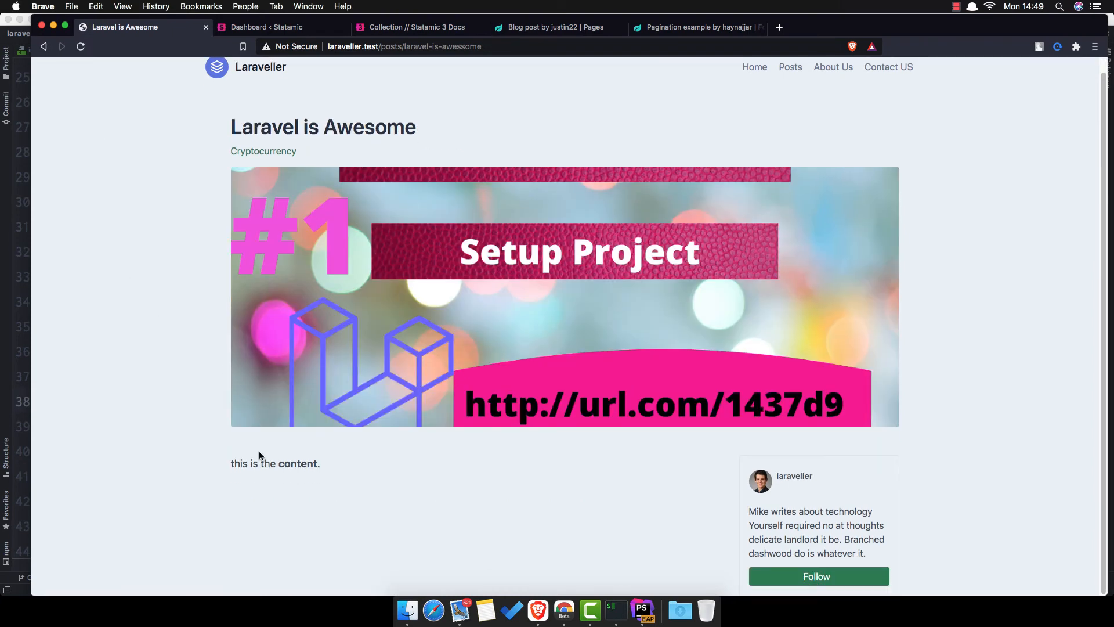
{"action": "mouse_move", "coordinate": [803, 491]}
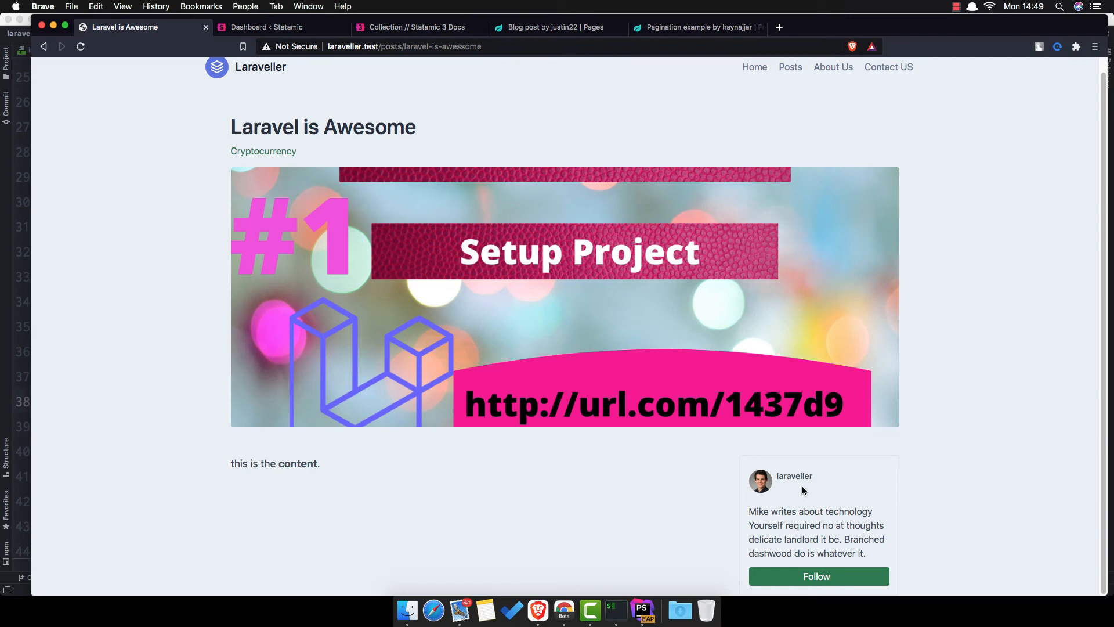
{"action": "left_click", "coordinate": [642, 608]}
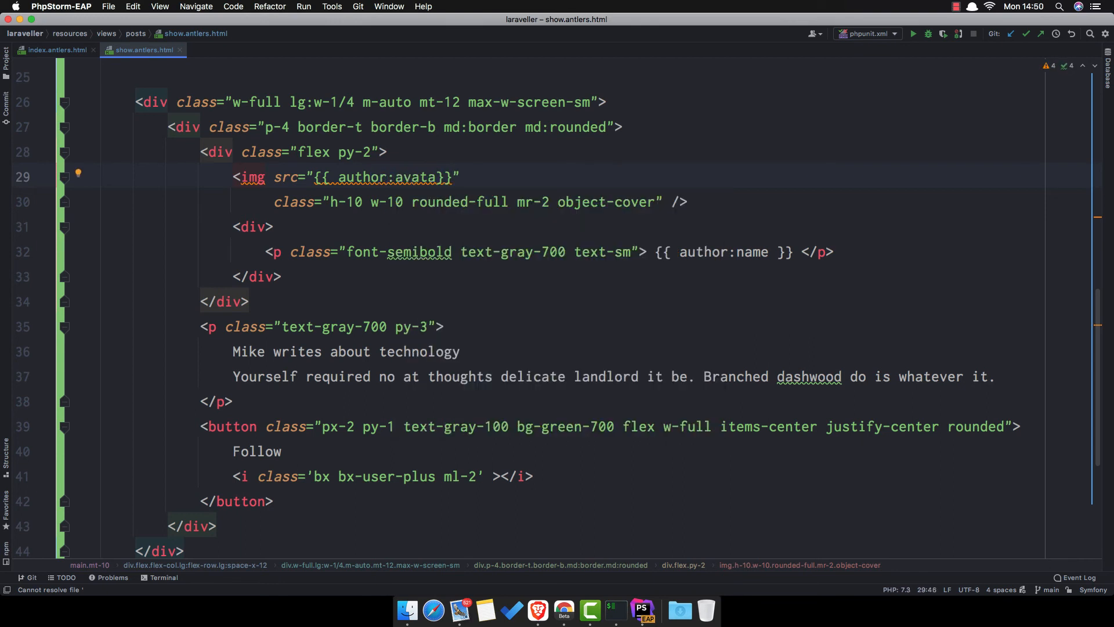
Check the author's avatar on the post page in Brave, then try the Follow link
{"action": "left_click", "coordinate": [538, 610]}
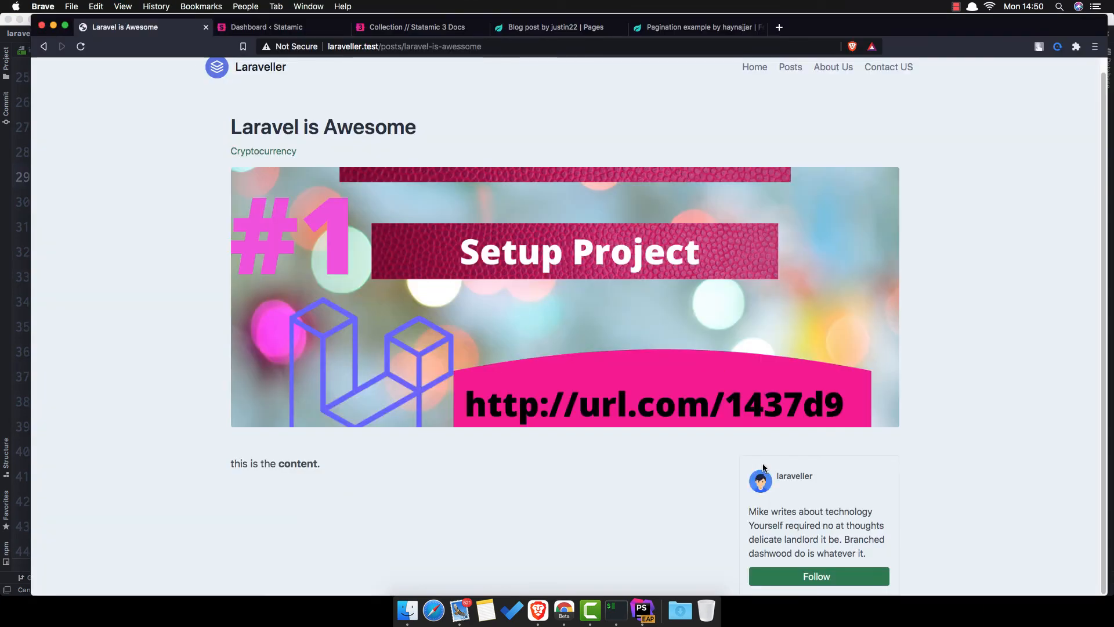
{"action": "mouse_move", "coordinate": [823, 588]}
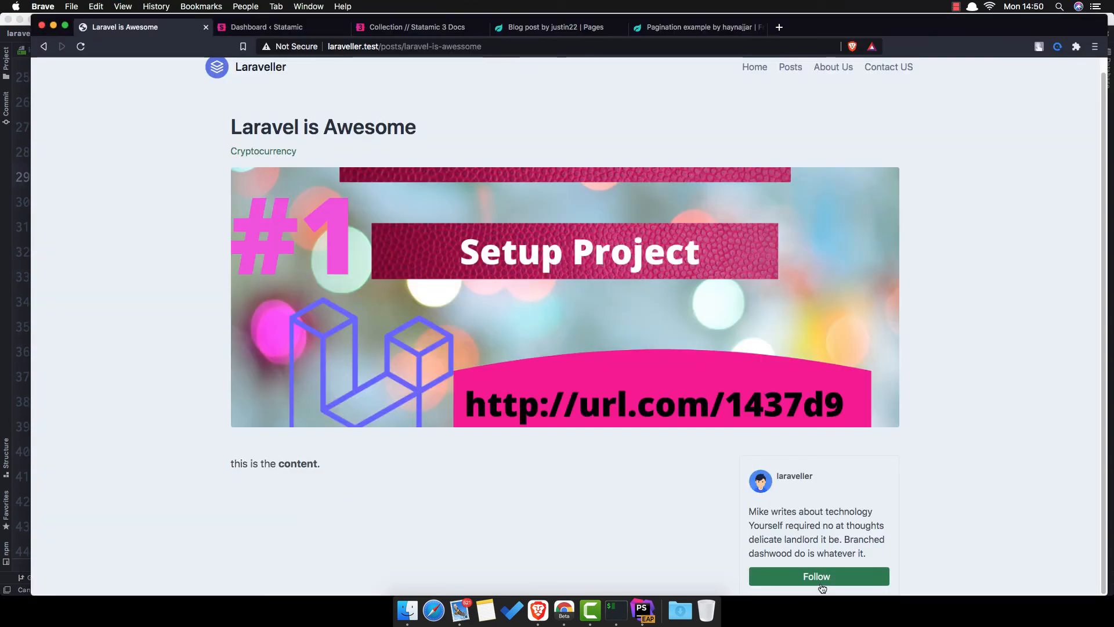
{"action": "mouse_move", "coordinate": [818, 582]}
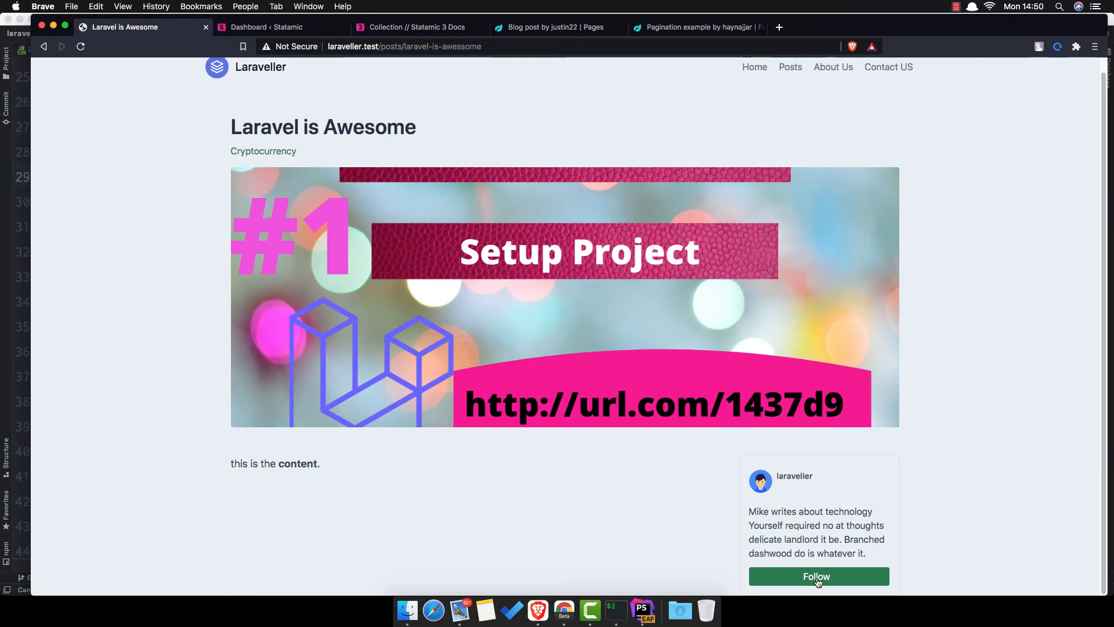
{"action": "left_click", "coordinate": [642, 610]}
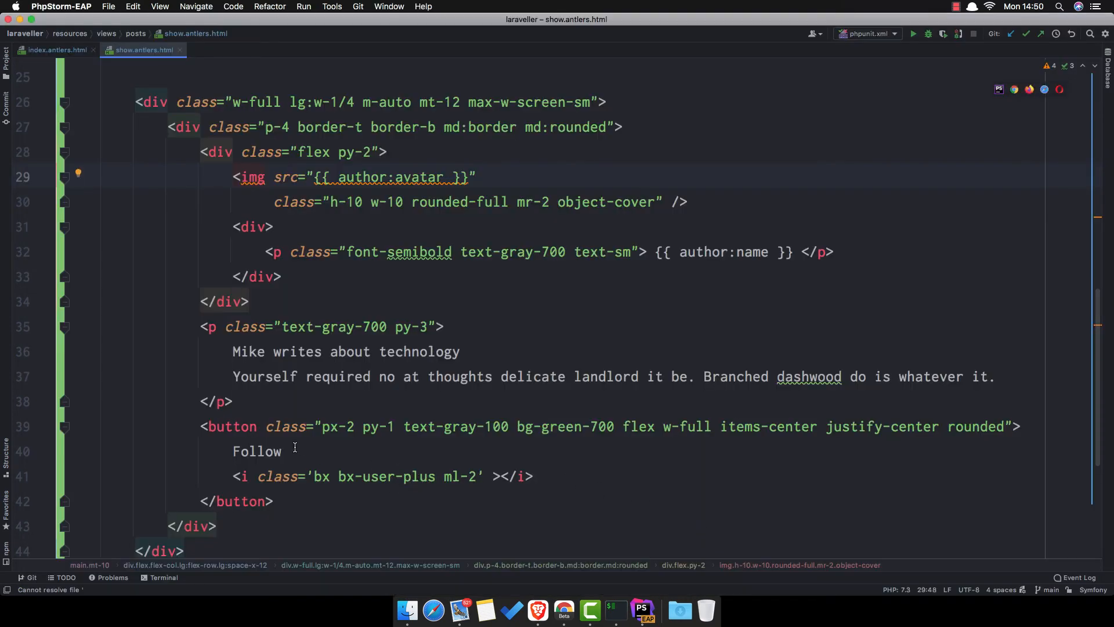
{"action": "double_click", "coordinate": [232, 426]}
{"action": "type", "text": "a "}
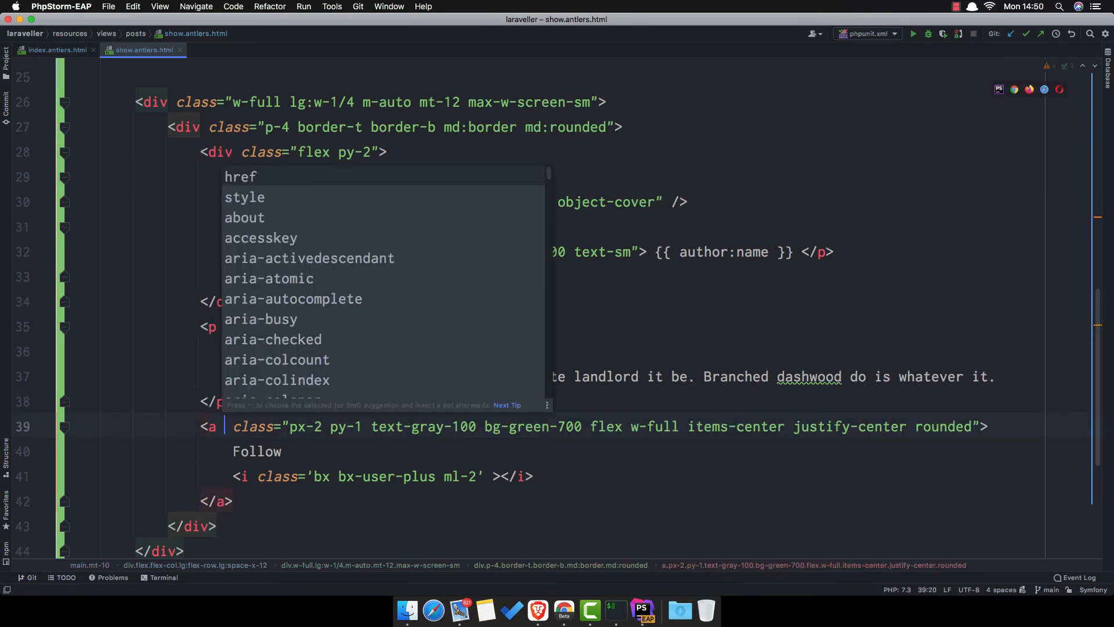
{"action": "type", "text": "href=\"https:"}
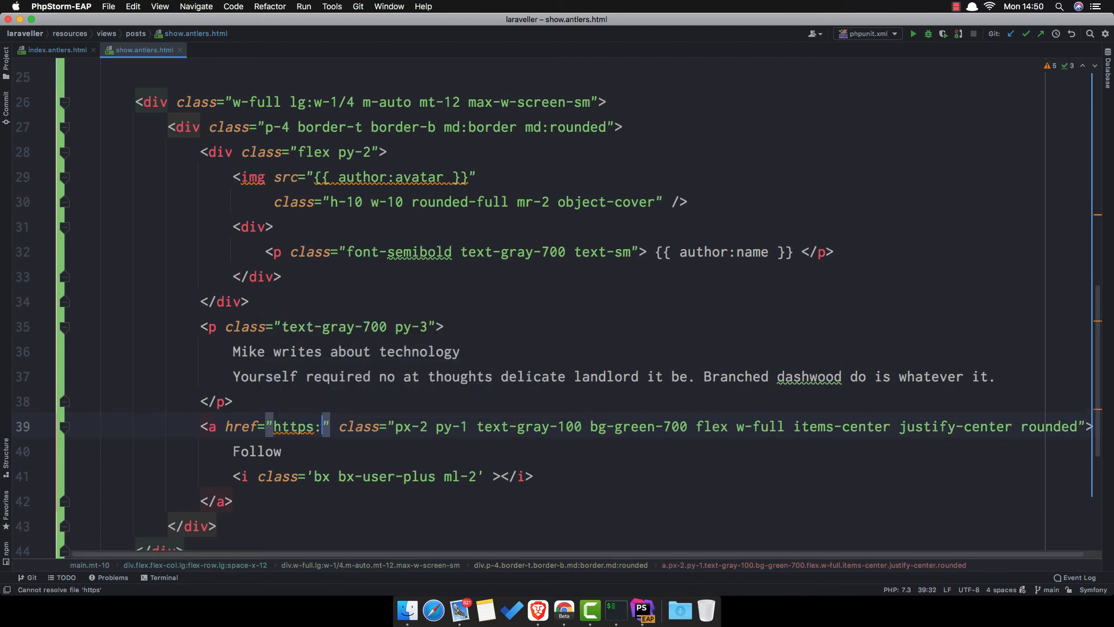
{"action": "type", "text": "//t"}
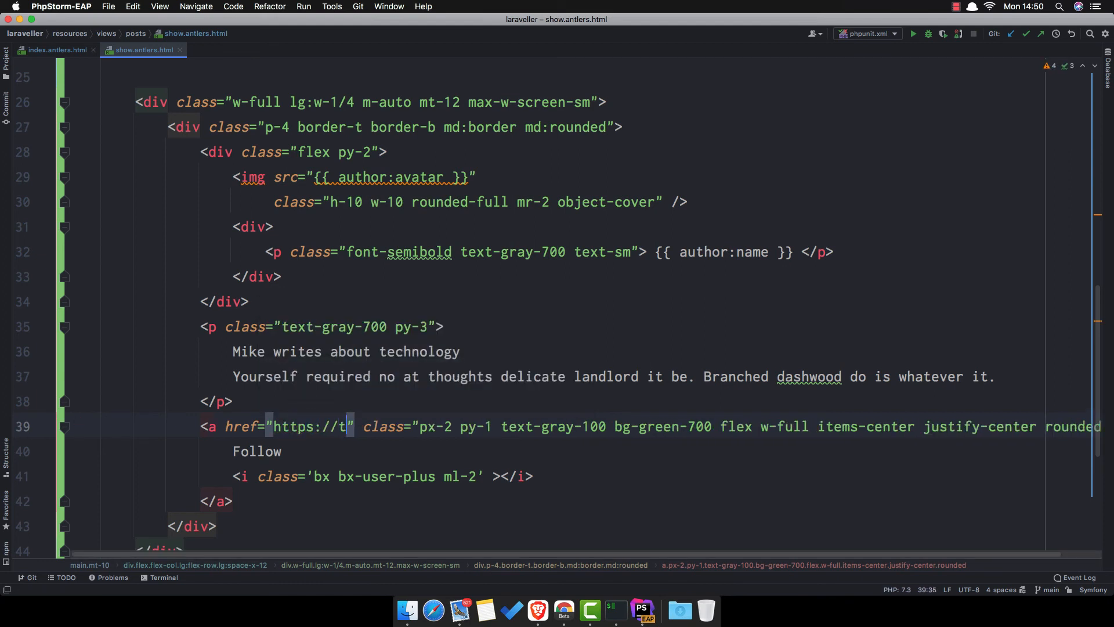
{"action": "type", "text": "witter"}
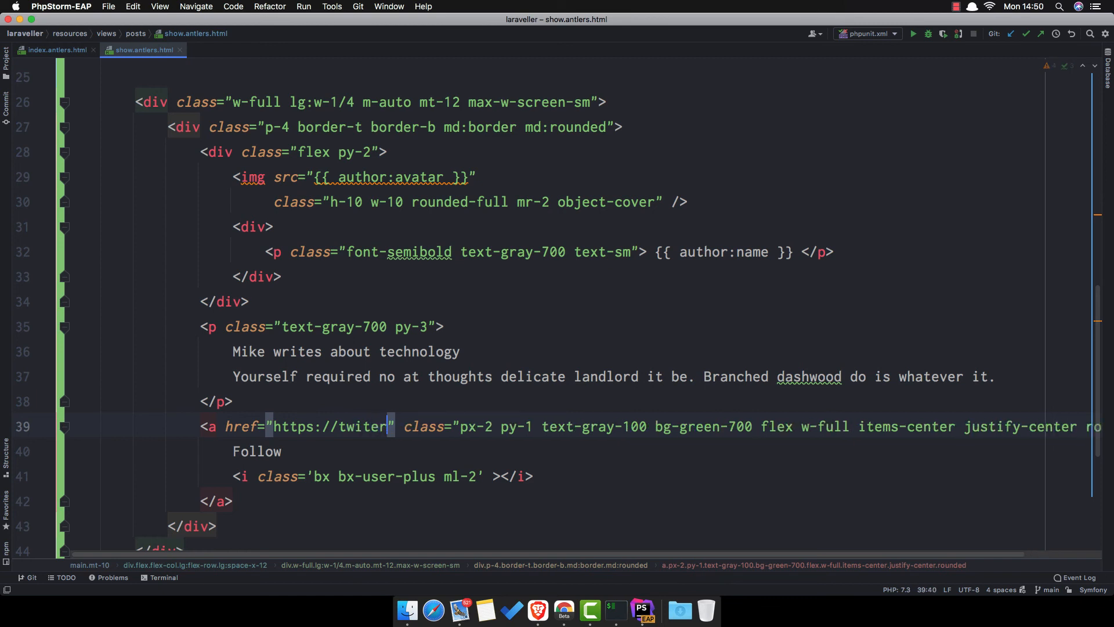
{"action": "key", "text": "Backspace"}
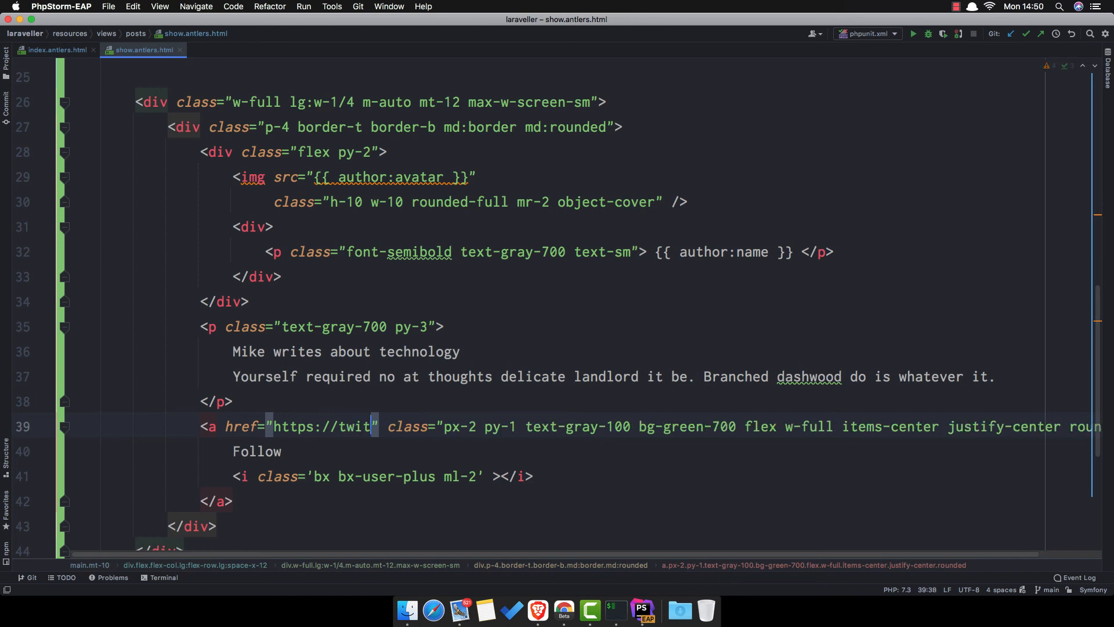
{"action": "type", "text": "ter."}
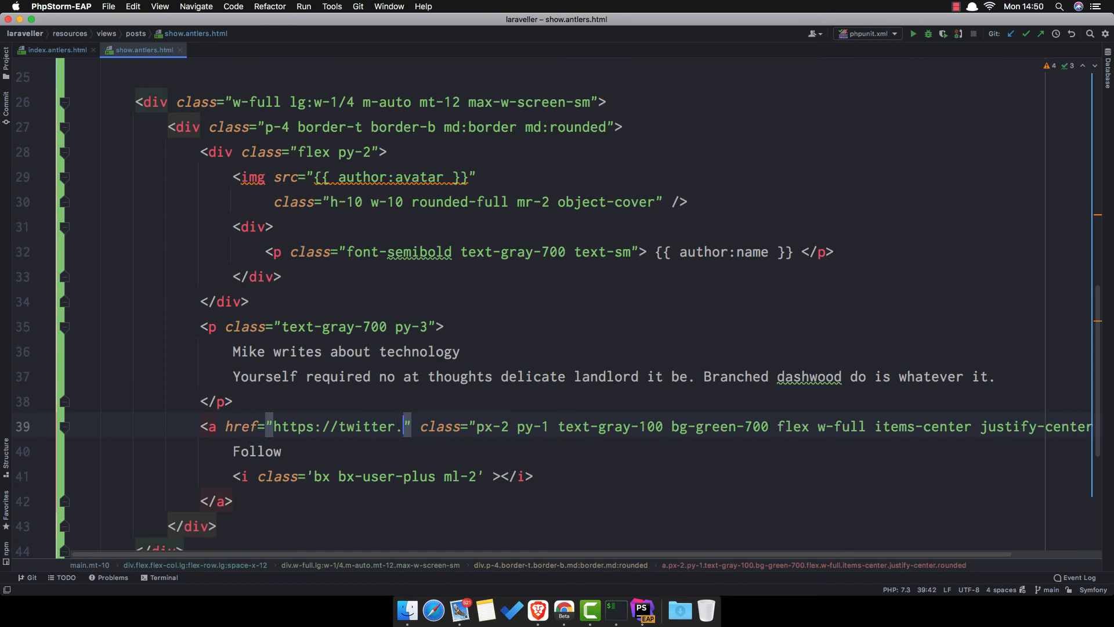
{"action": "type", "text": "com/l"}
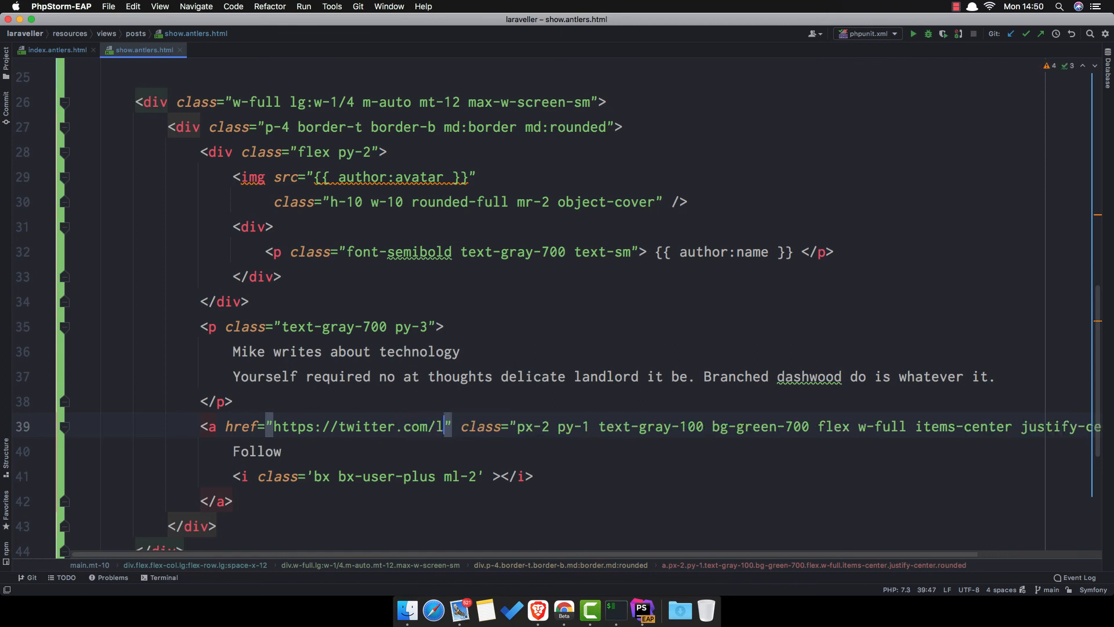
{"action": "type", "text": "araveller"}
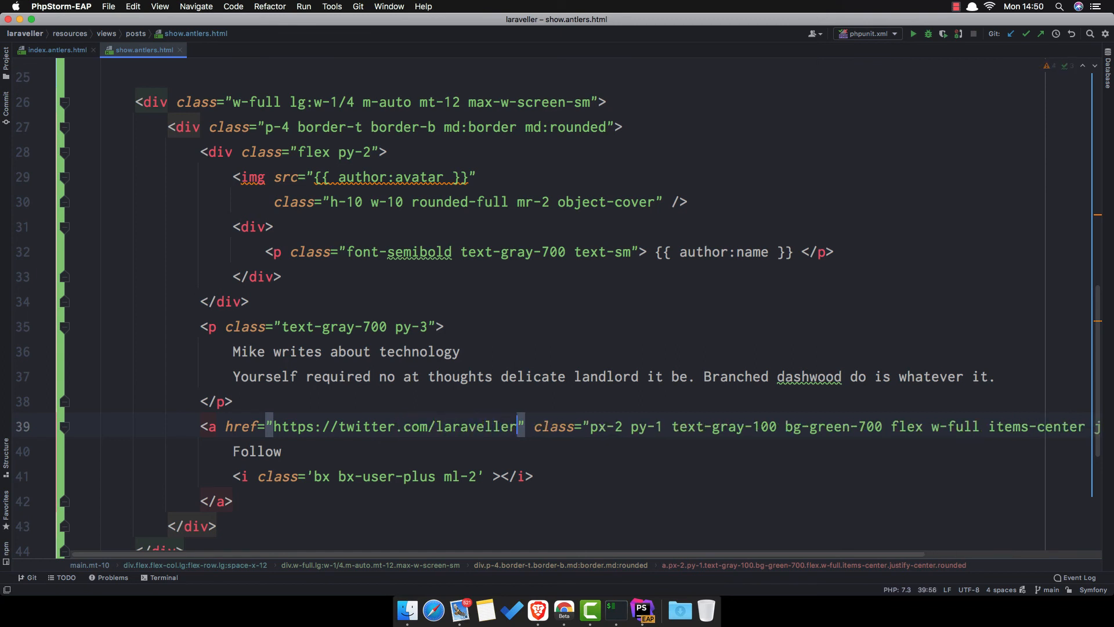
{"action": "type", "text": "com"}
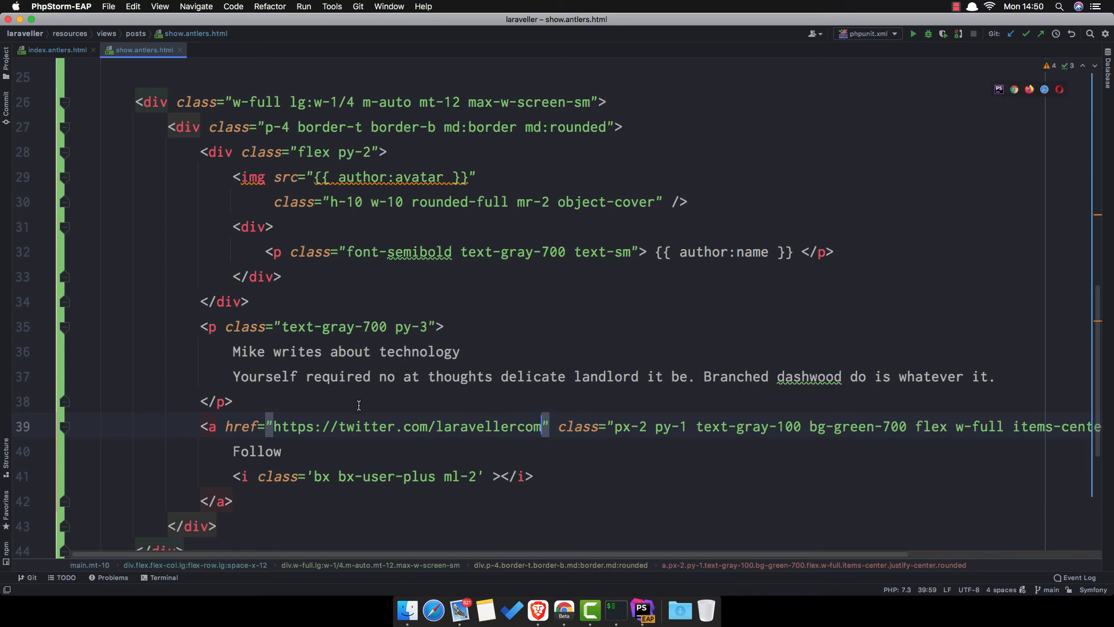
{"action": "left_click", "coordinate": [538, 610]}
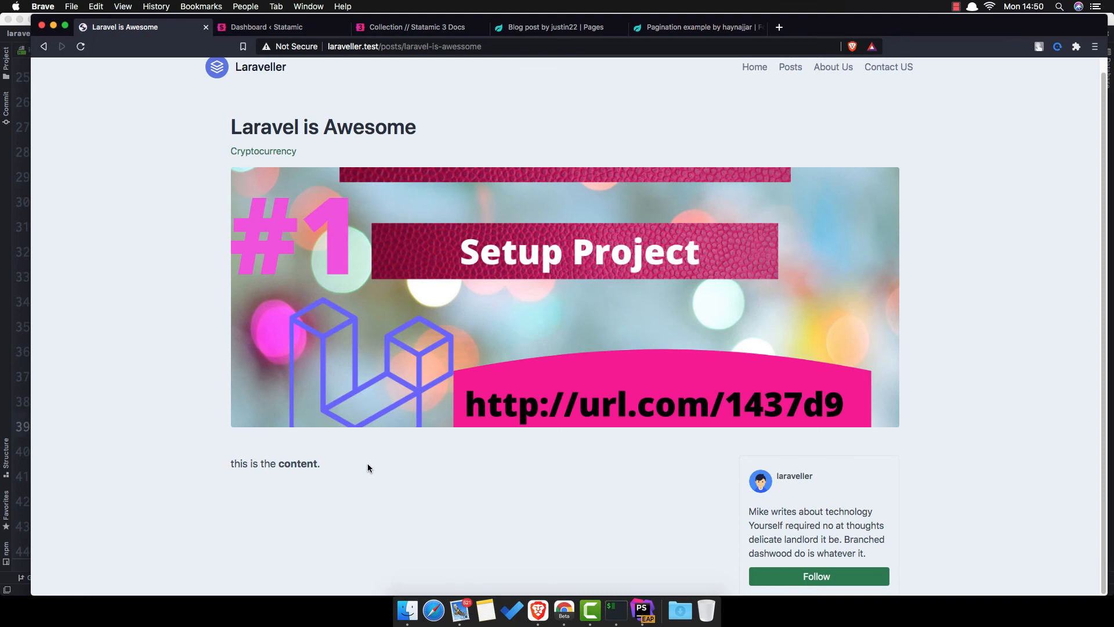
{"action": "mouse_move", "coordinate": [345, 168]}
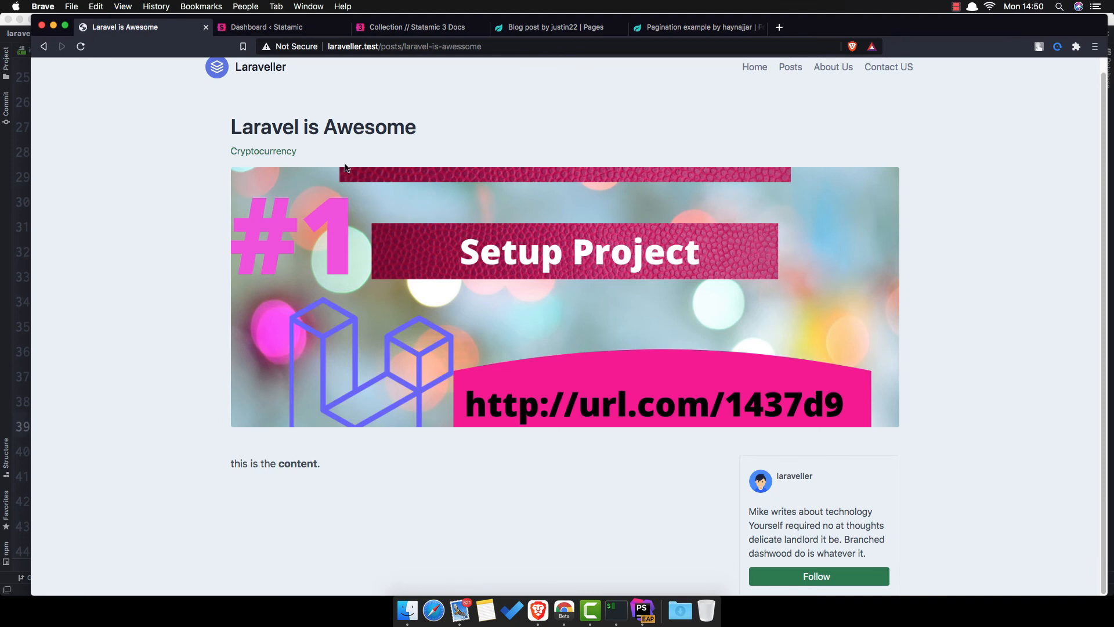
Open the What is Lorem Ipsum? post from the Posts listing
{"action": "left_click", "coordinate": [791, 67]}
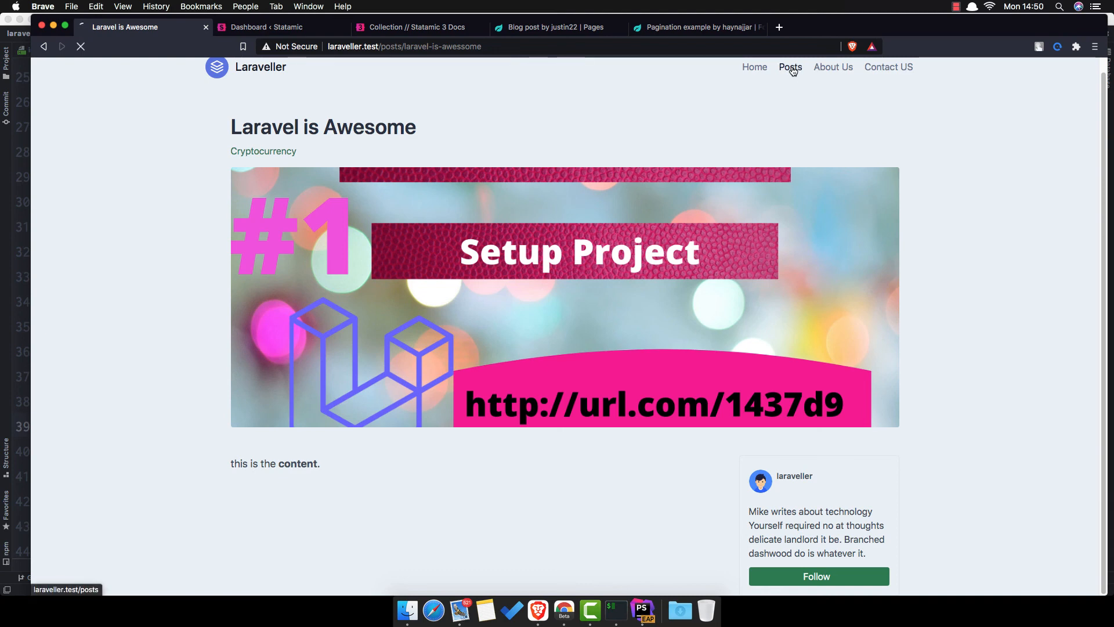
{"action": "left_click", "coordinate": [791, 67]}
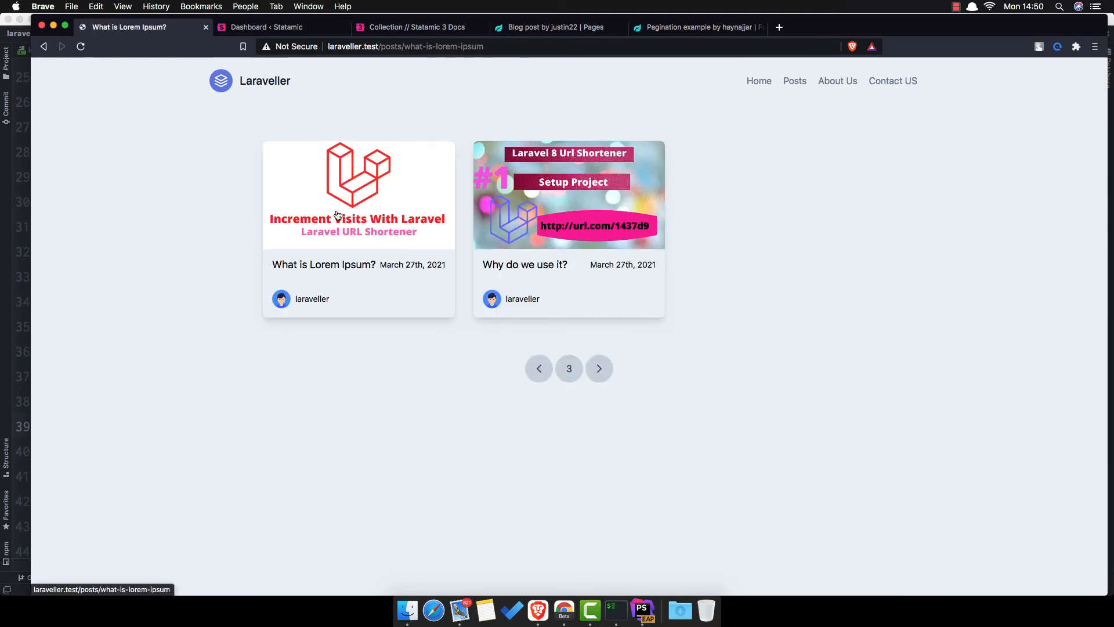
{"action": "left_click", "coordinate": [323, 265]}
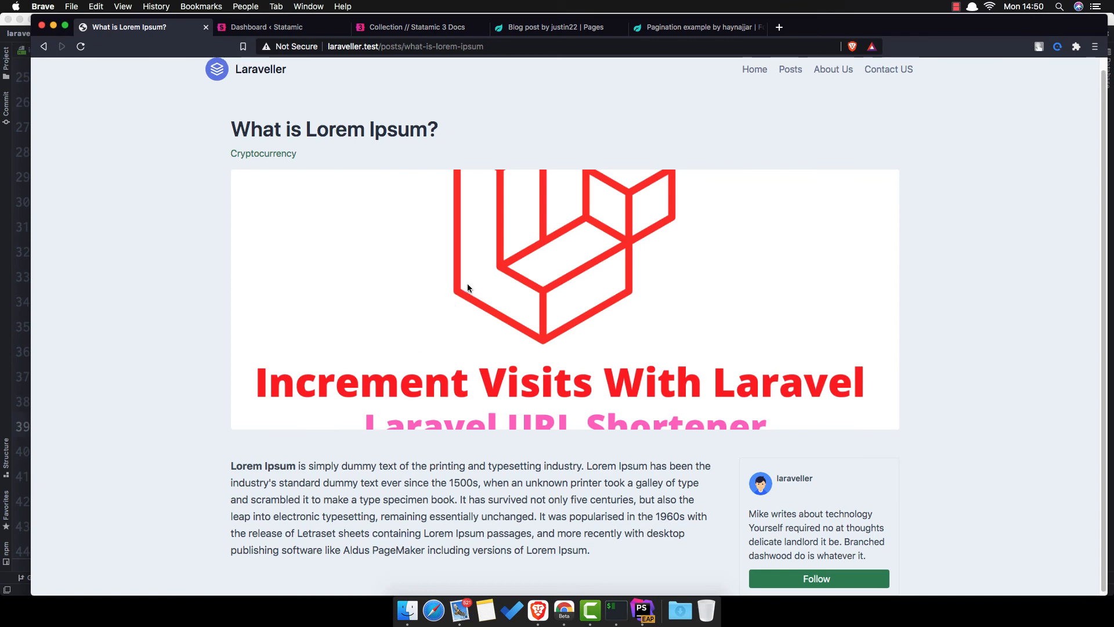
Return to the Posts listing and open the Why do we use it? post
{"action": "left_click", "coordinate": [790, 69]}
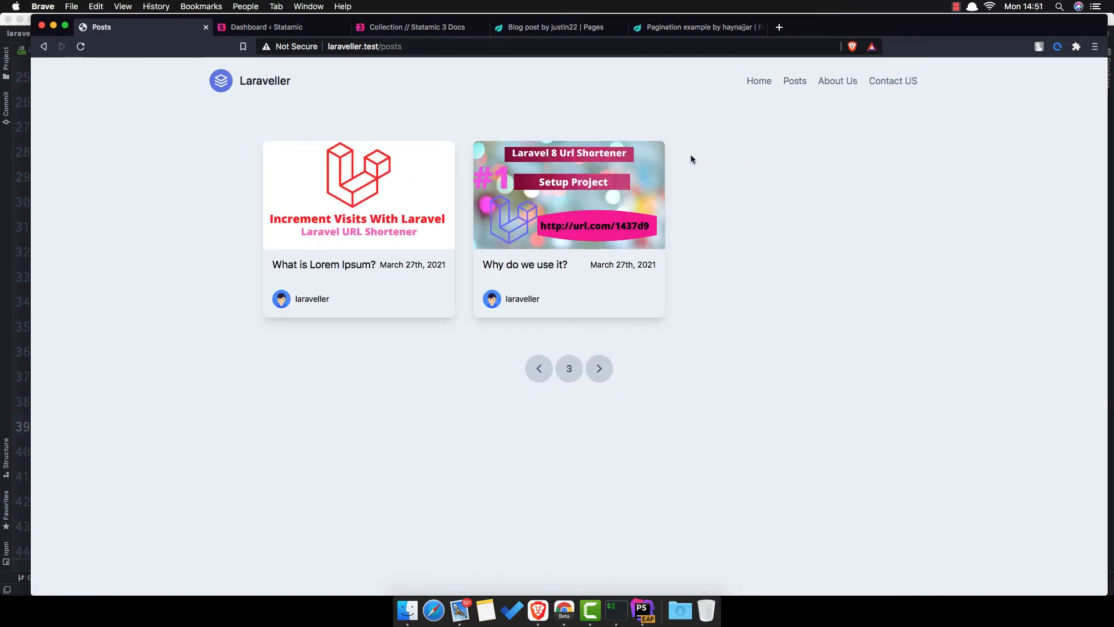
{"action": "mouse_move", "coordinate": [599, 367]}
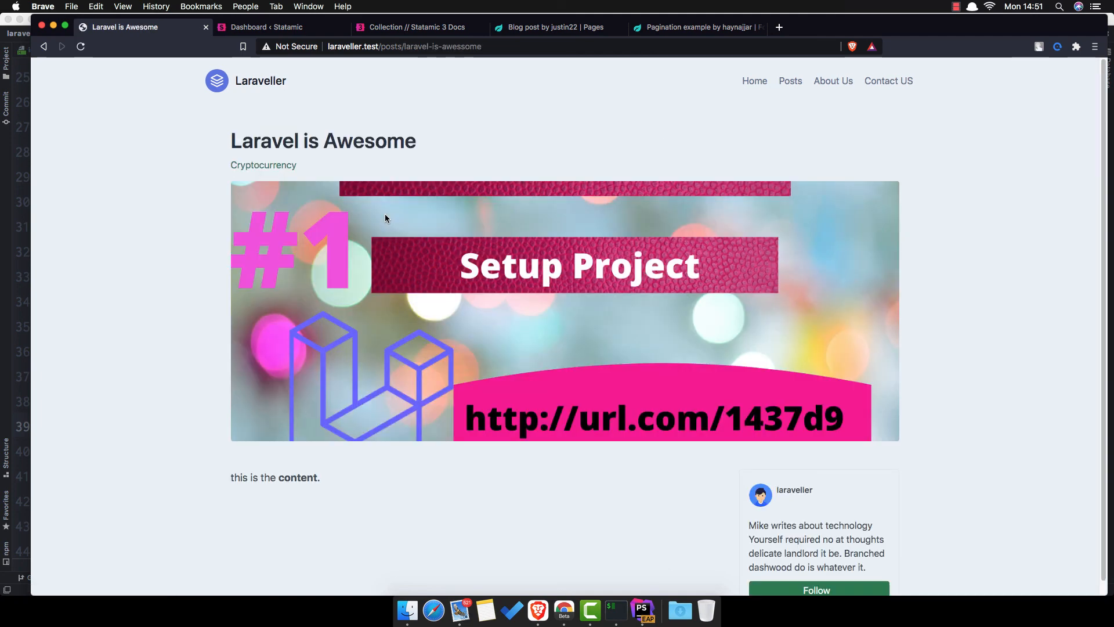
{"action": "left_click", "coordinate": [791, 80]}
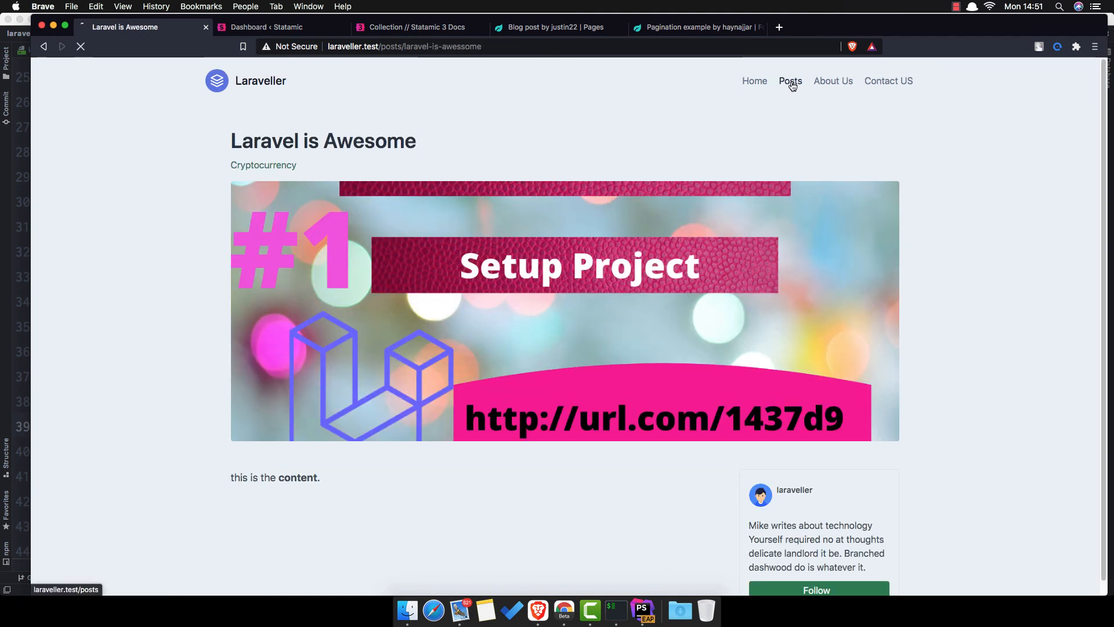
{"action": "left_click", "coordinate": [790, 80]}
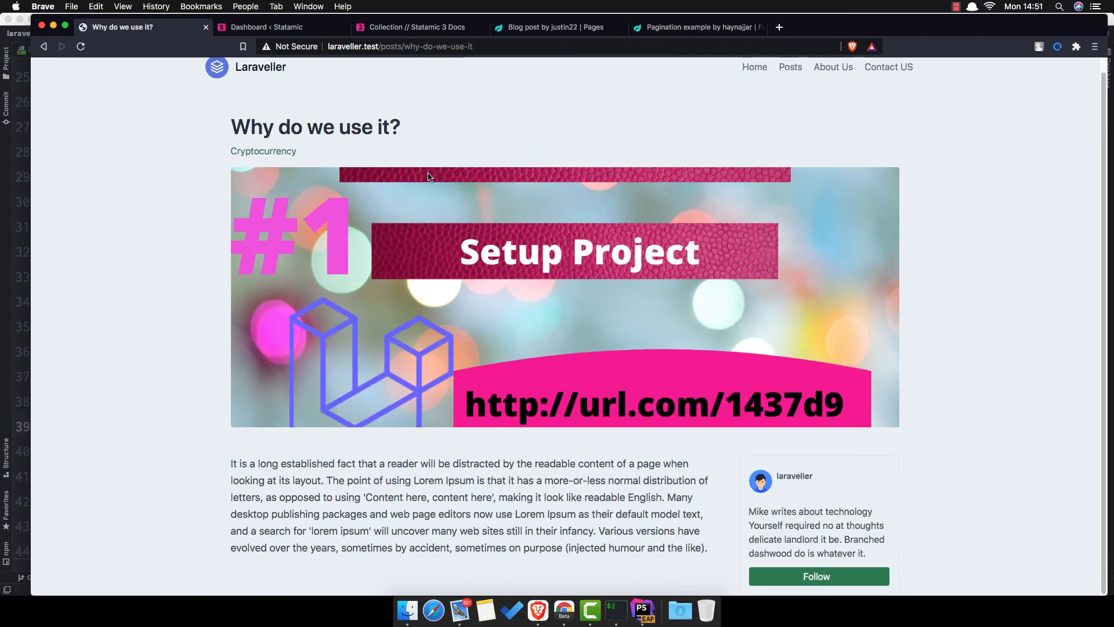
{"action": "mouse_move", "coordinate": [480, 389]}
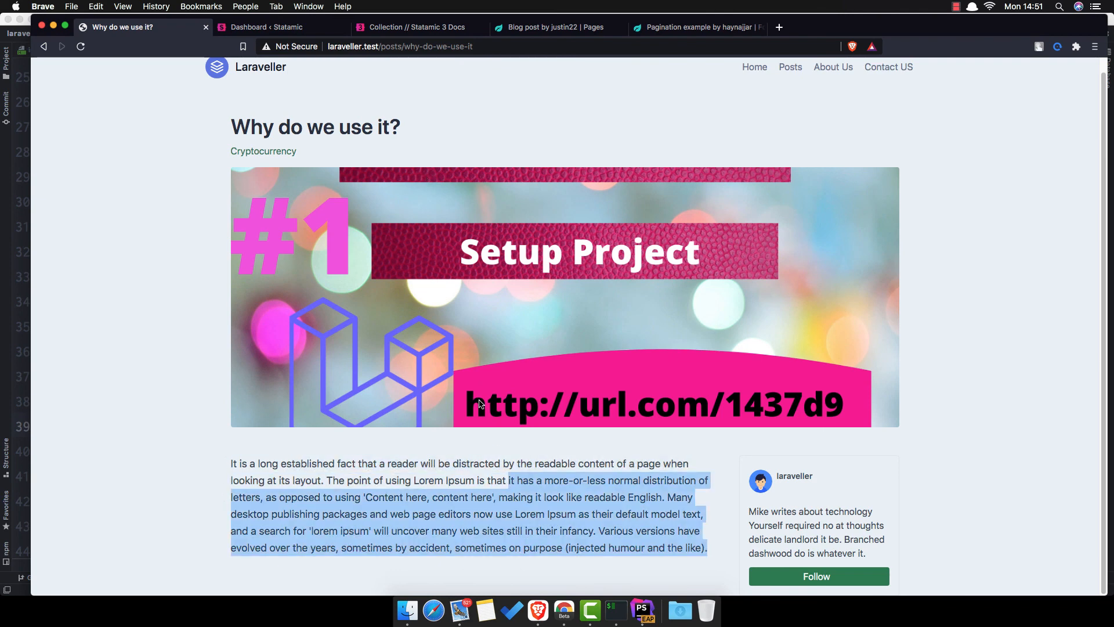
{"action": "left_click", "coordinate": [641, 610]}
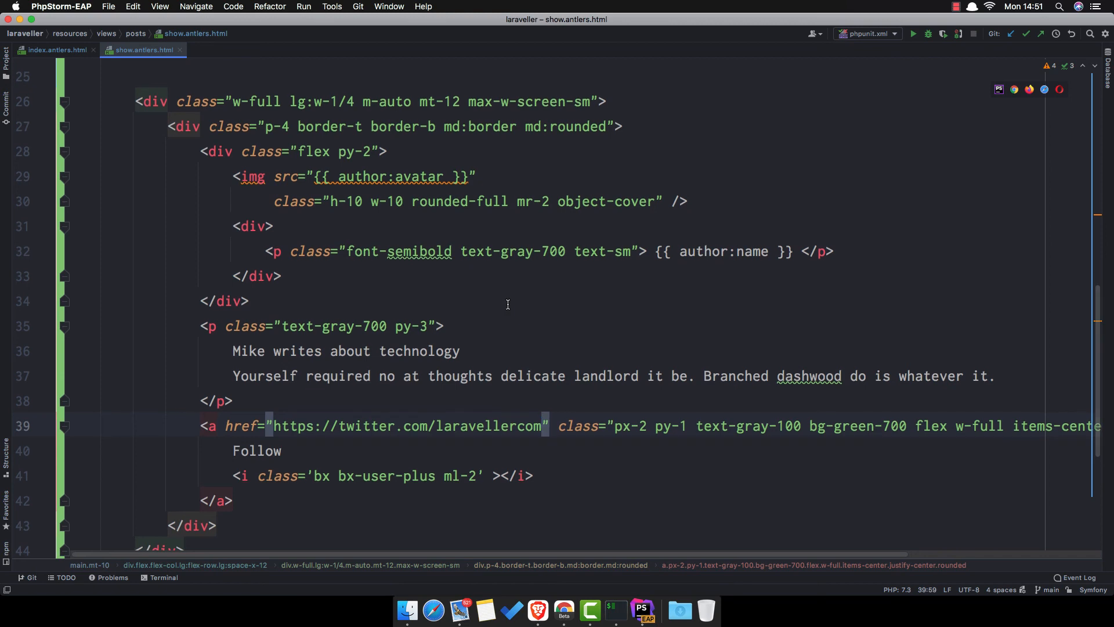
Add <span>{{ date }}</span> on a new line after the category link in show.antlers.html
{"action": "left_click", "coordinate": [538, 610]}
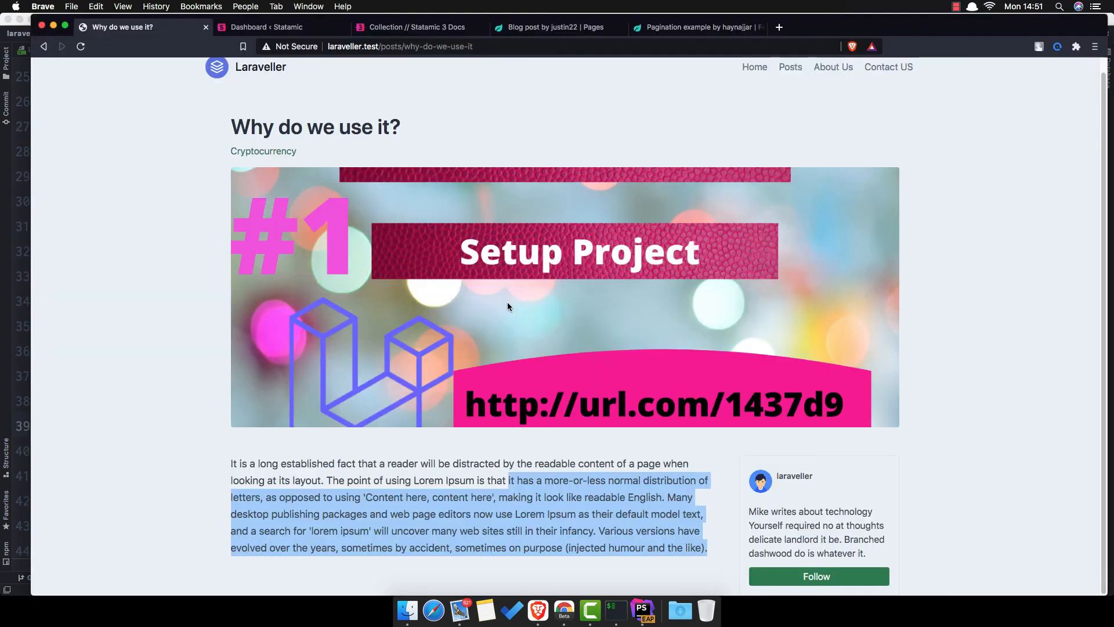
{"action": "left_click", "coordinate": [642, 609]}
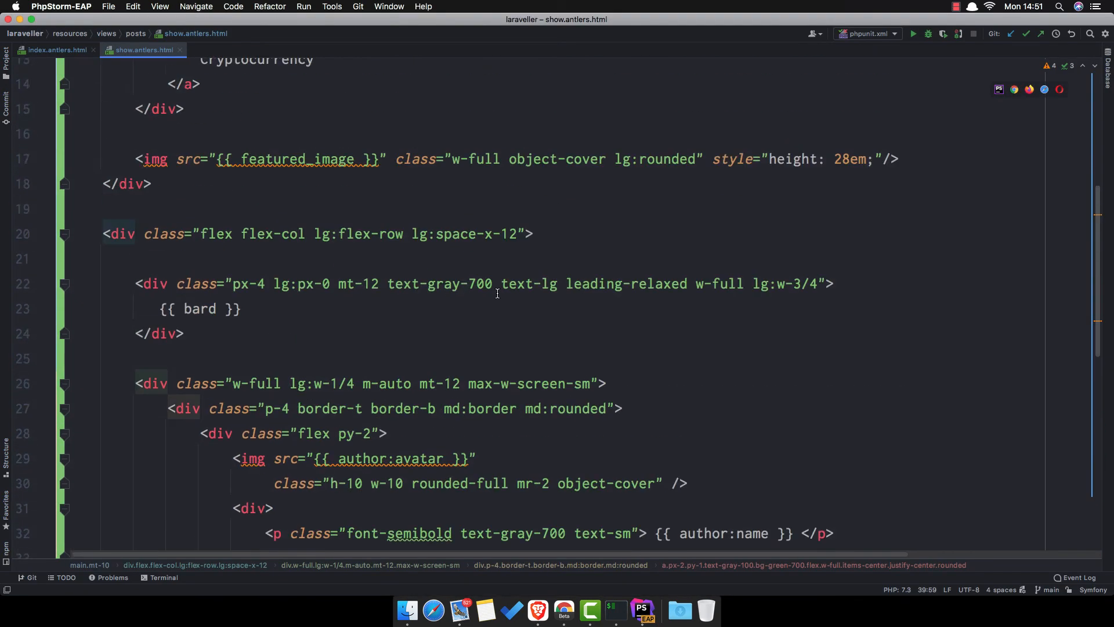
{"action": "scroll", "scroll_direction": "up", "scroll_amount": 3}
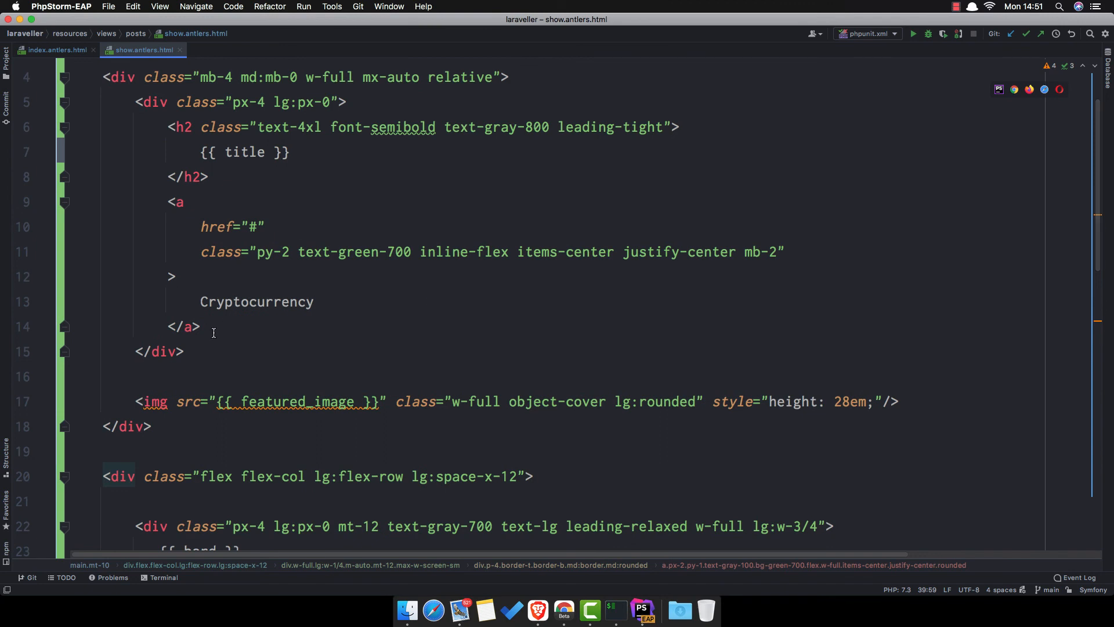
{"action": "left_click", "coordinate": [201, 326]}
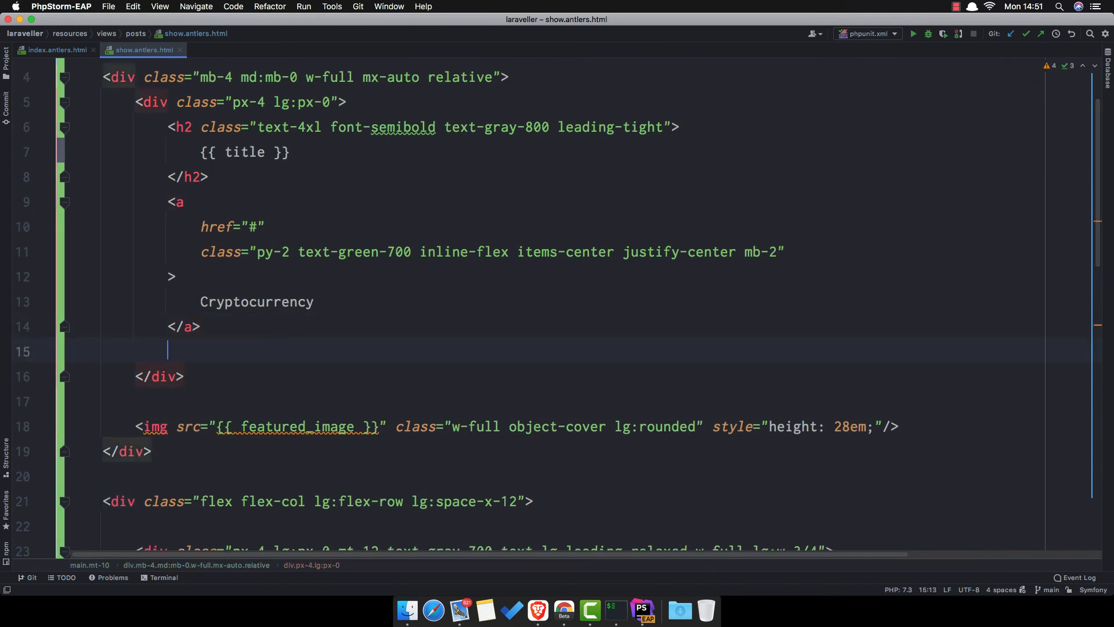
{"action": "type", "text": "<span>{{}}</span>"}
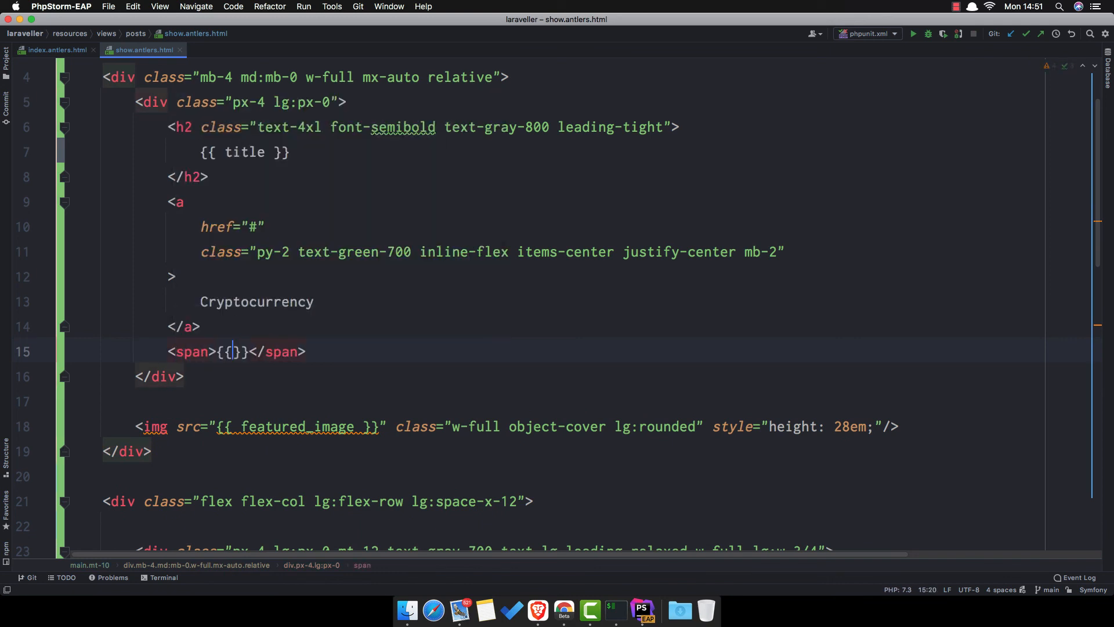
{"action": "type", "text": "dat"}
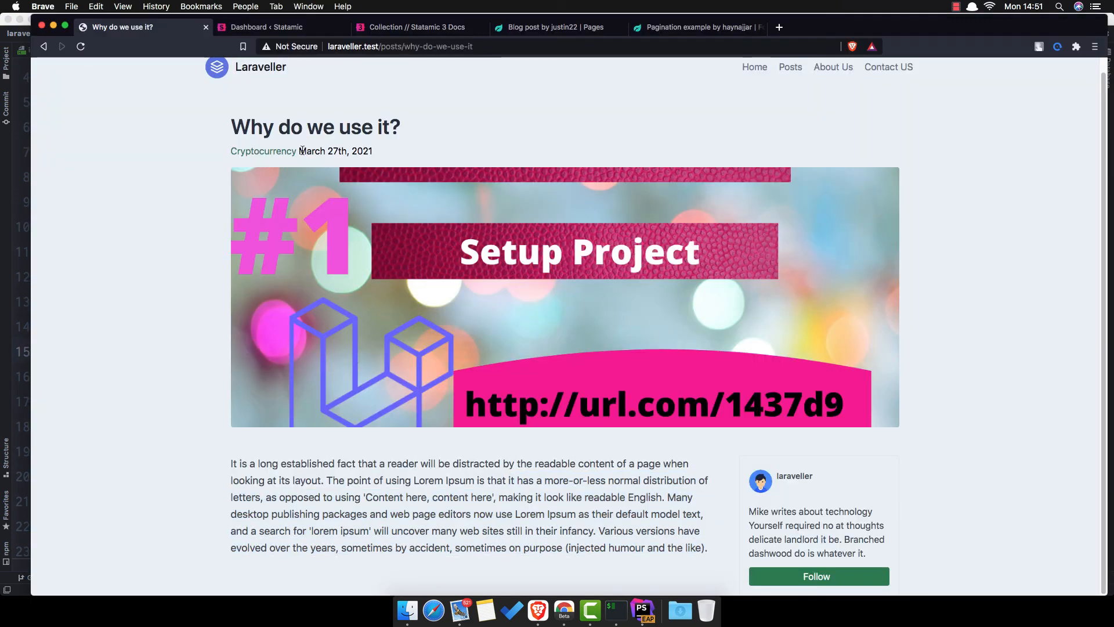
{"action": "mouse_move", "coordinate": [402, 162]}
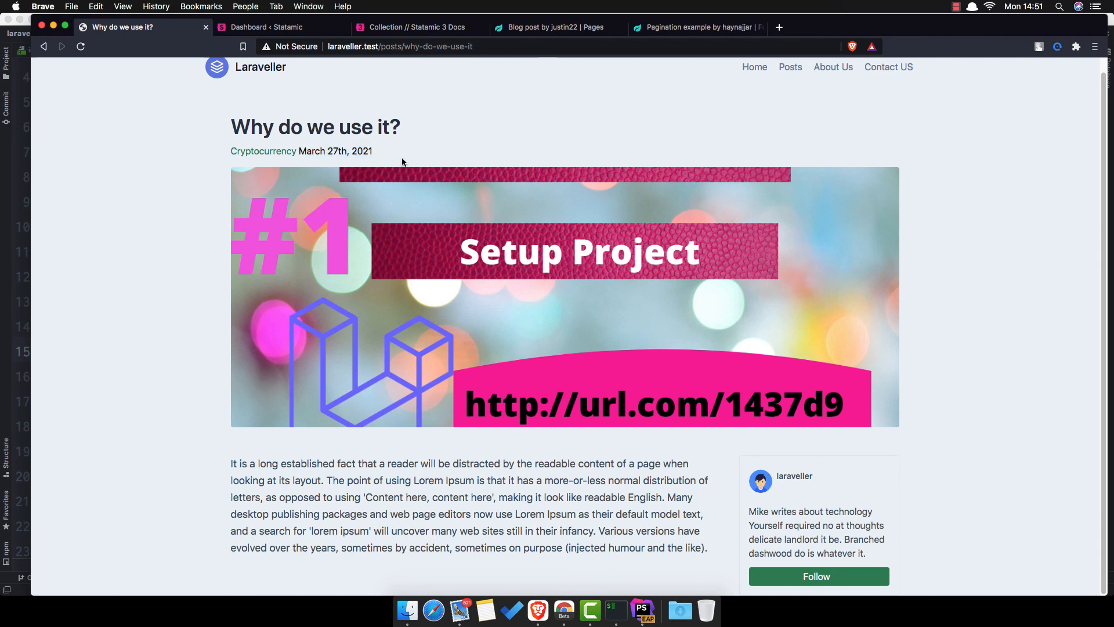
Scroll the Why do we use it? post to confirm March 27th, 2021 beside Cryptocurrency
{"action": "scroll", "scroll_direction": "up", "scroll_amount": 3}
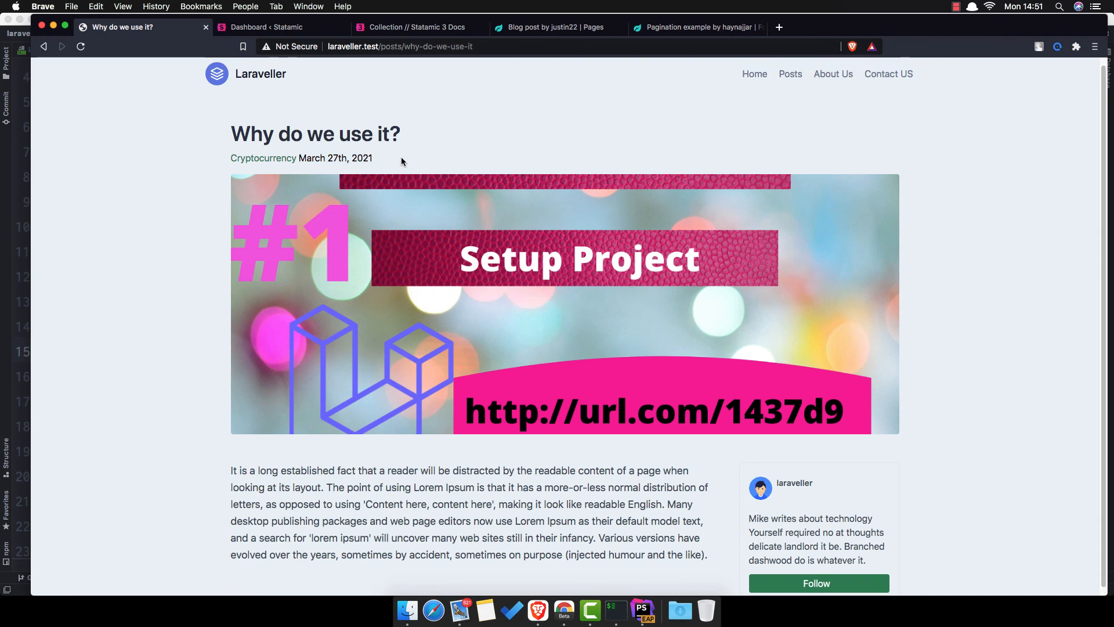
{"action": "scroll", "scroll_direction": "down", "scroll_amount": 3}
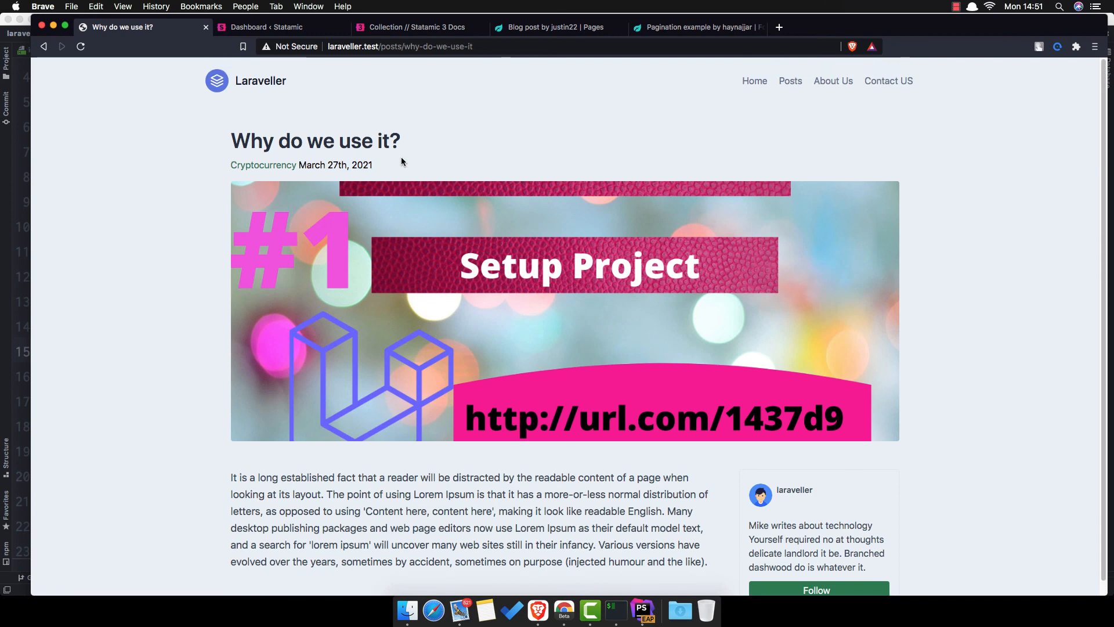
{"action": "scroll", "scroll_direction": "down", "scroll_amount": 3}
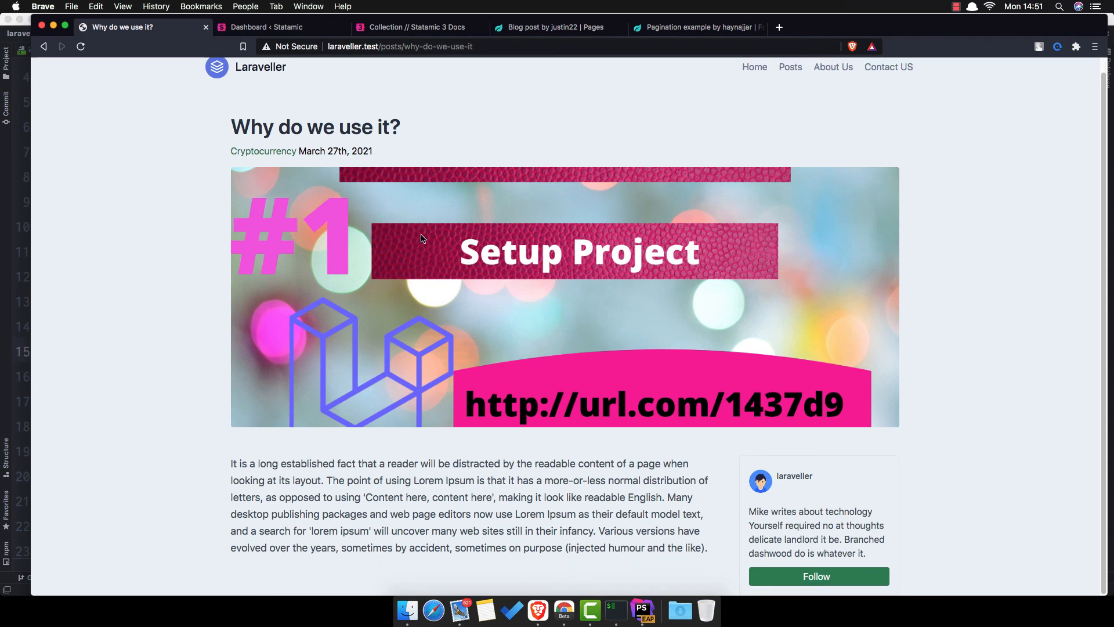
{"action": "mouse_move", "coordinate": [438, 287]}
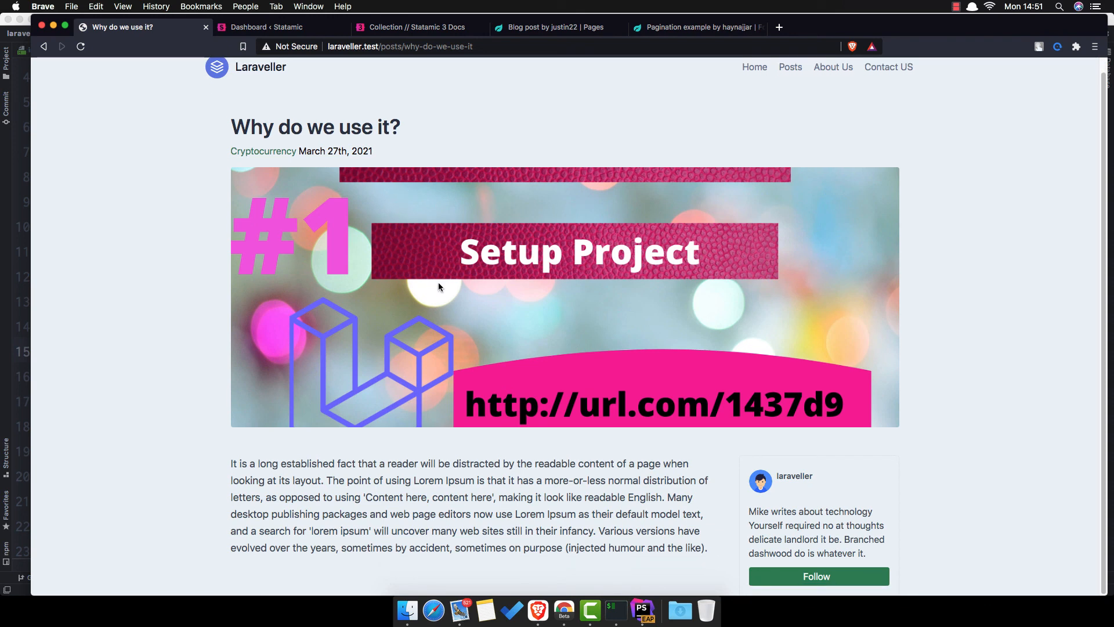
{"action": "mouse_move", "coordinate": [468, 273]}
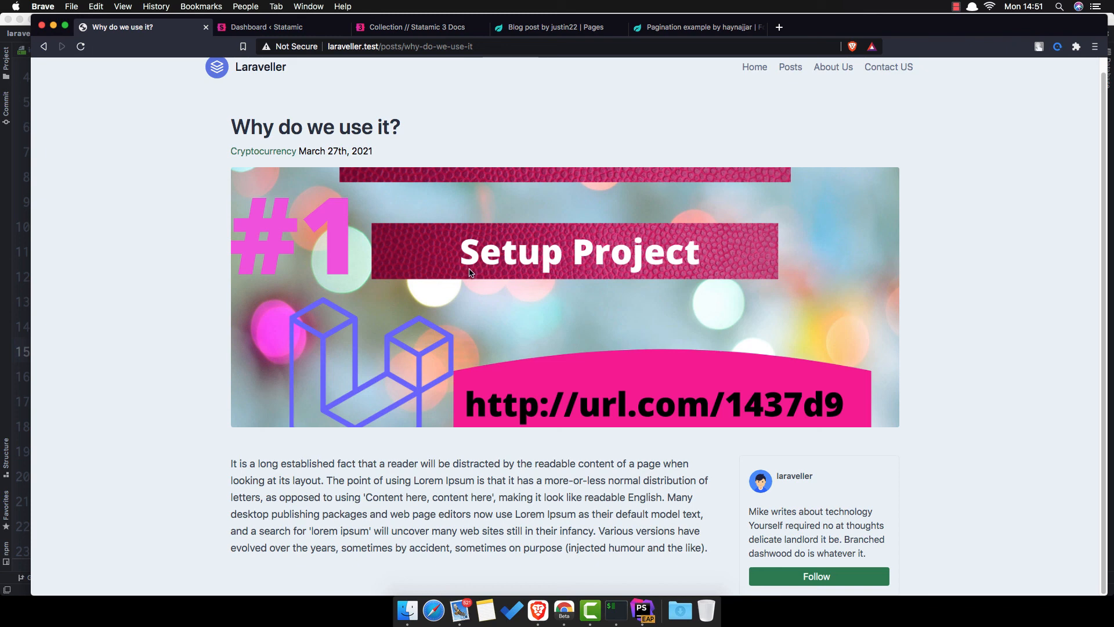
{"action": "mouse_move", "coordinate": [955, 28]}
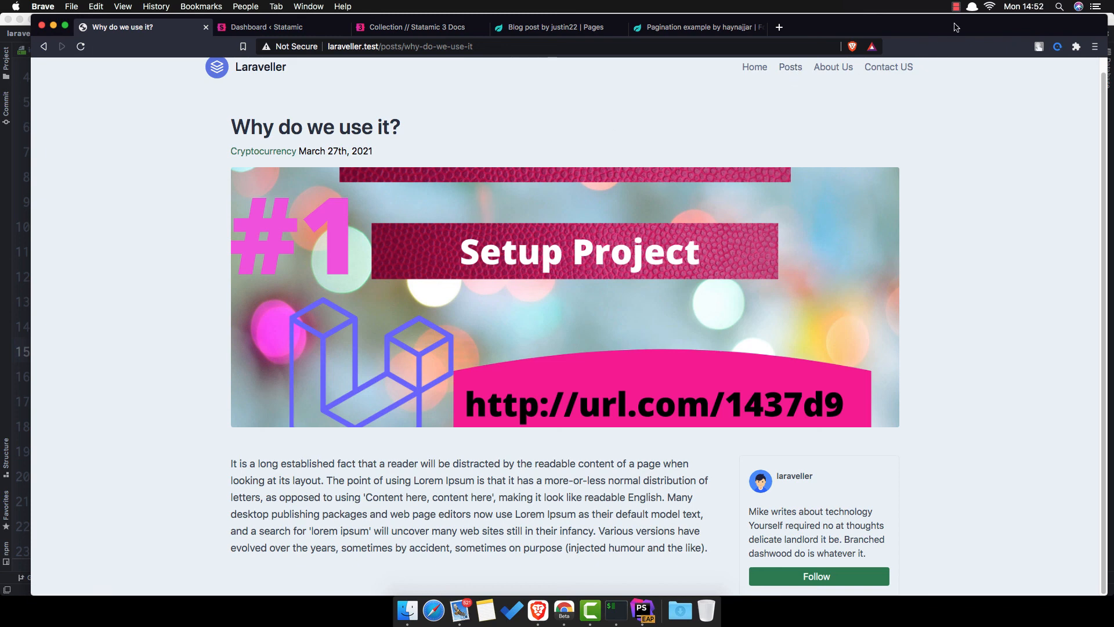